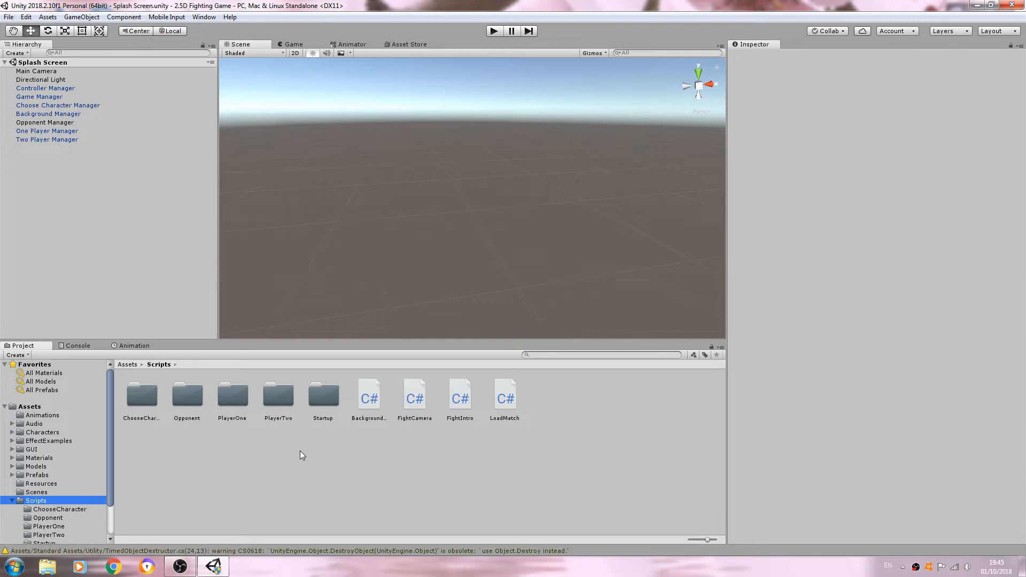
mouse_move(401, 398)
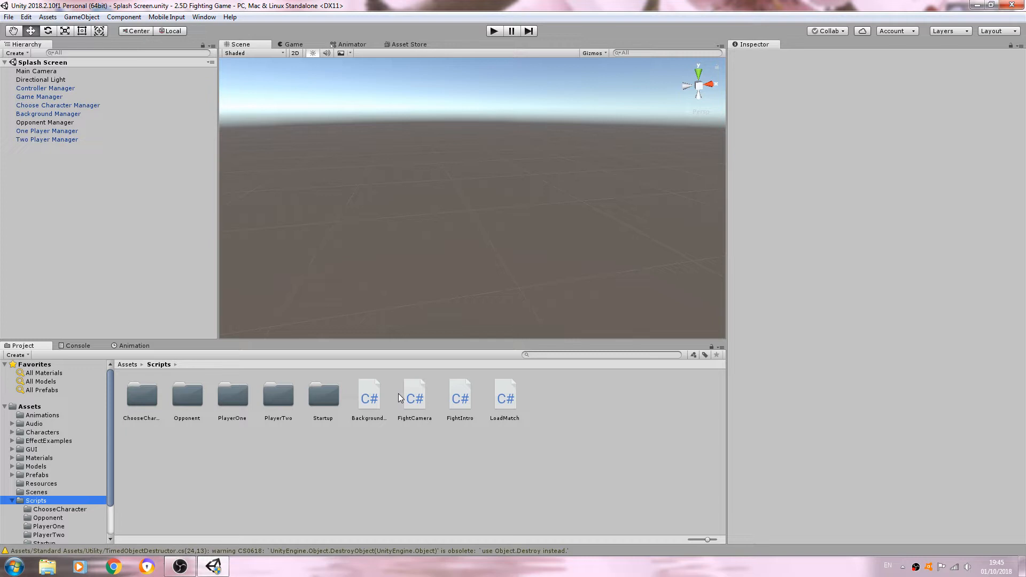
Open the PlayerOne scripts folder and preview PlayerOneMovement in the Inspector
click(231, 393)
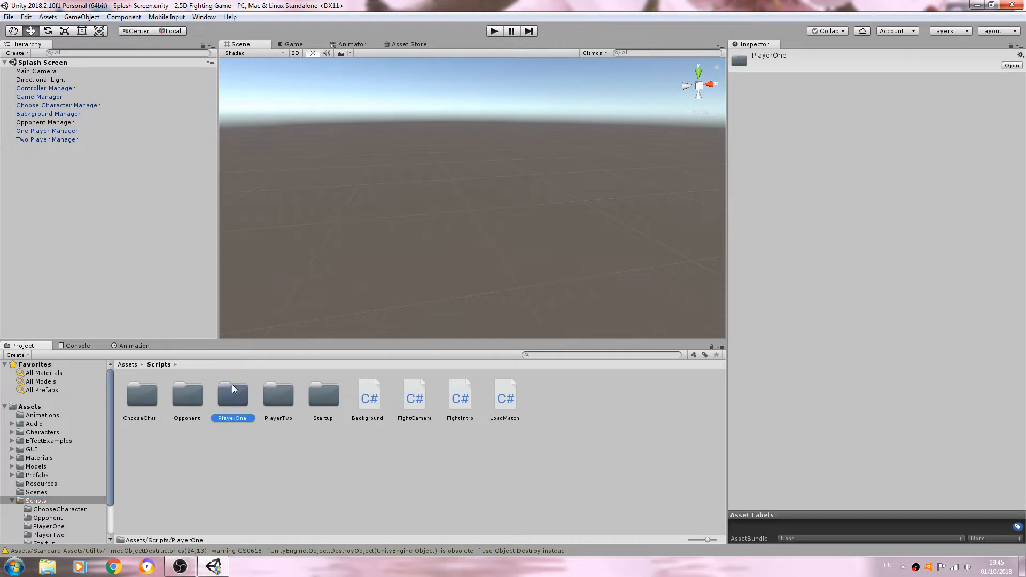
double_click(233, 397)
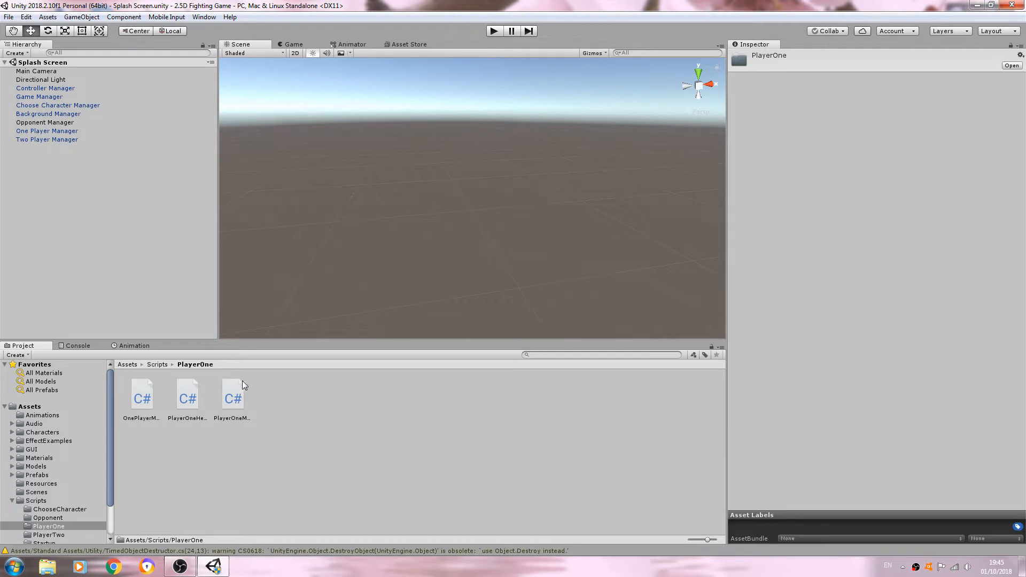
click(233, 394)
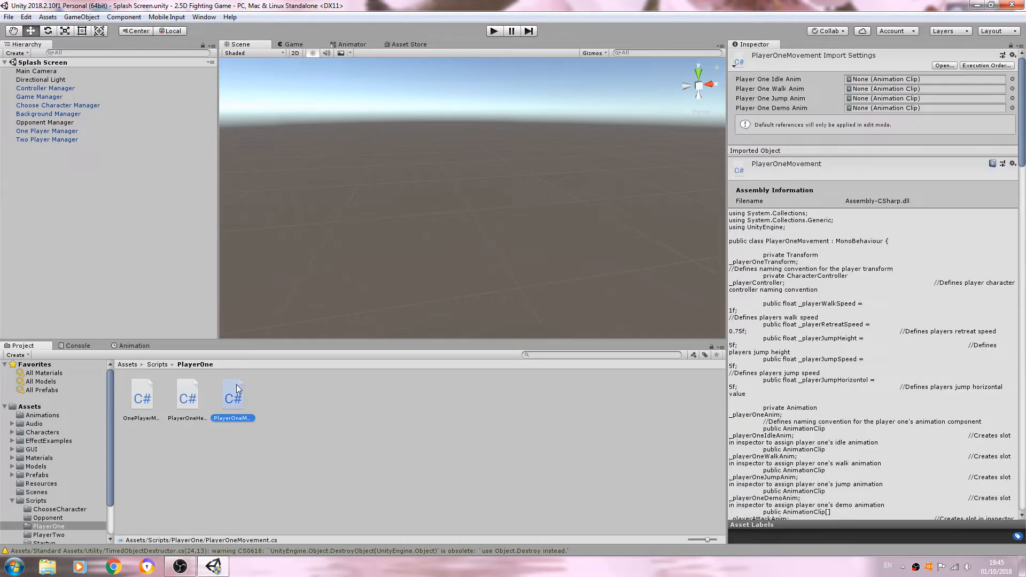
Rename _playerIsPunching to _playerIsPunchingLeft and add a _playerIsPunchingRight declaration below it
double_click(233, 396)
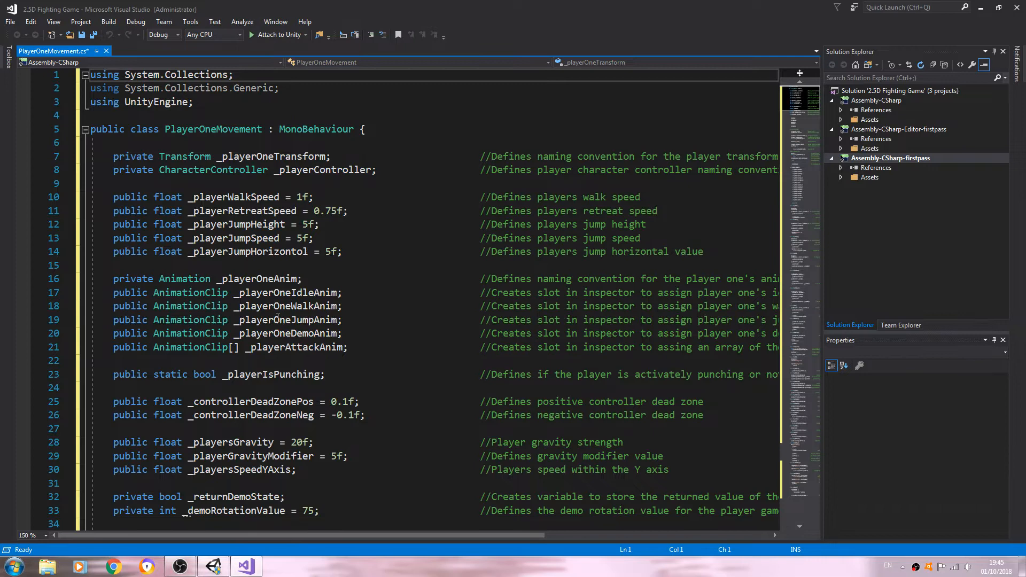
scroll(down, 3)
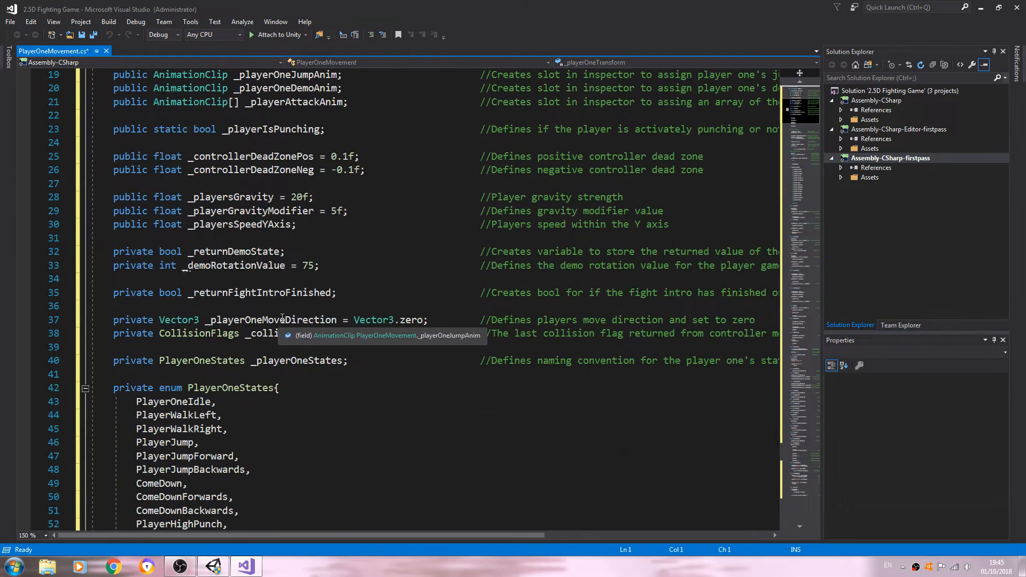
scroll(up, 3)
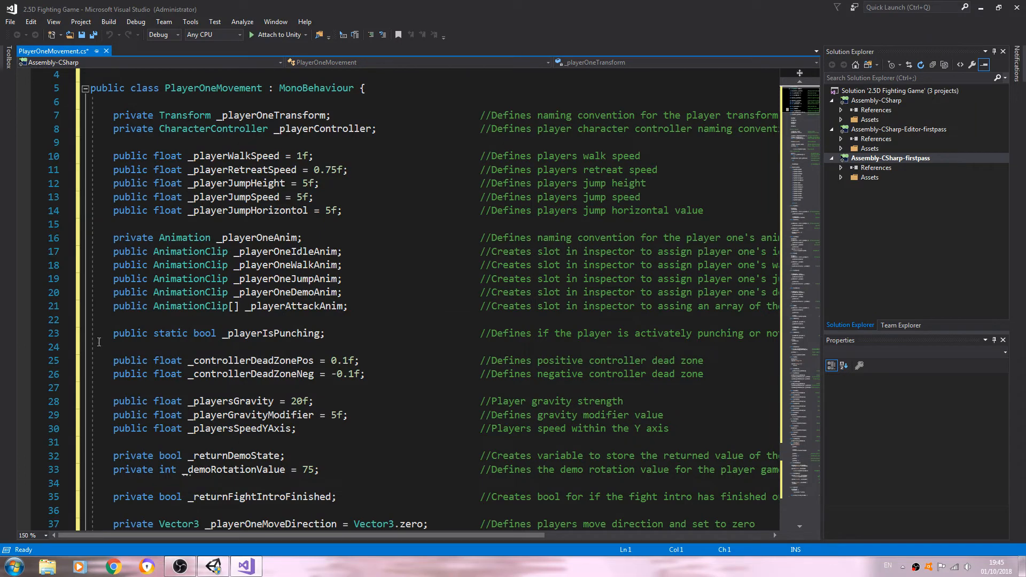
click(114, 333)
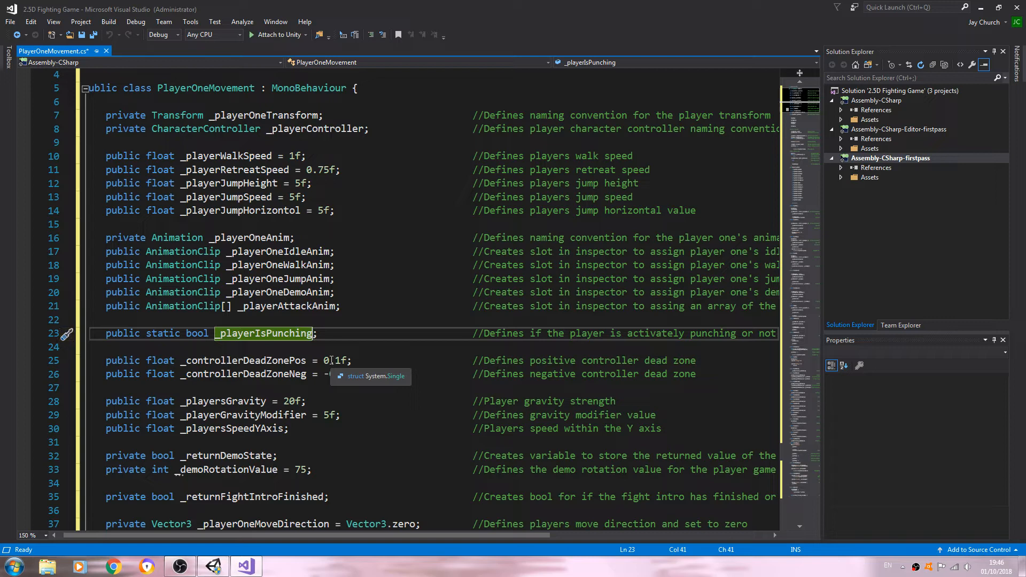
text(Left)
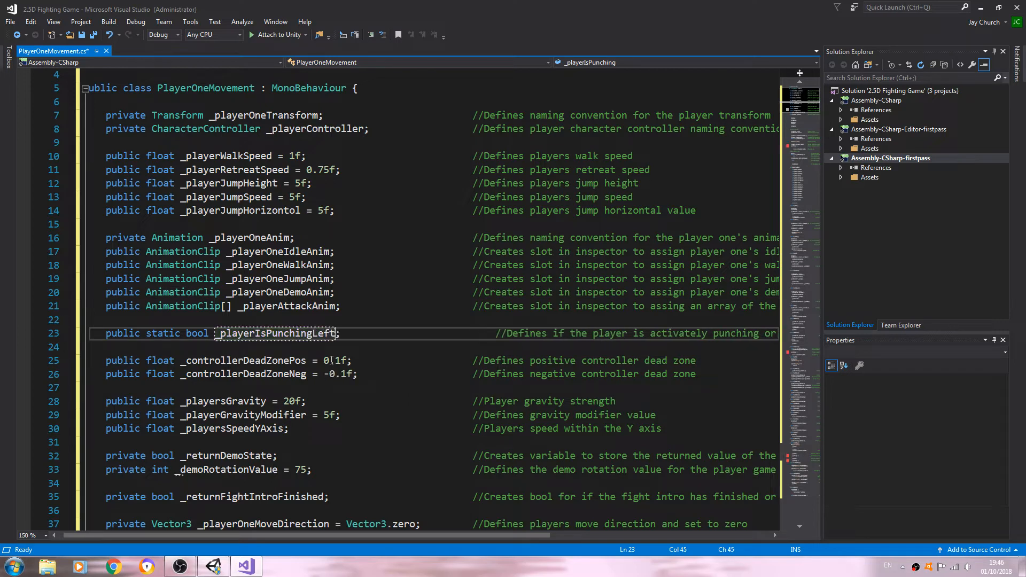
double_click(275, 333)
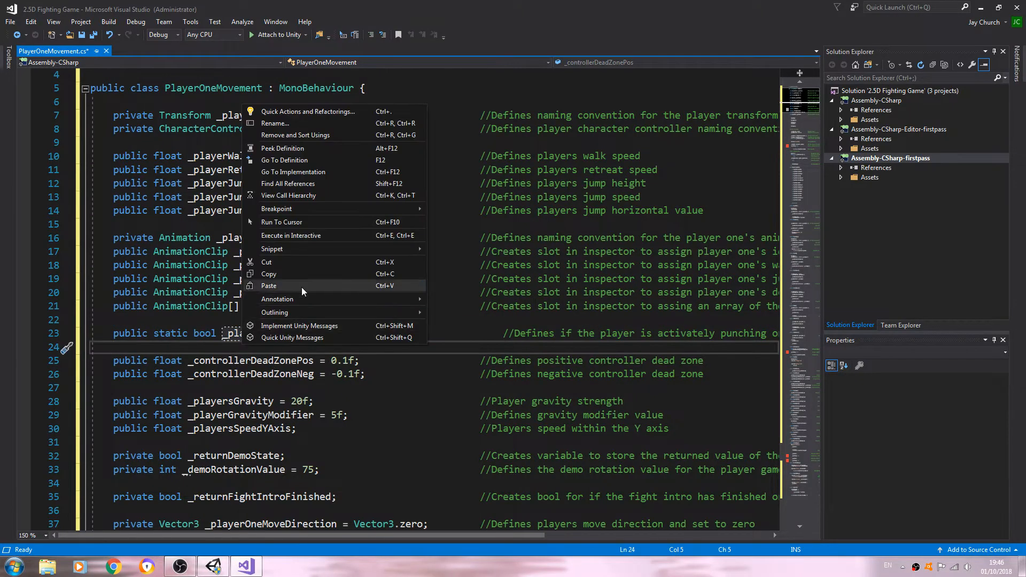
click(269, 286)
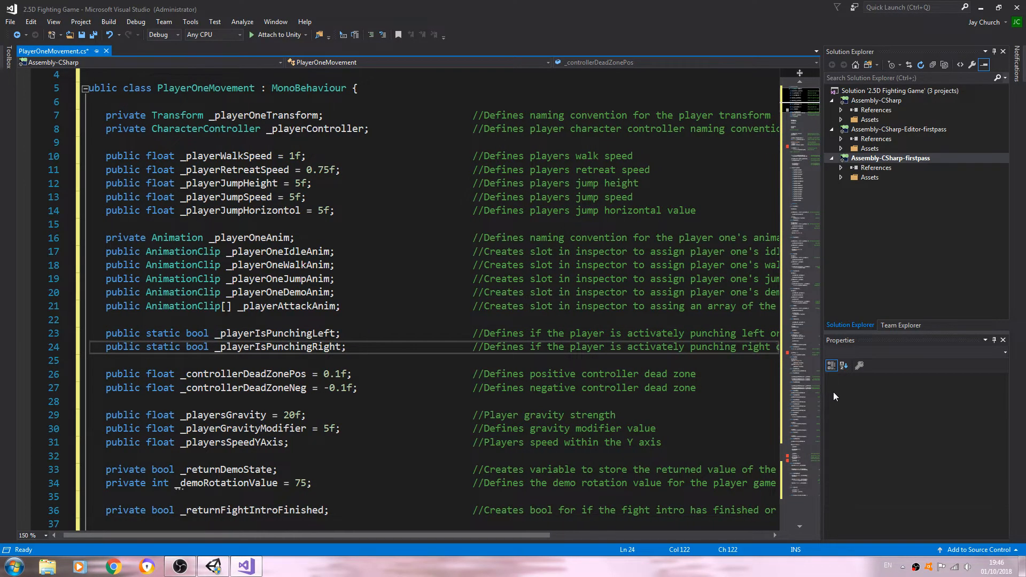
In Start(), set _playerIsPunchingLeft and _playerIsPunchingRight to false with left/right comments
scroll(down, 3)
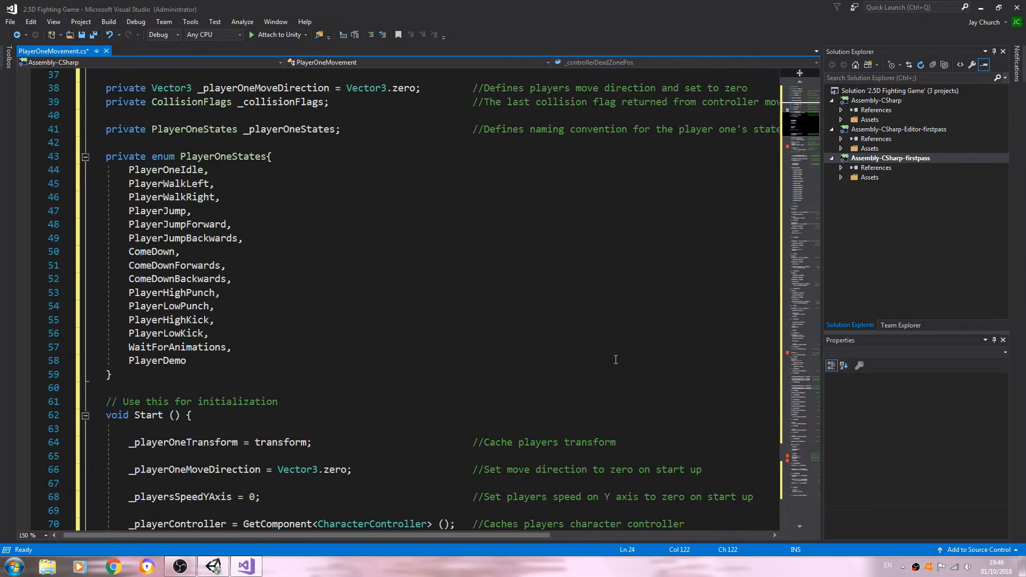
scroll(down, 3)
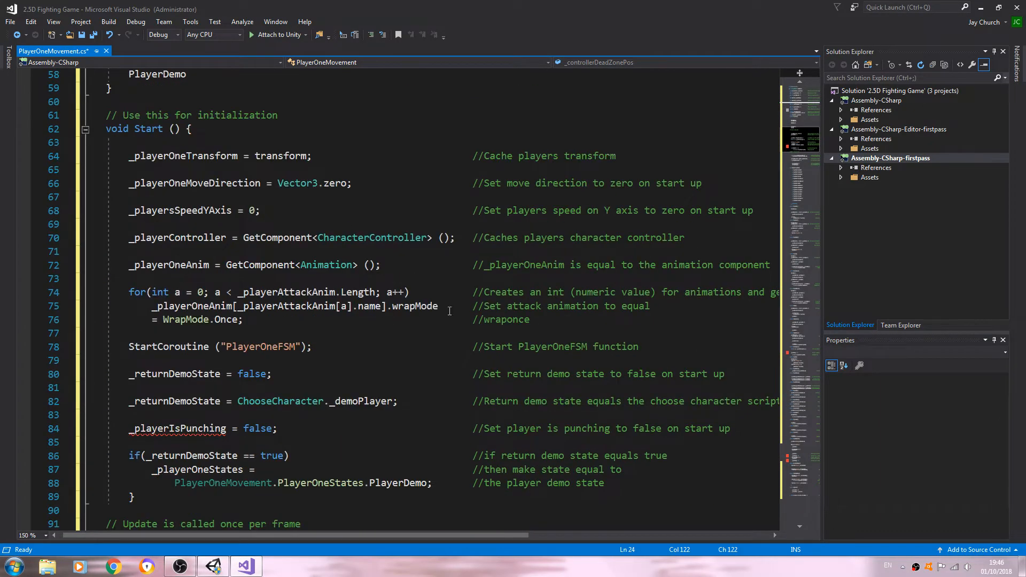
scroll(down, 3)
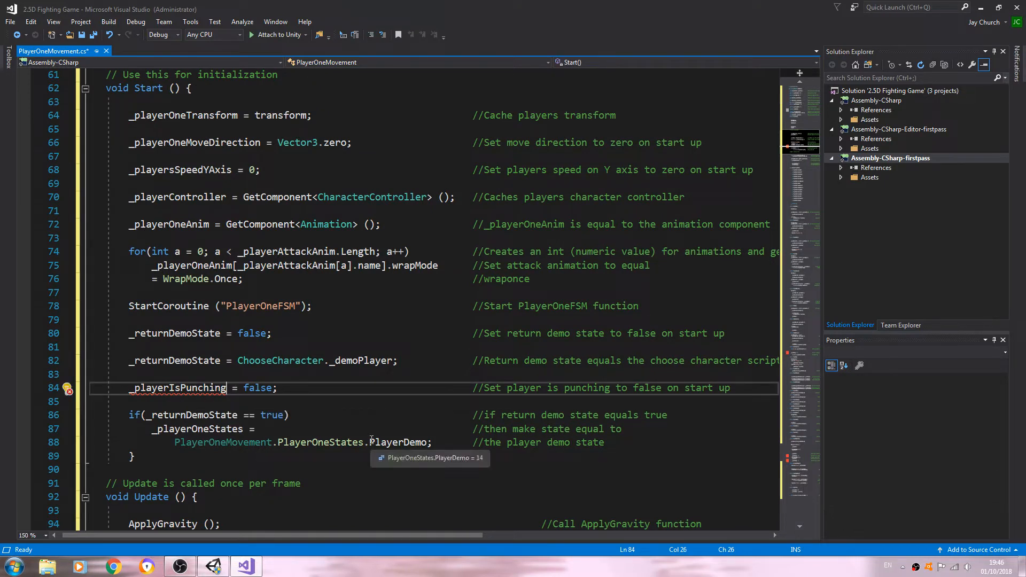
text(Left)
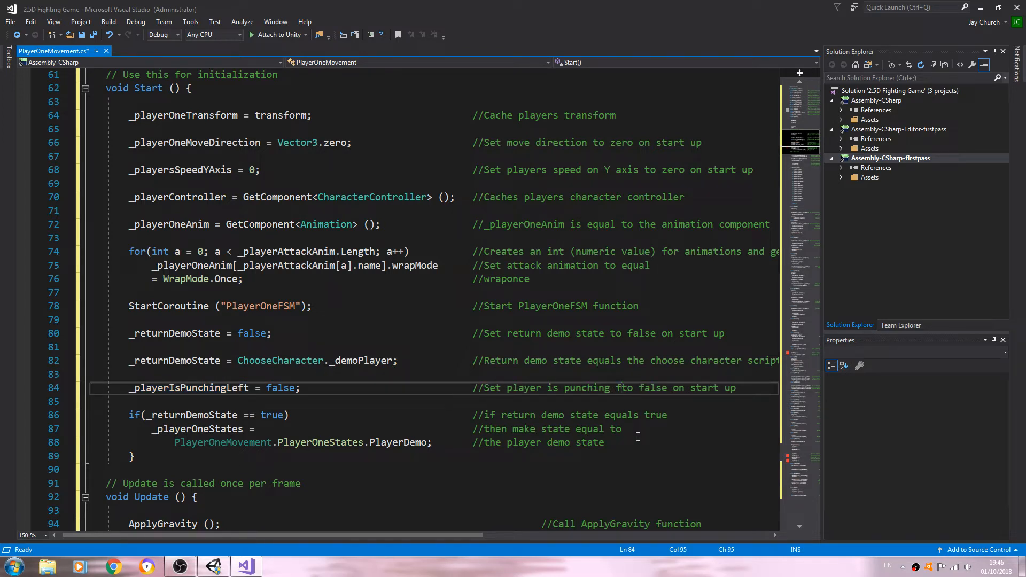
text(left)
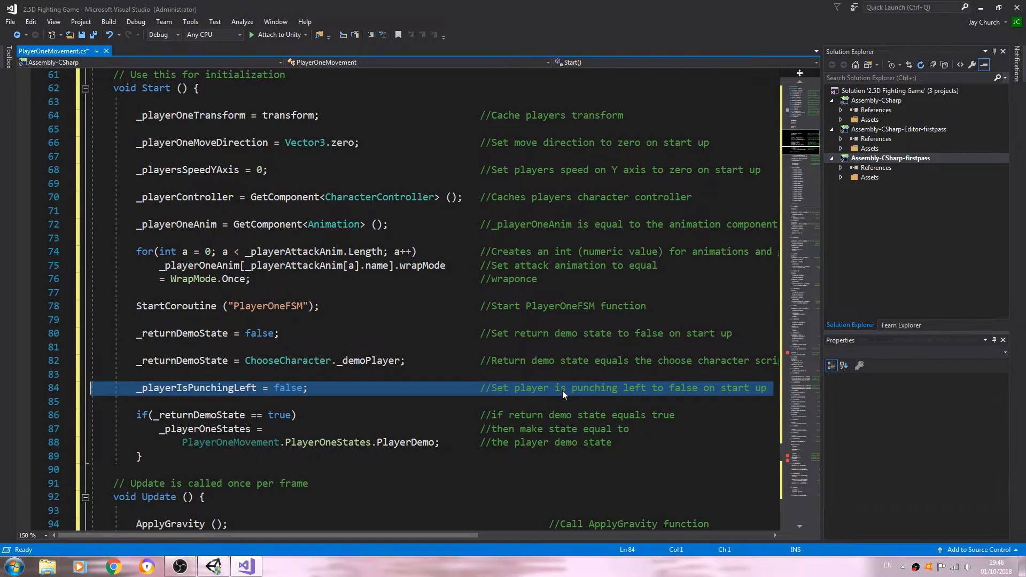
mouse_move(288, 388)
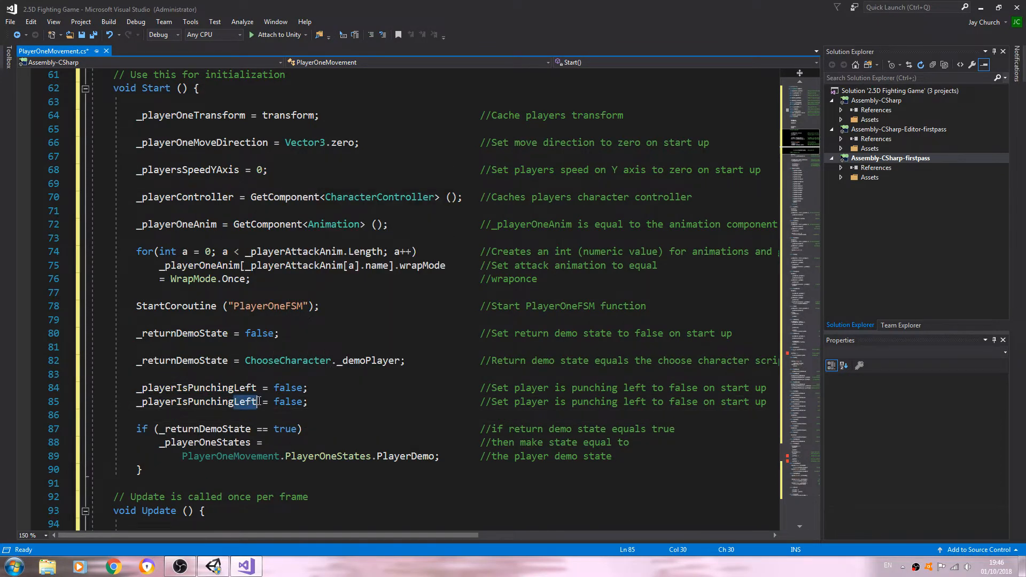
text(Right)
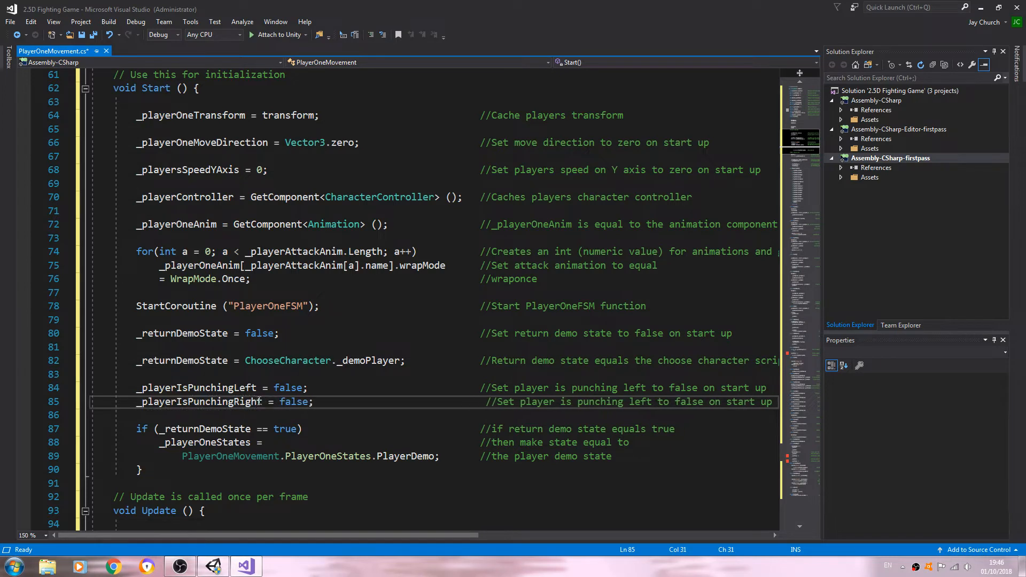
double_click(199, 402)
text(righ)
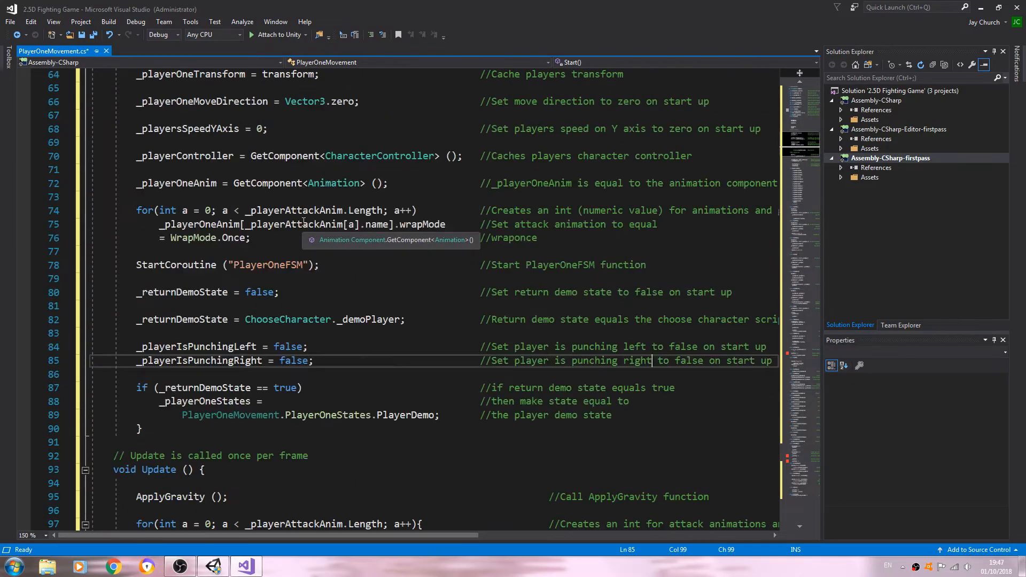
In WaitForAnimations, set _playerIsPunchingLeft and a duplicated _playerIsPunchingRight line to false
scroll(down, 3)
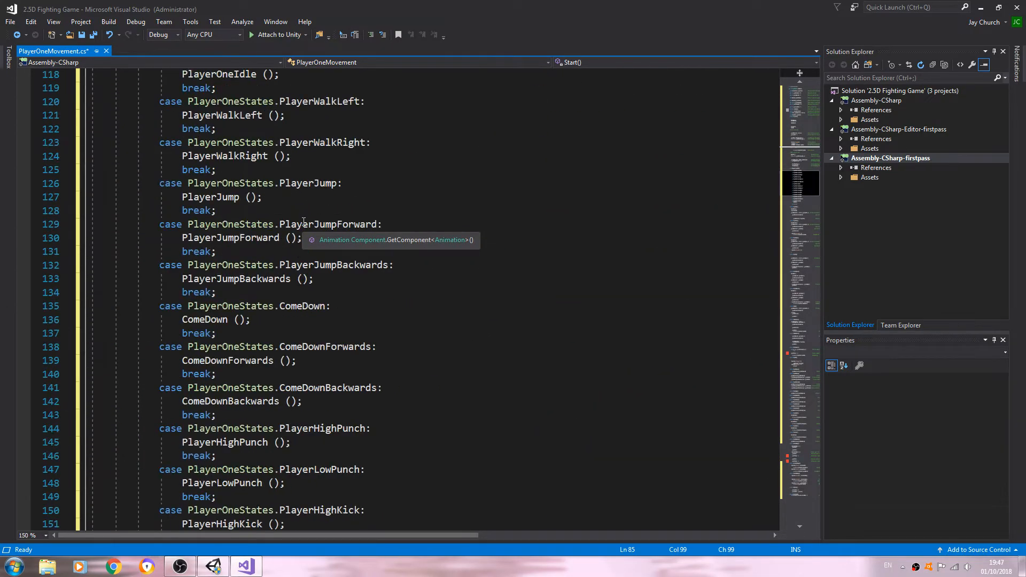
scroll(down, 3)
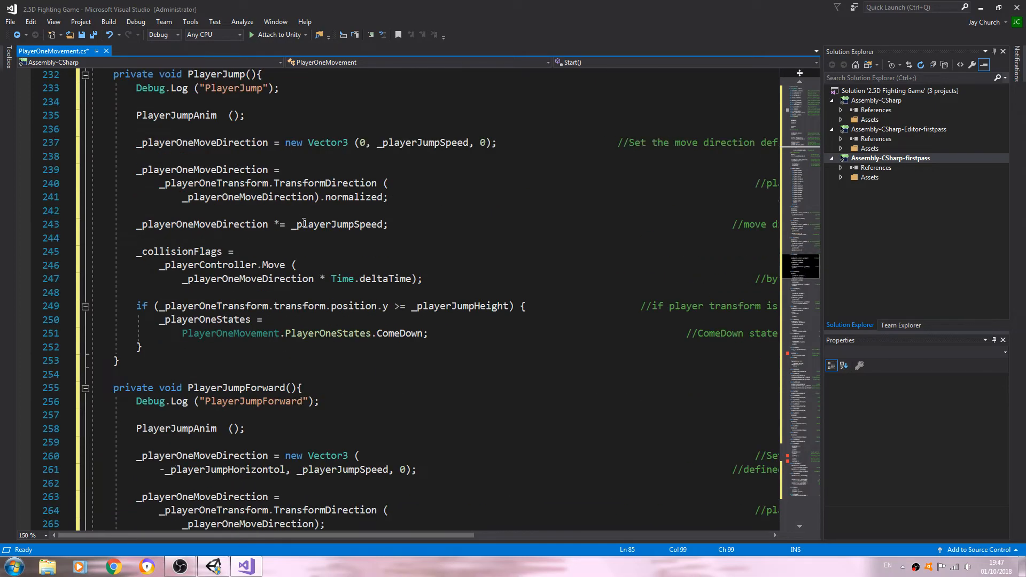
scroll(down, 3)
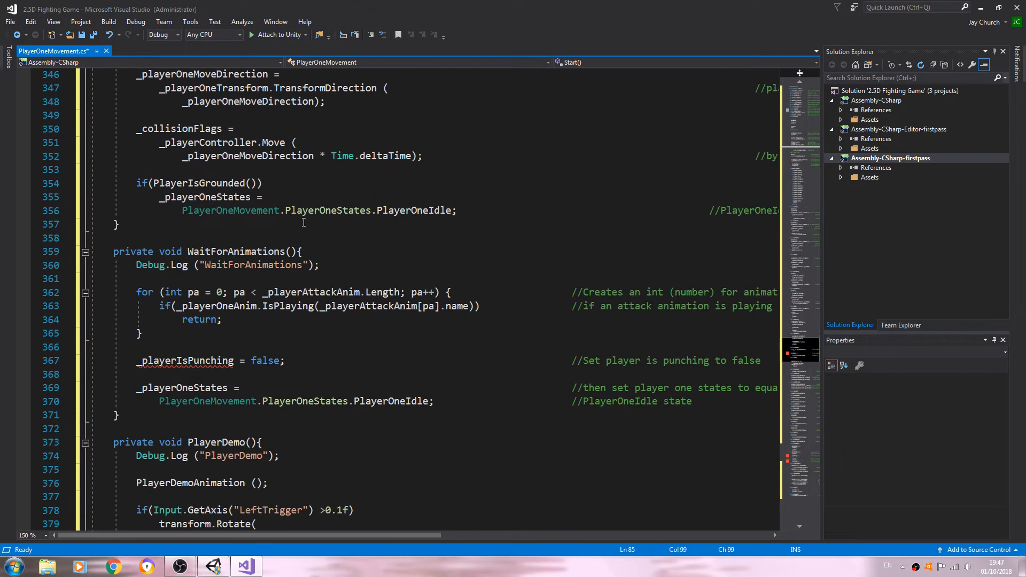
scroll(down, 3)
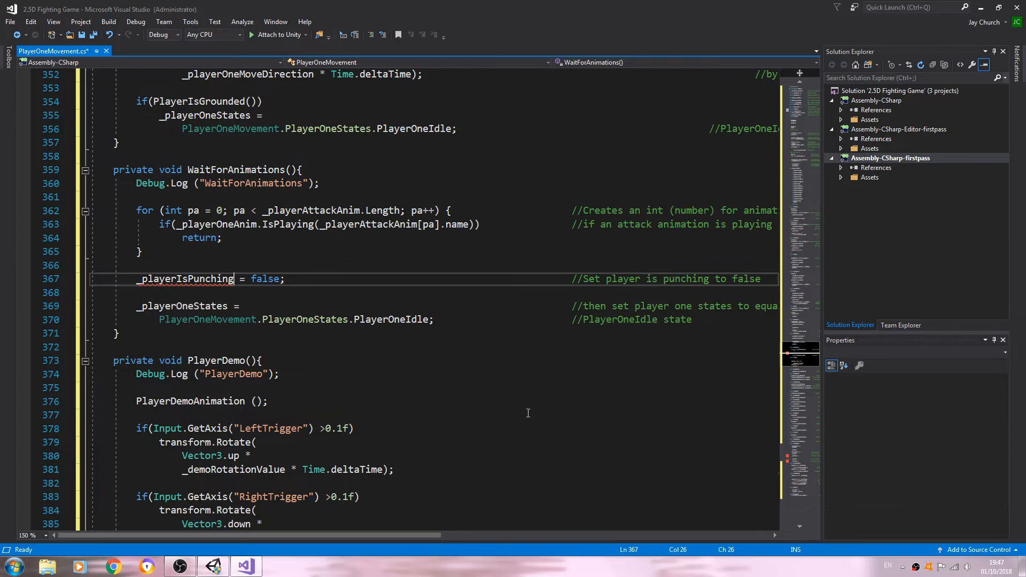
text(left)
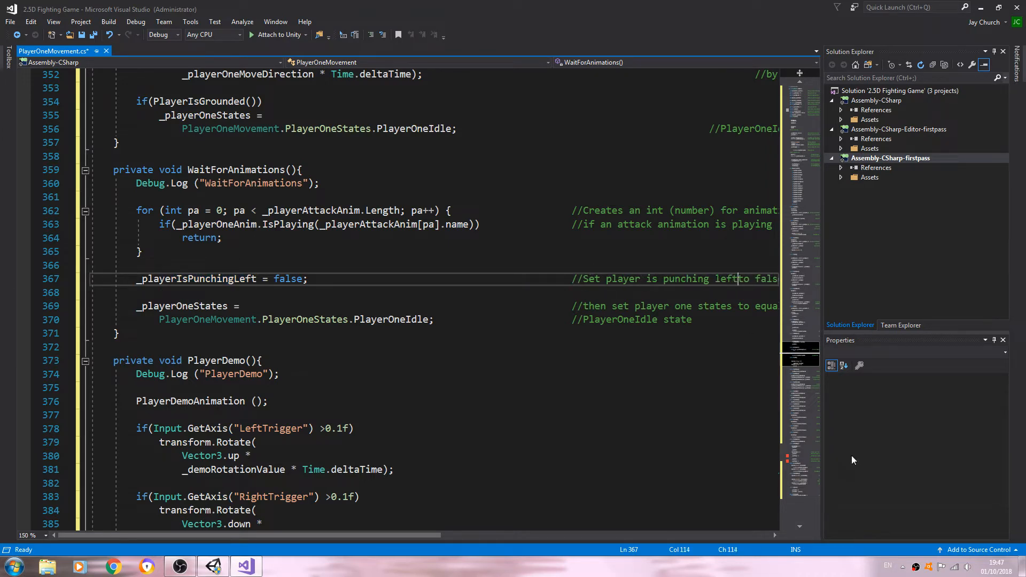
click(382, 279)
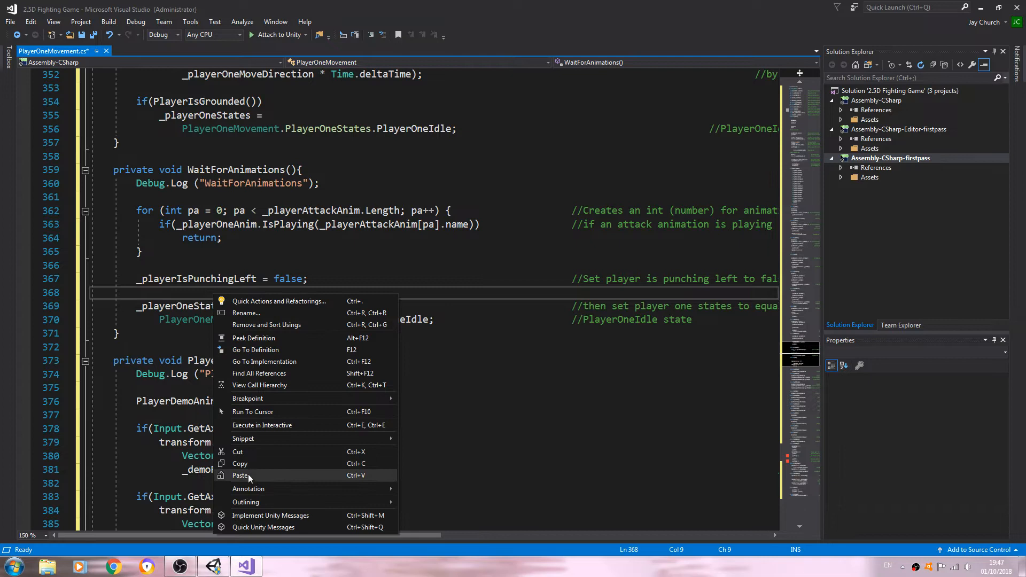
click(240, 475)
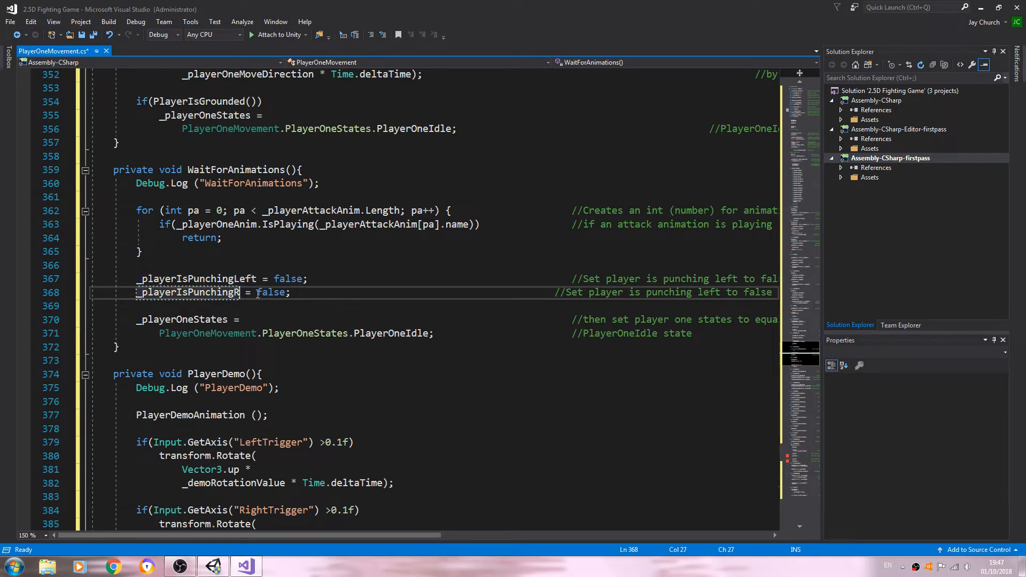
text(ight)
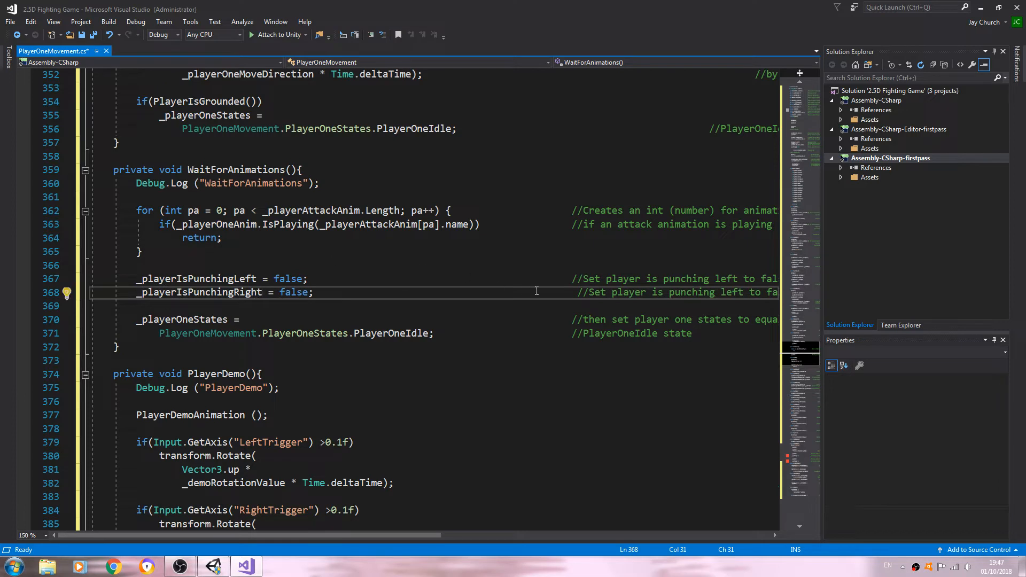
click(572, 292)
text(righ)
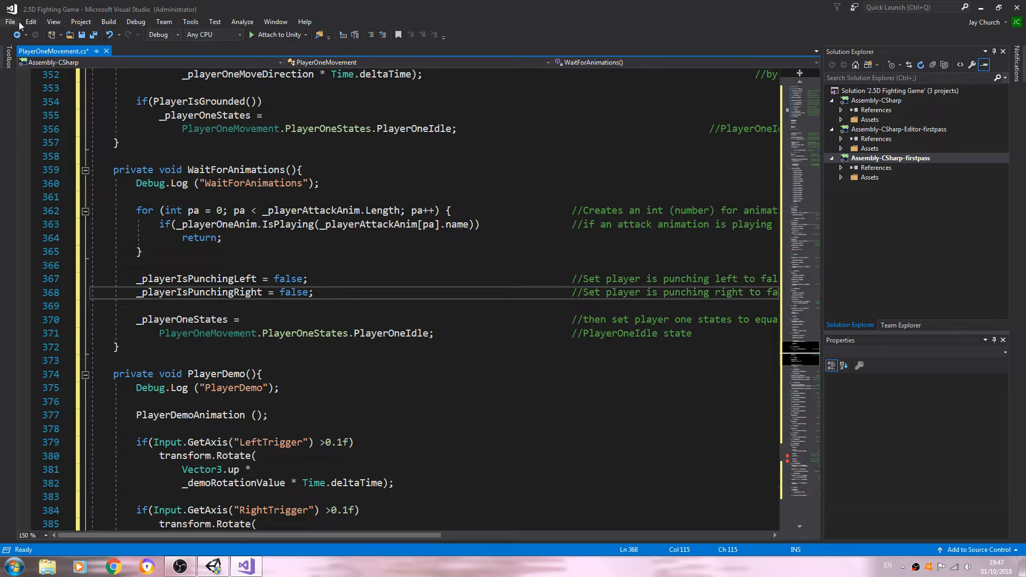
Save all modified scripts with File > Save All and review PlayerOneMovement
click(10, 21)
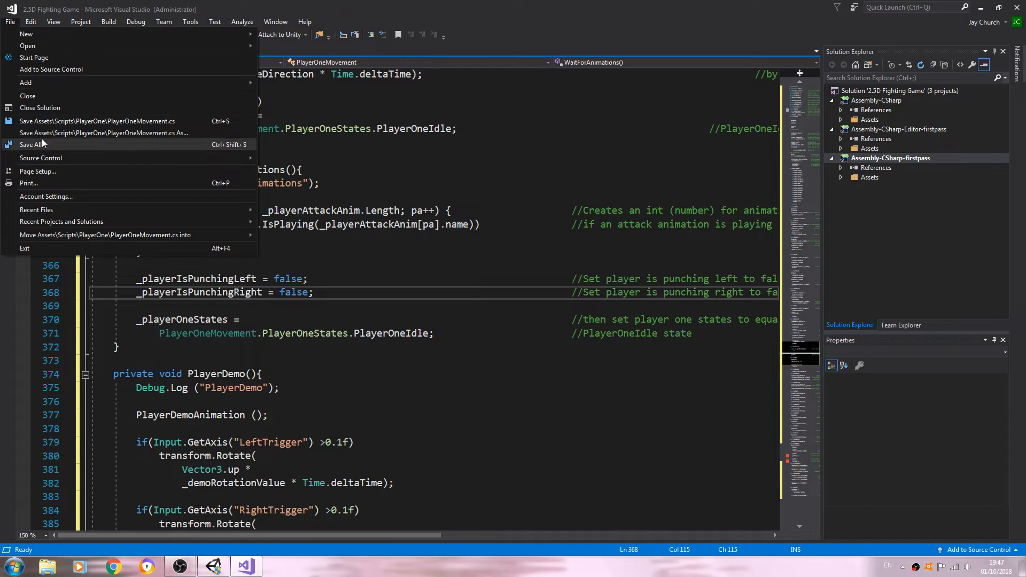
click(33, 145)
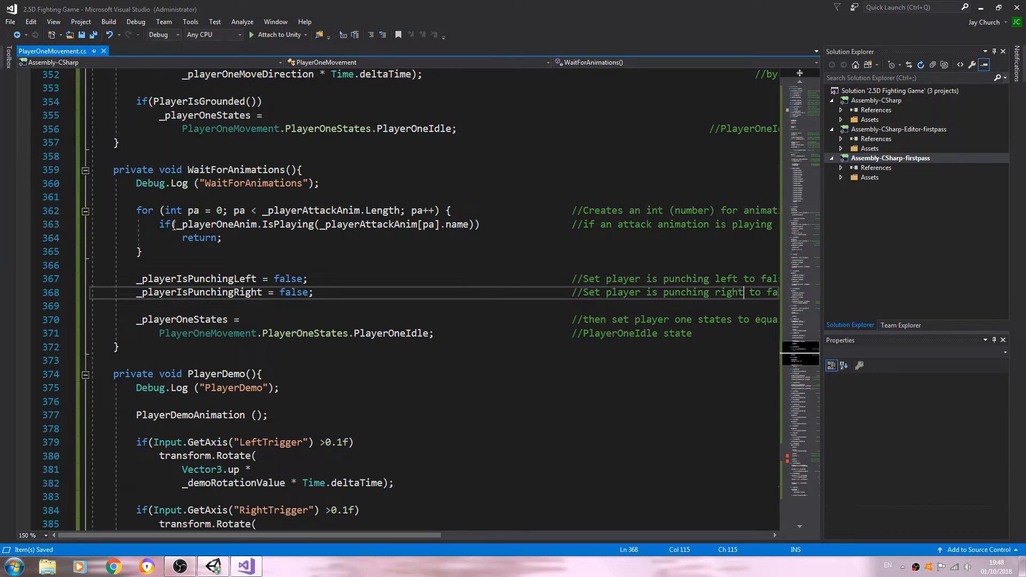
scroll(up, 3)
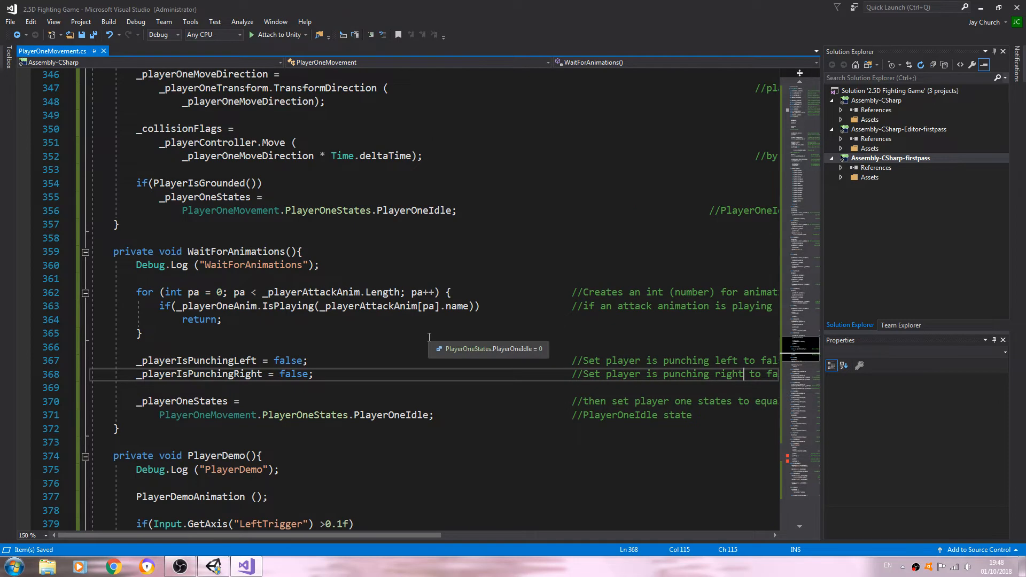
scroll(up, 3)
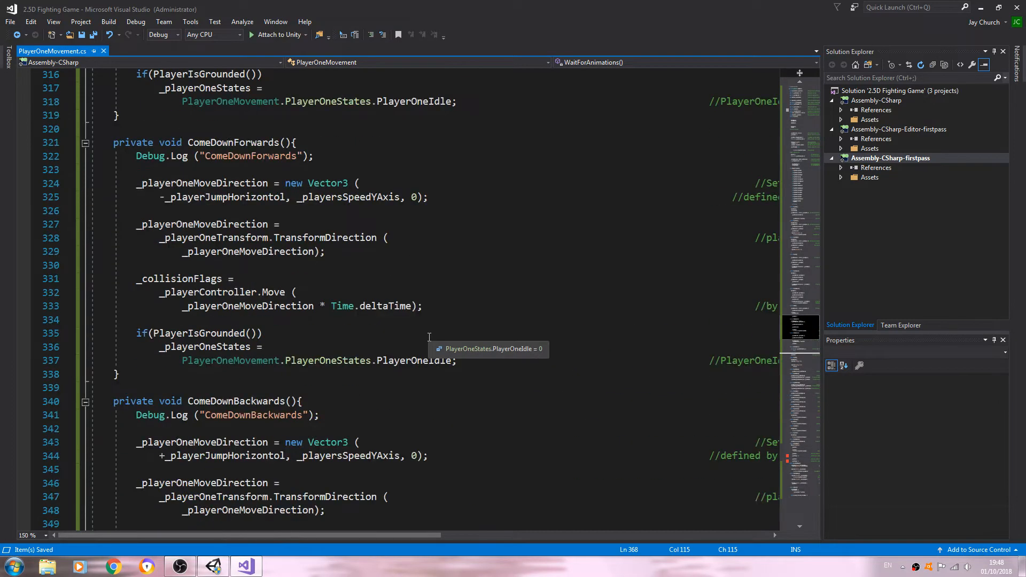
scroll(up, 3)
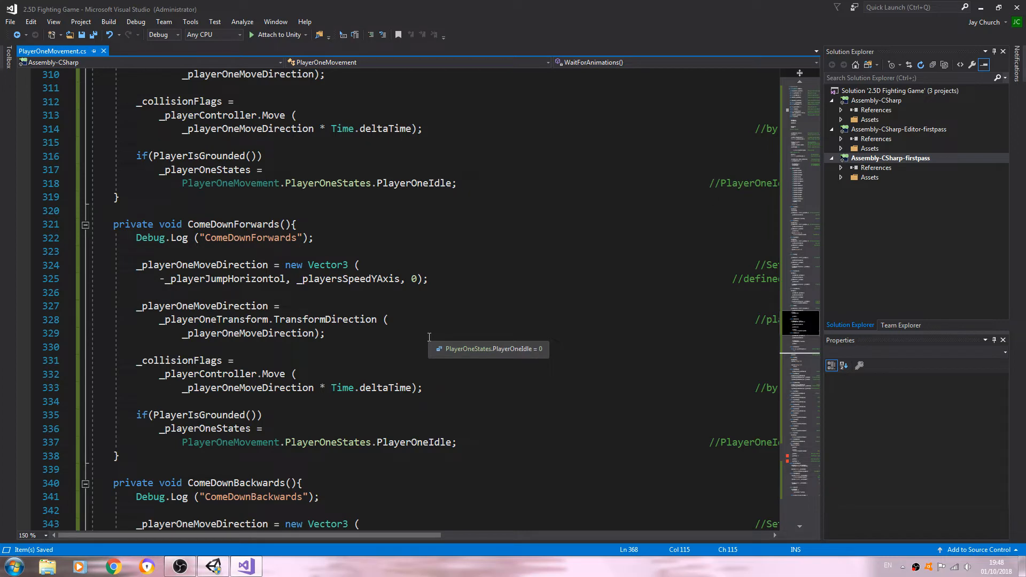
scroll(down, 3)
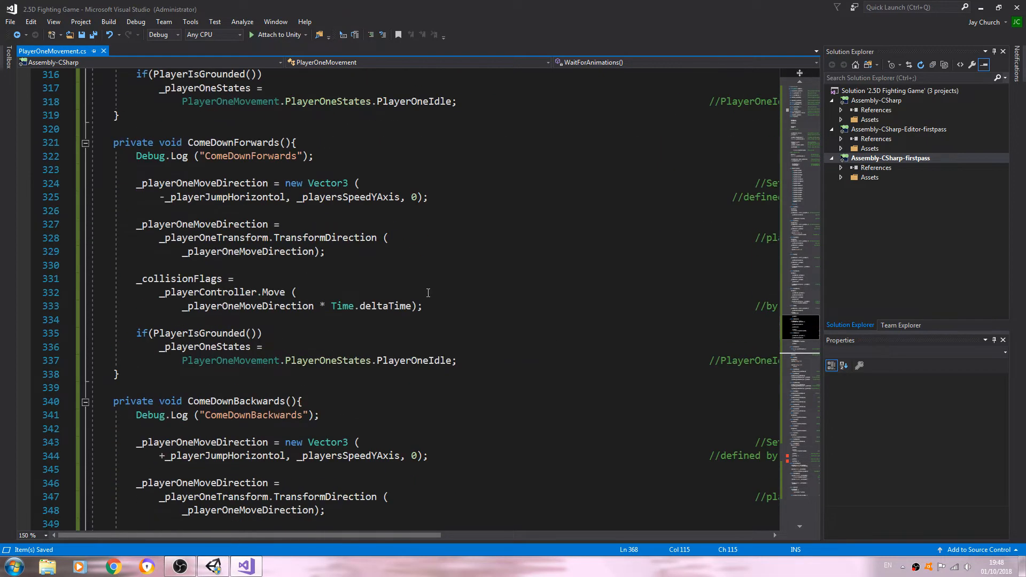
Open OpponentHeadHit from Assets > Scripts > Opponent in Visual Studio, then return to Unity
click(213, 566)
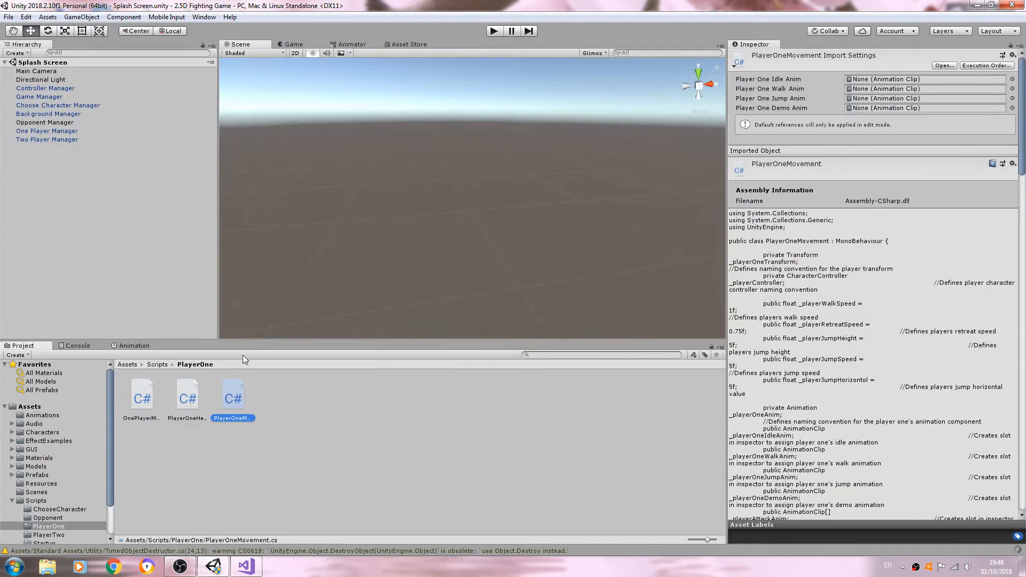
mouse_move(199, 469)
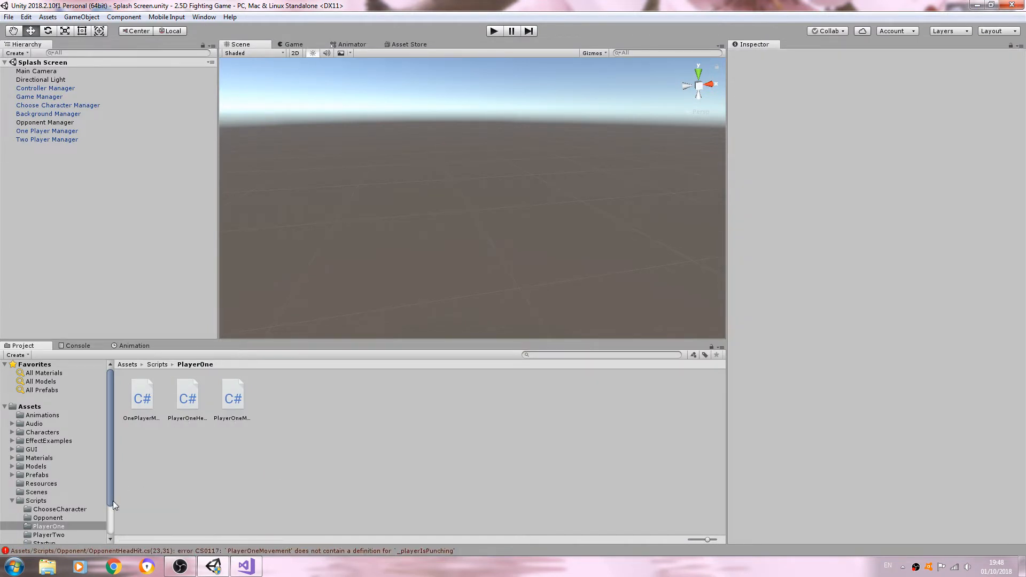
scroll(down, 3)
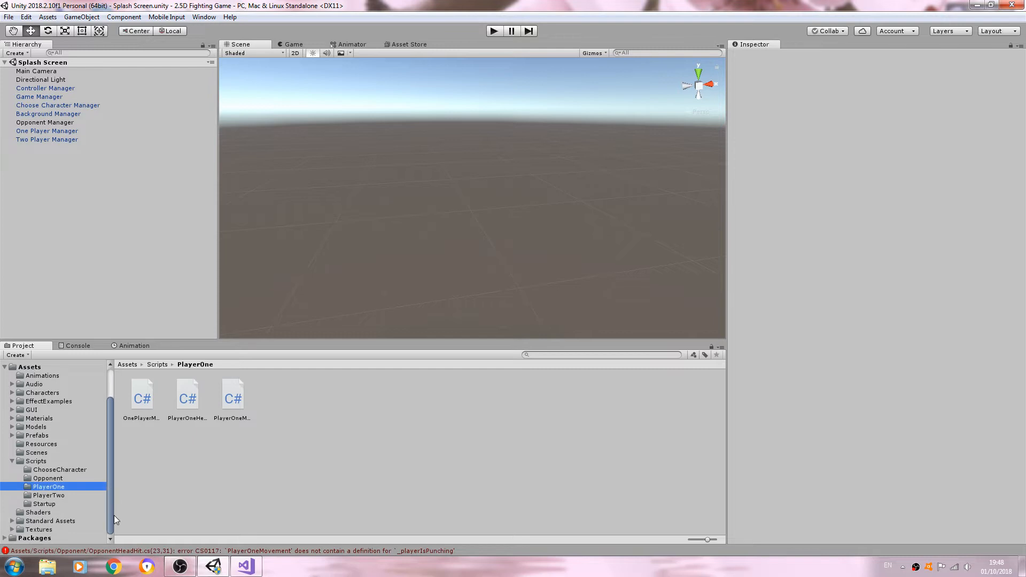
mouse_move(88, 472)
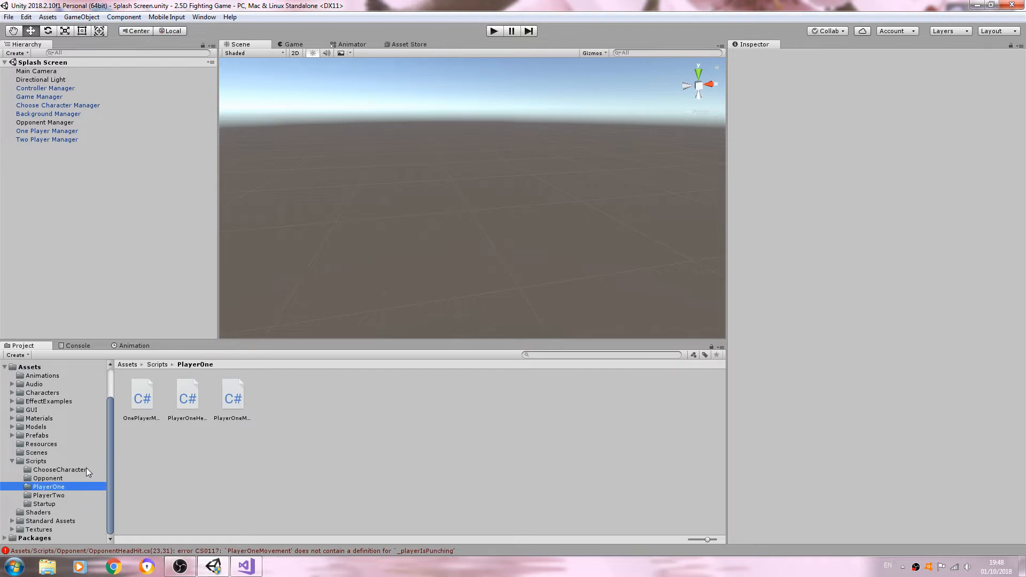
click(47, 478)
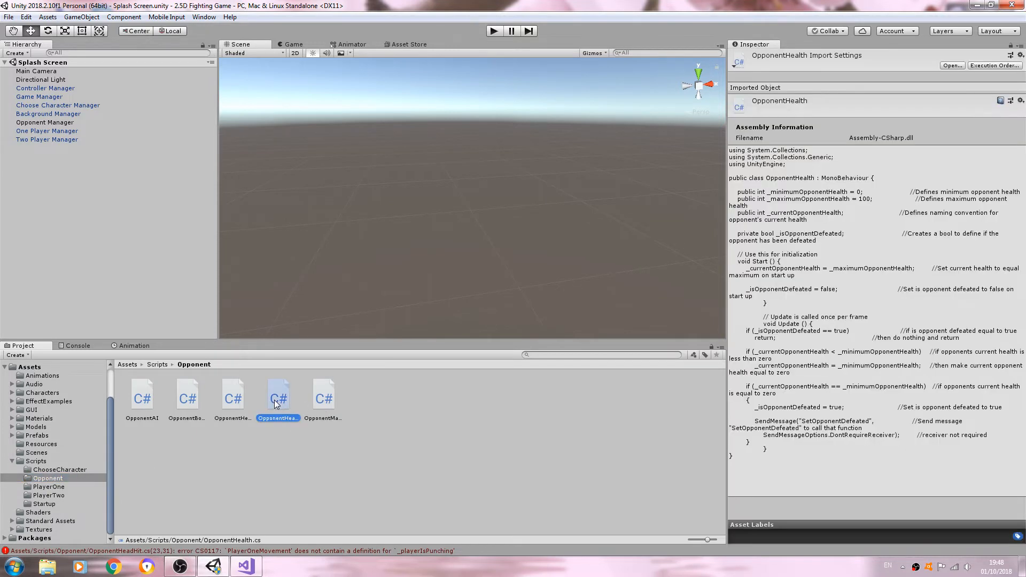
click(233, 396)
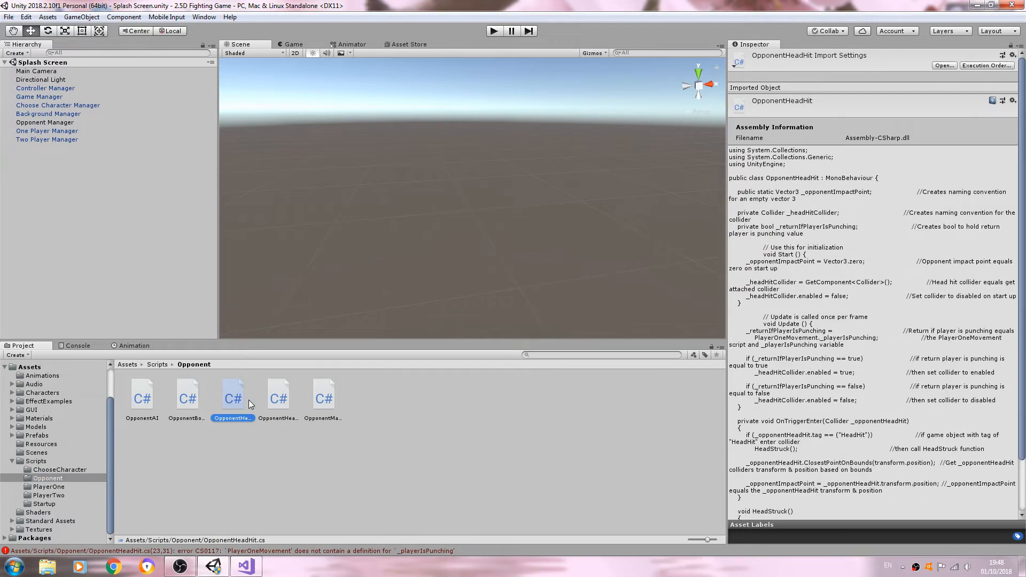
double_click(232, 393)
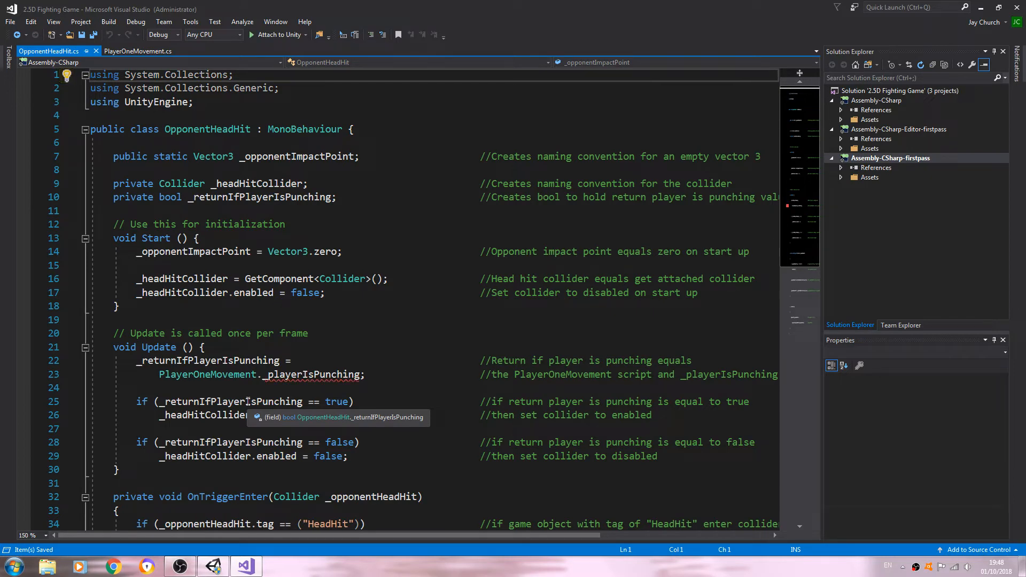
scroll(down, 3)
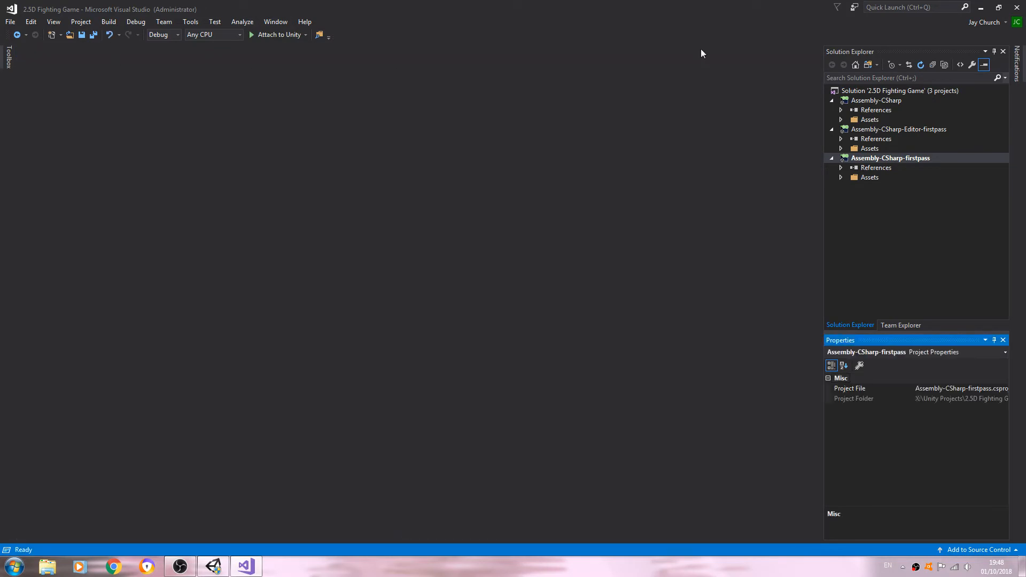
click(212, 566)
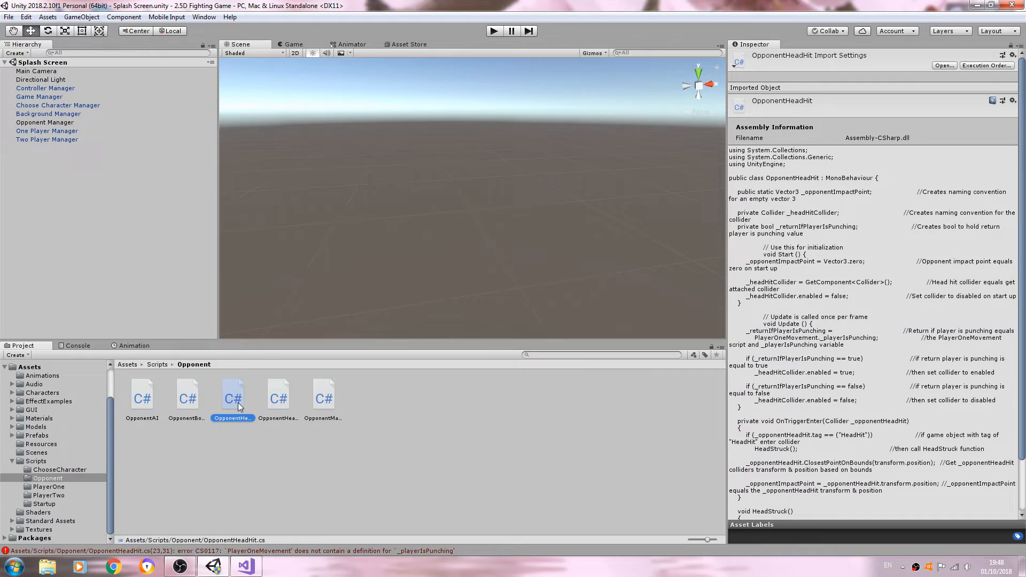
Delete the original OpponentHeadHit script and confirm the deletion
click(277, 396)
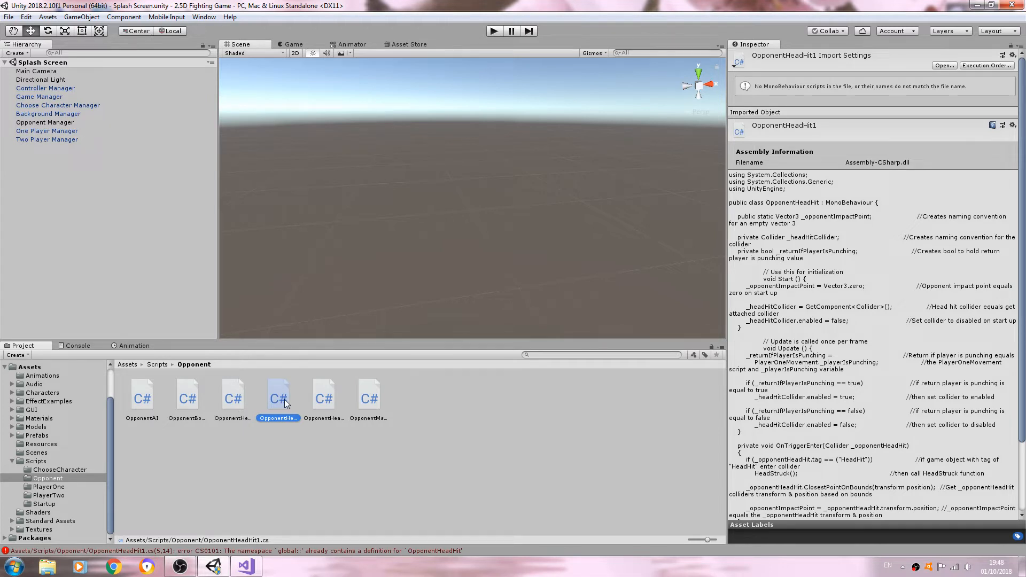
click(324, 394)
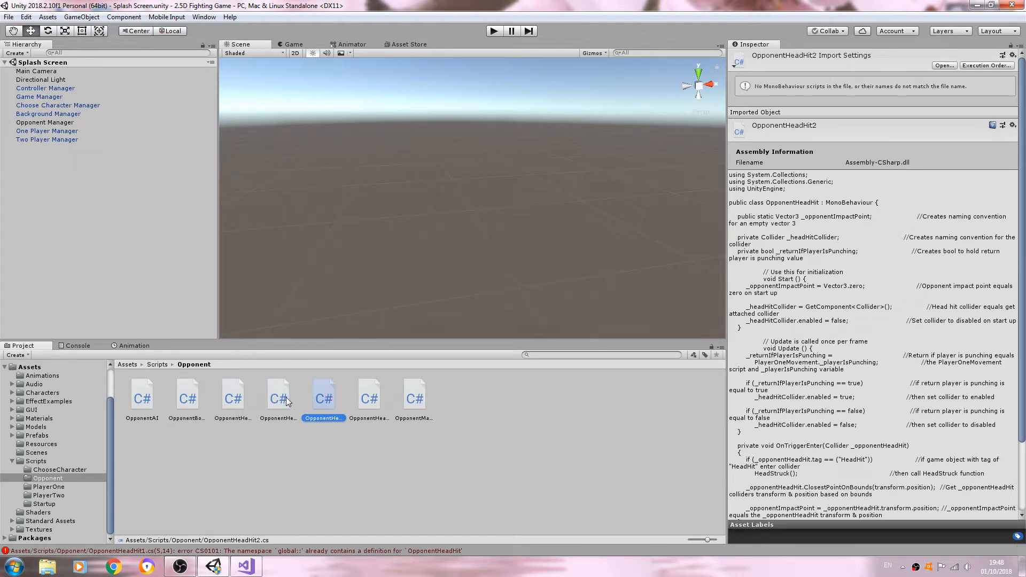
click(233, 396)
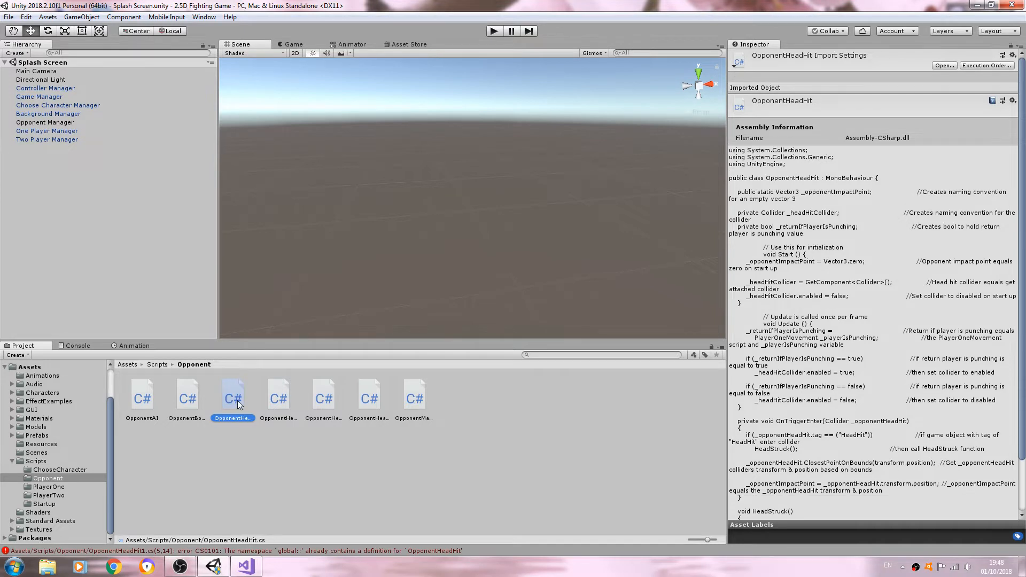
right_click(233, 396)
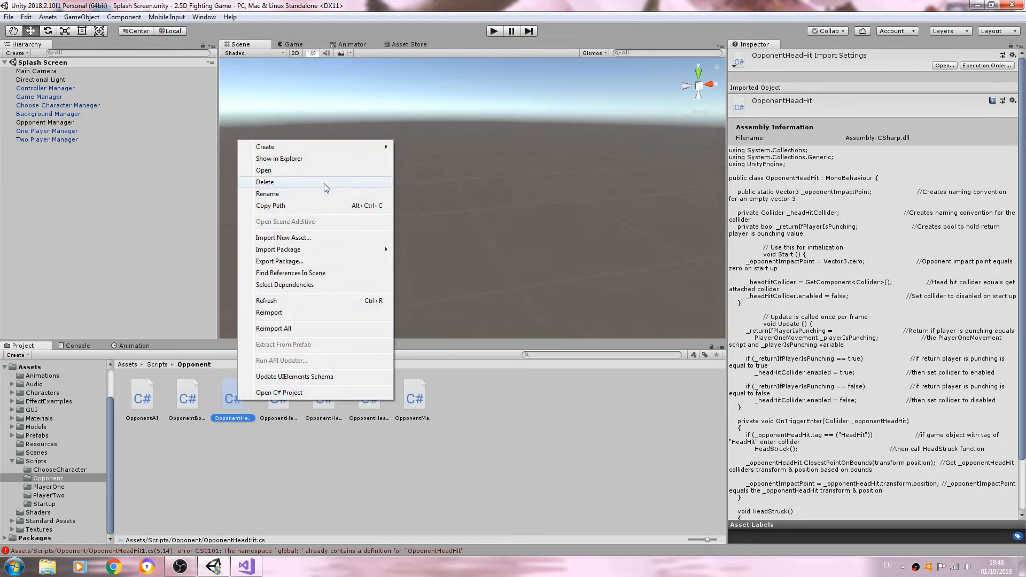
click(264, 181)
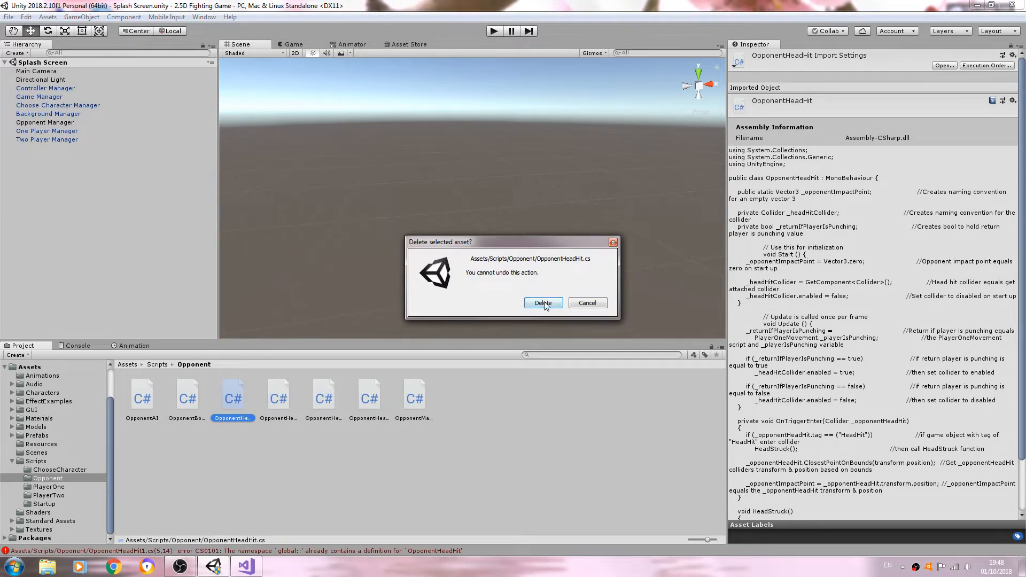
click(543, 302)
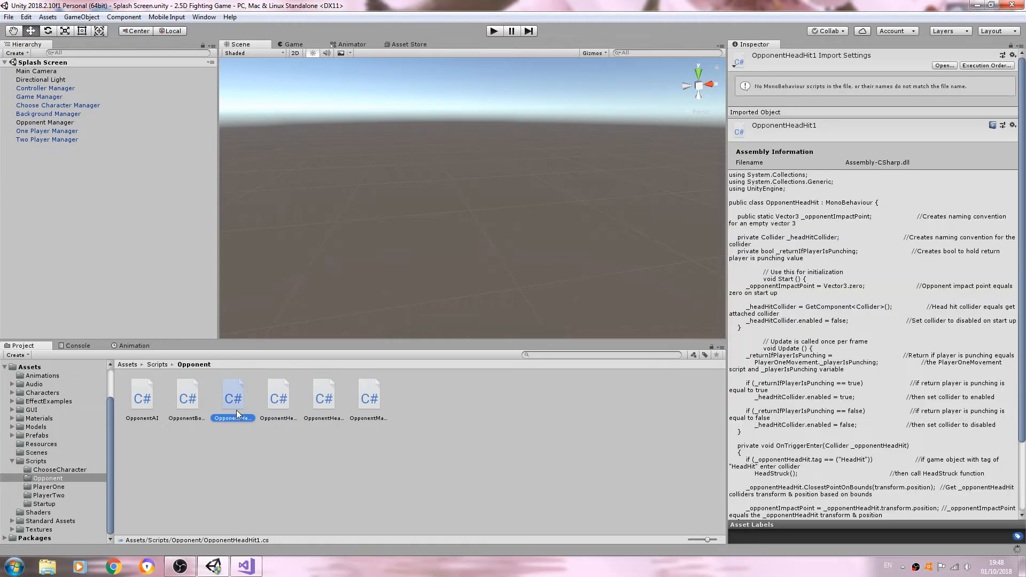
Move OpponentHeadHit1 and OpponentHeadHit2 into the PlayerOne folder
click(277, 395)
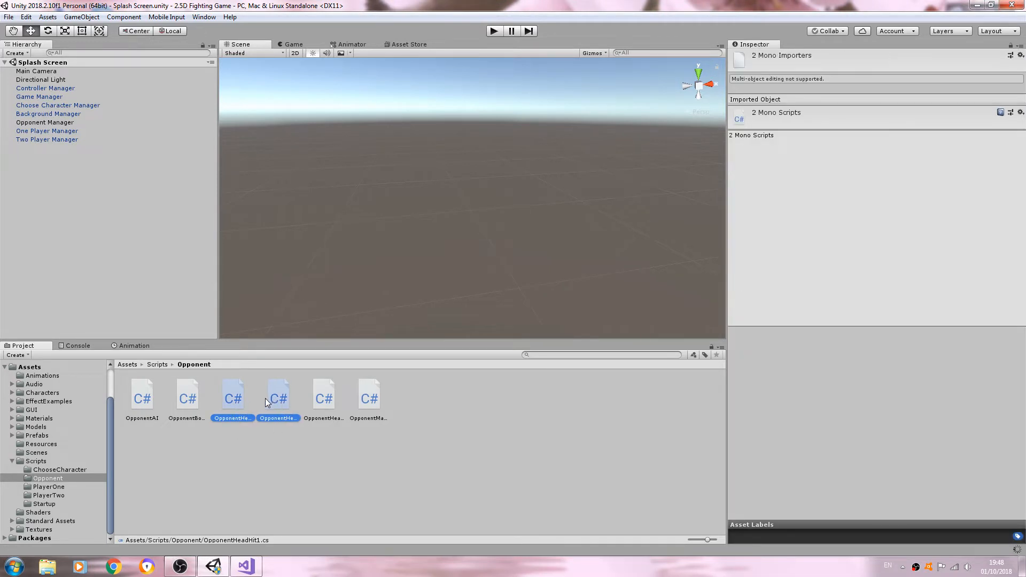
right_click(267, 403)
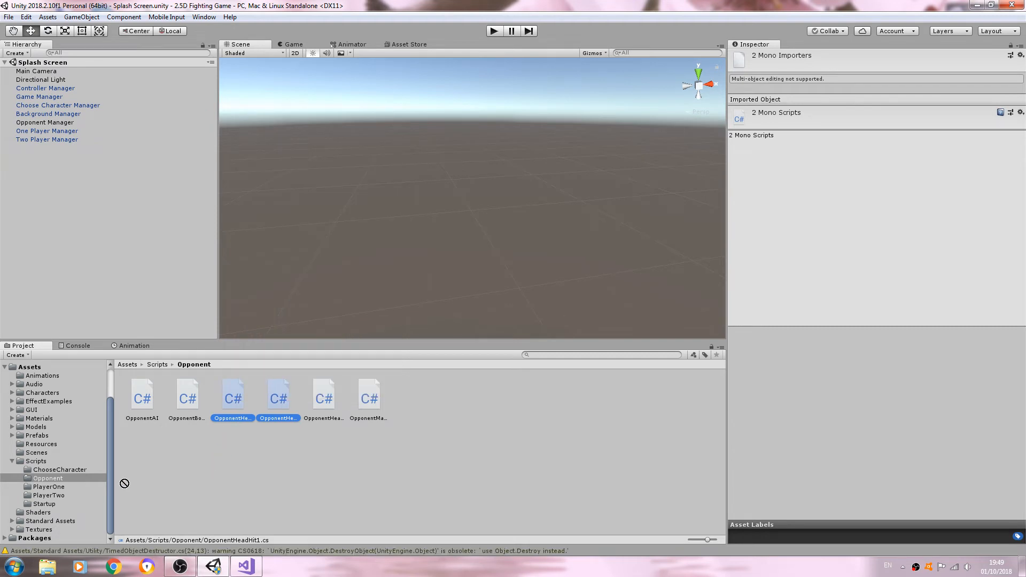
click(49, 487)
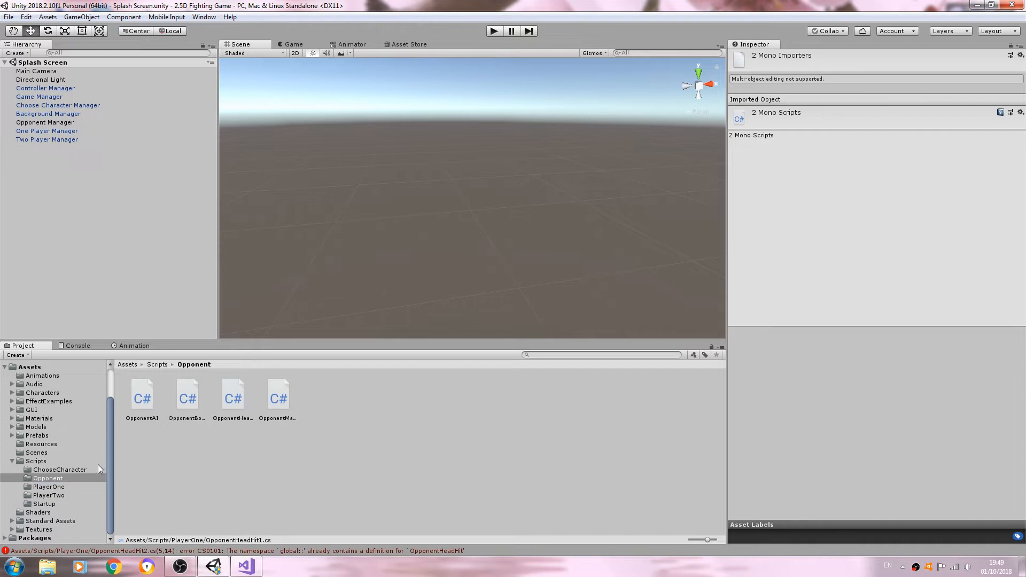
In the PlayerOne folder, rename OpponentHeadHit1 to PlayerPunchLeft
click(36, 461)
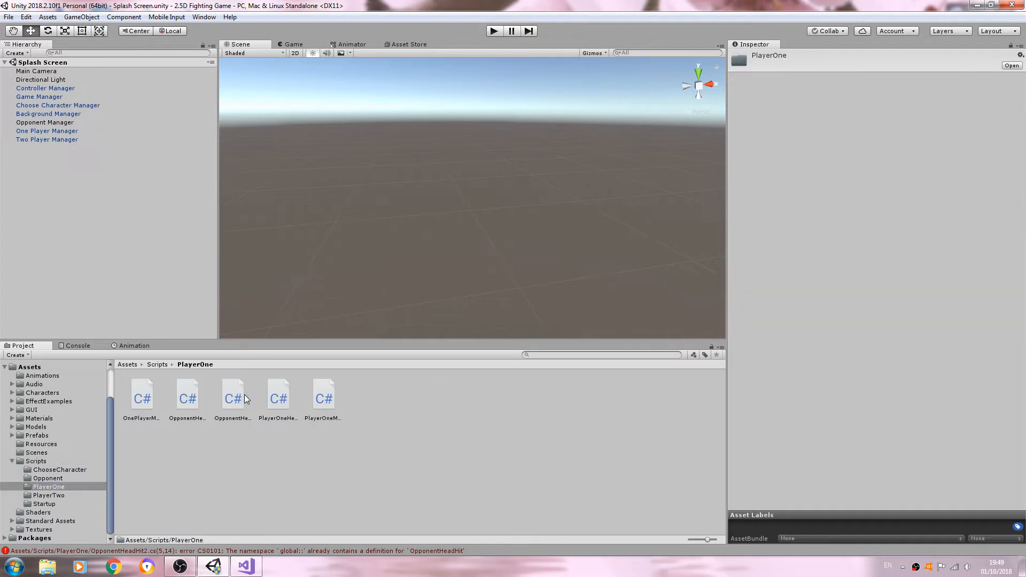
click(188, 393)
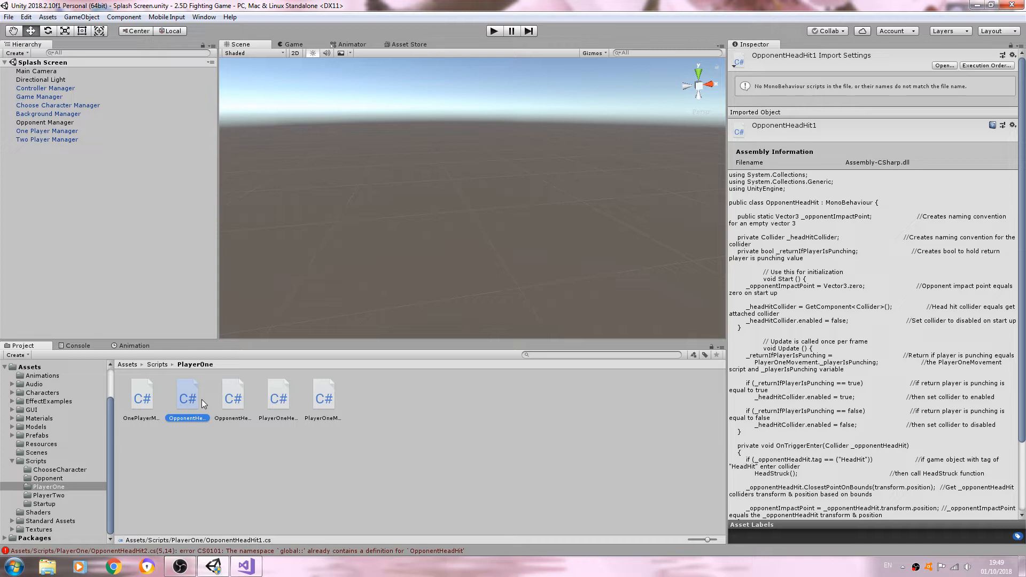
right_click(204, 403)
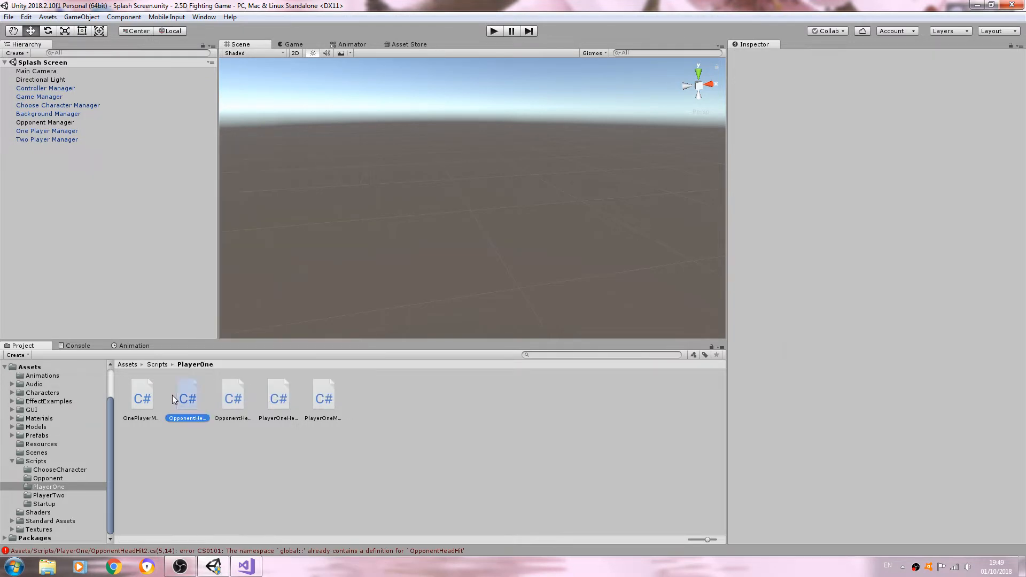
click(187, 396)
text(layerPunchLeft)
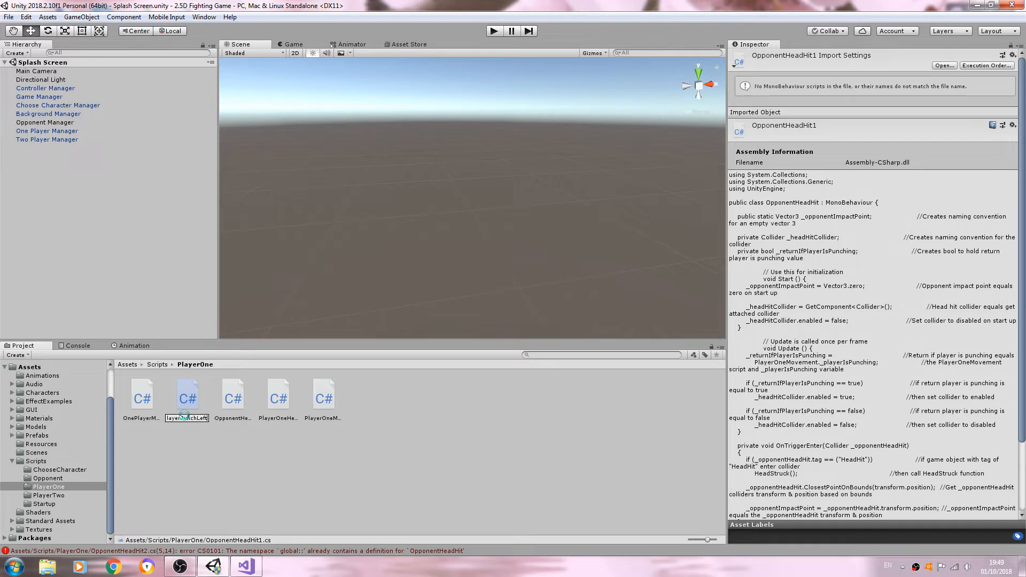
click(187, 396)
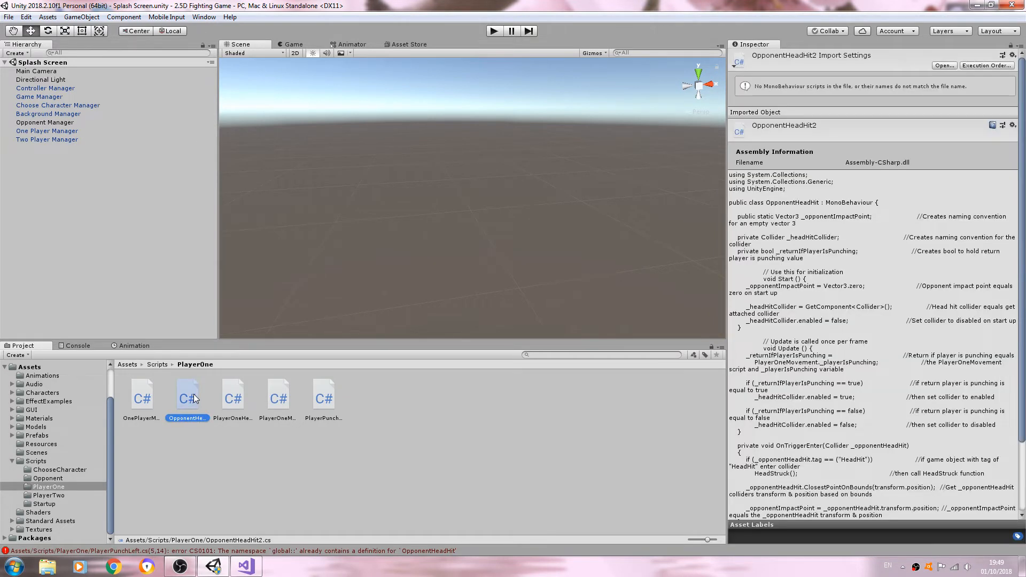
Rename OpponentHeadHit2 to PlayerPunchRight
double_click(187, 418)
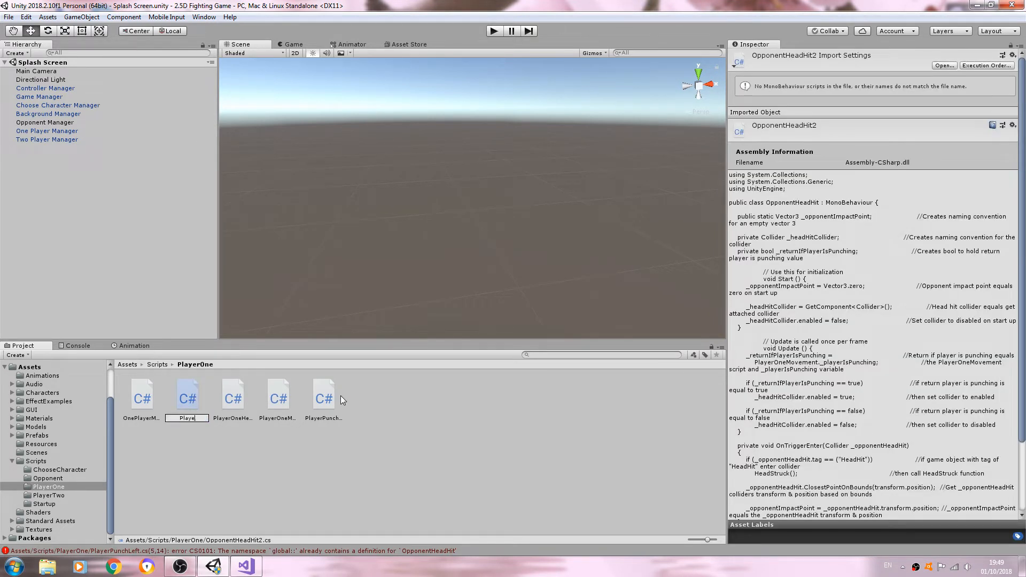
text(PlayerPunch)
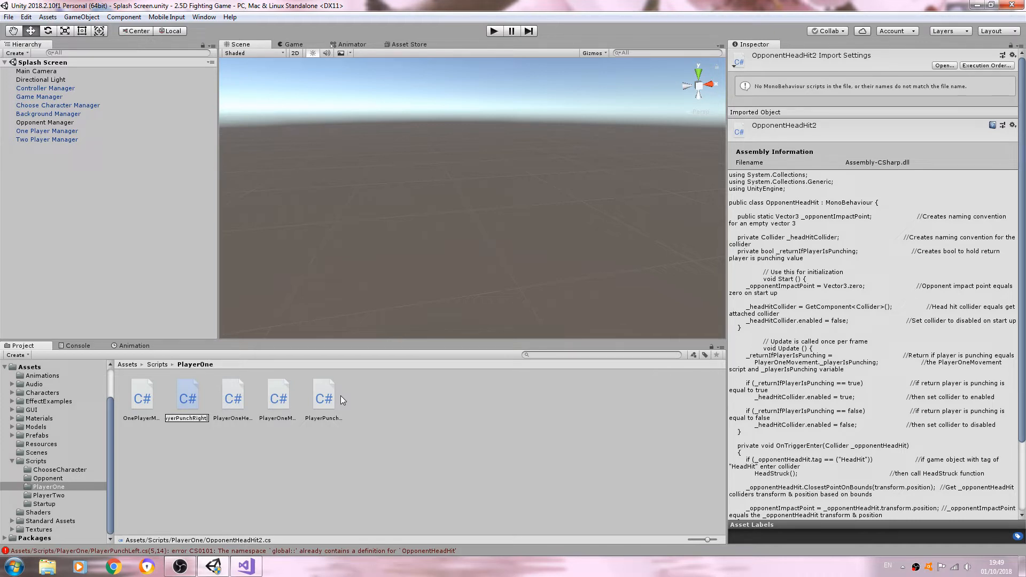
click(278, 395)
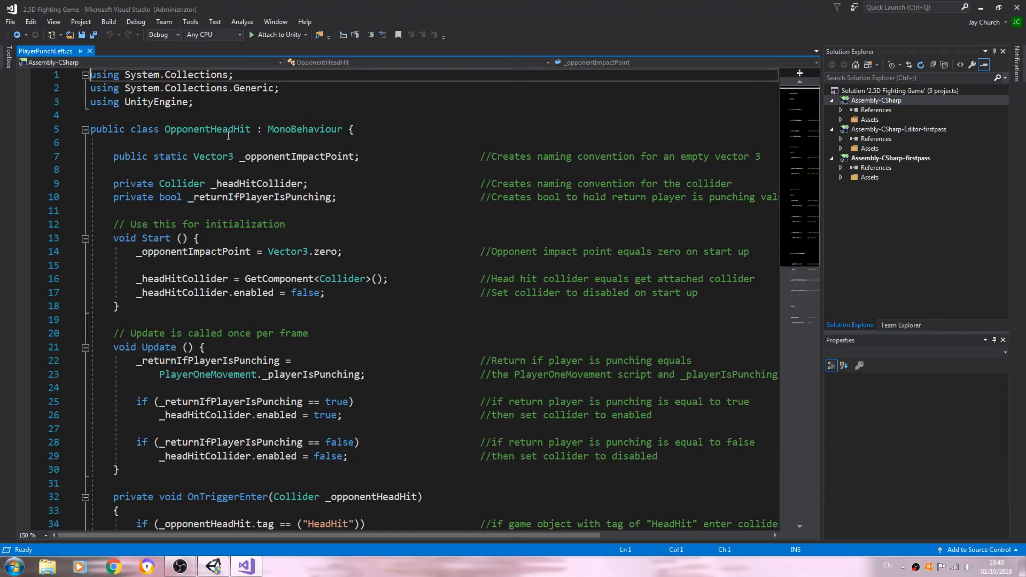
Replace the OpponentHeadHit class name with PlayerPunchLeft and save PlayerPunchLeft.cs
double_click(207, 129)
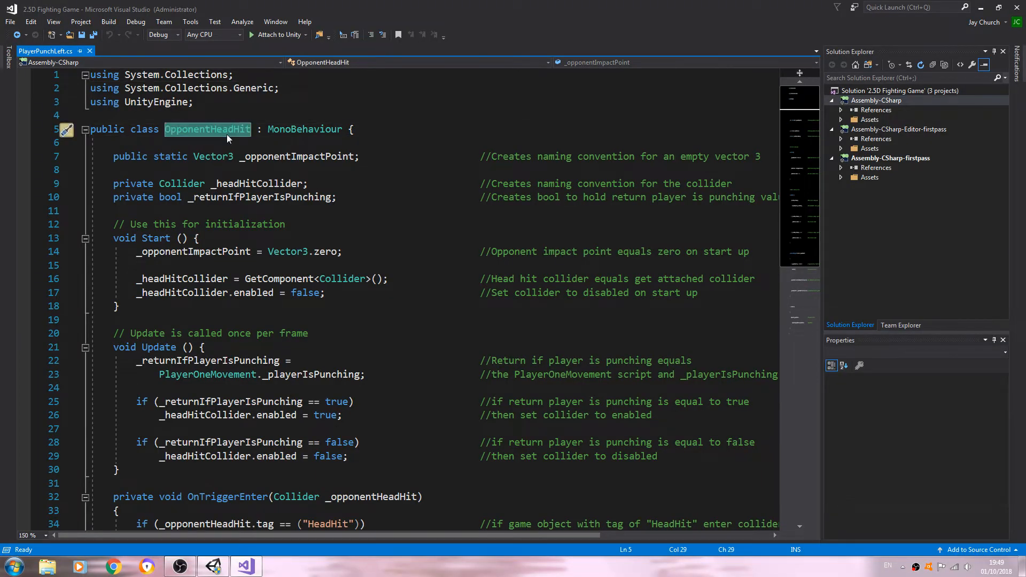
key(Delete)
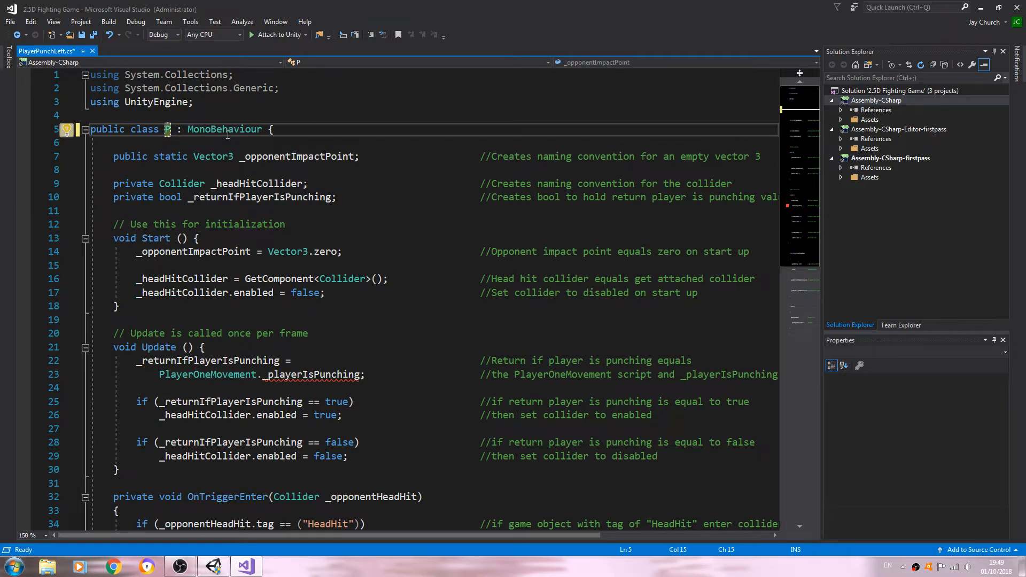
text(Public)
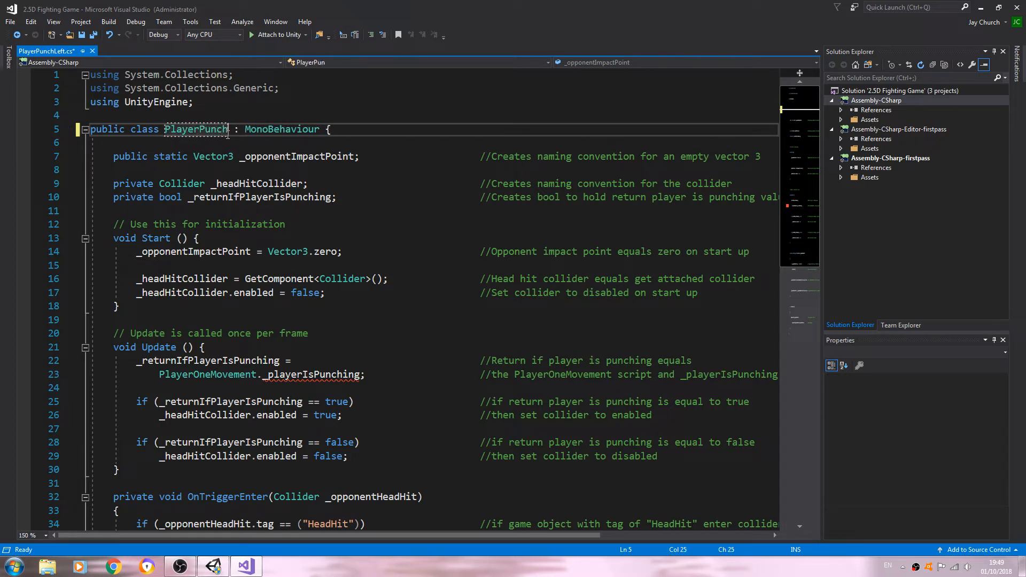
text(Left)
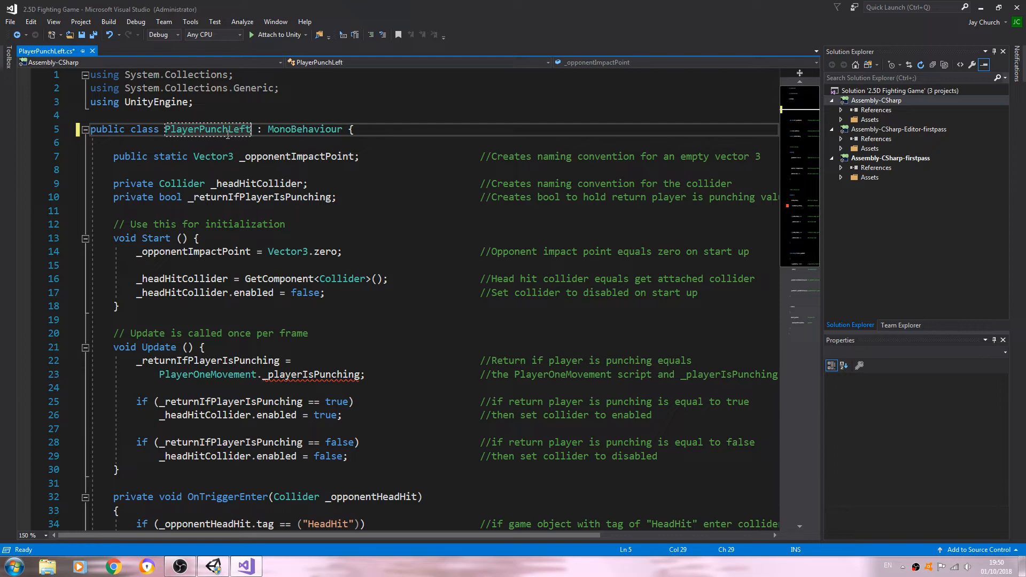
right_click(207, 129)
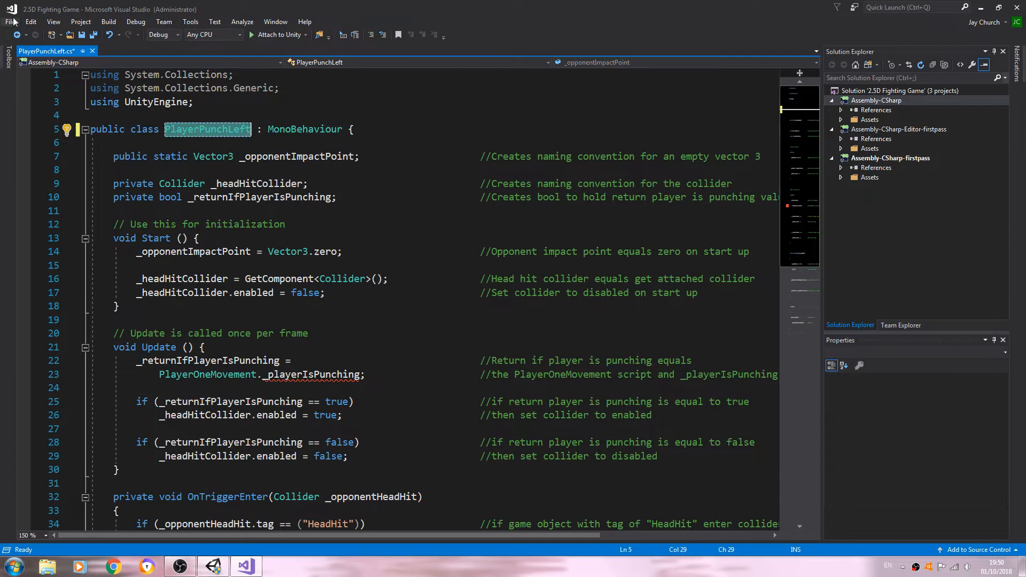
key(ctrl+s)
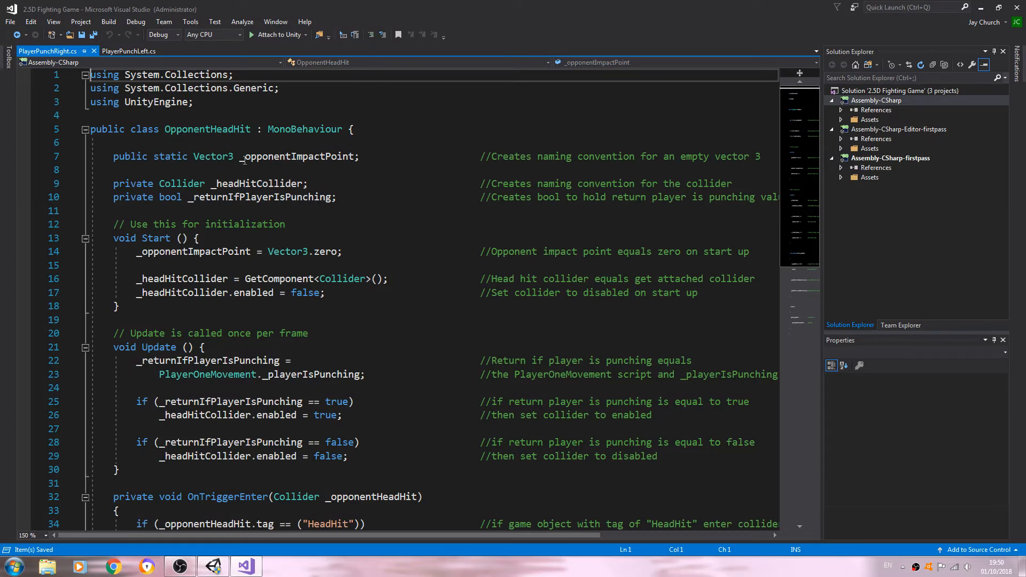
Change PlayerPunchRight.cs's class name to PlayerPunchRight and save the file
right_click(207, 129)
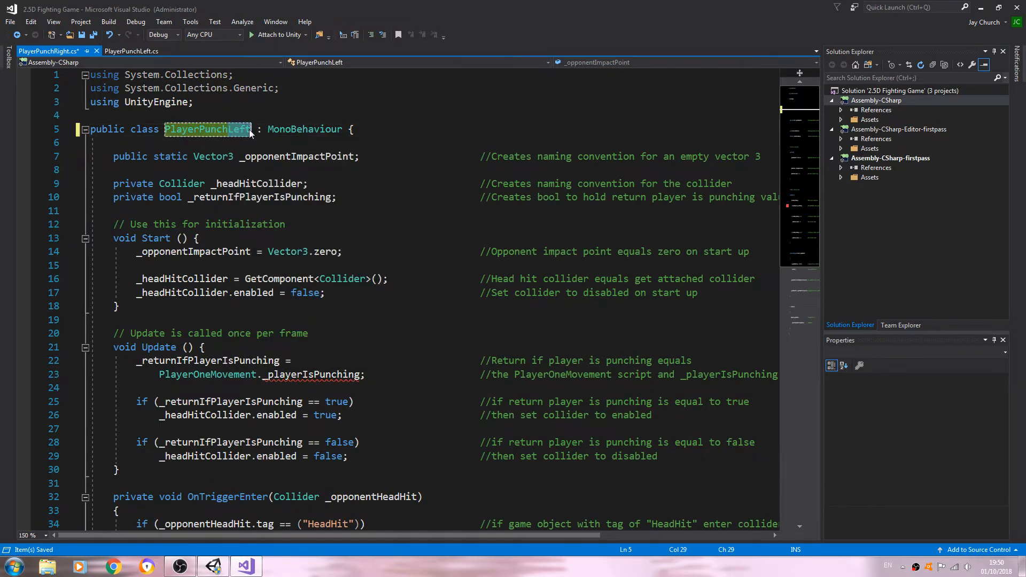
text(PlayerPunchRi)
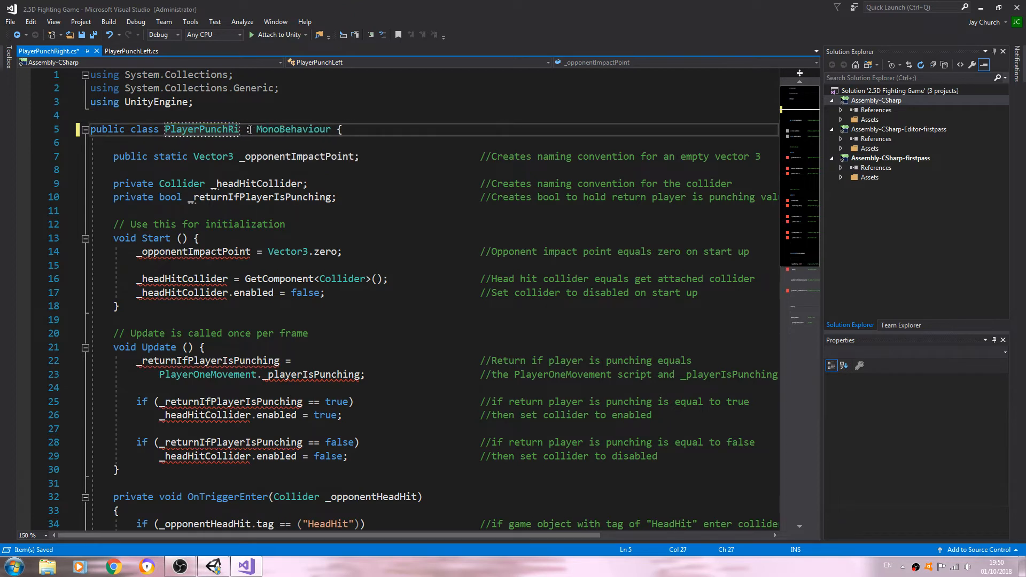
text(ght)
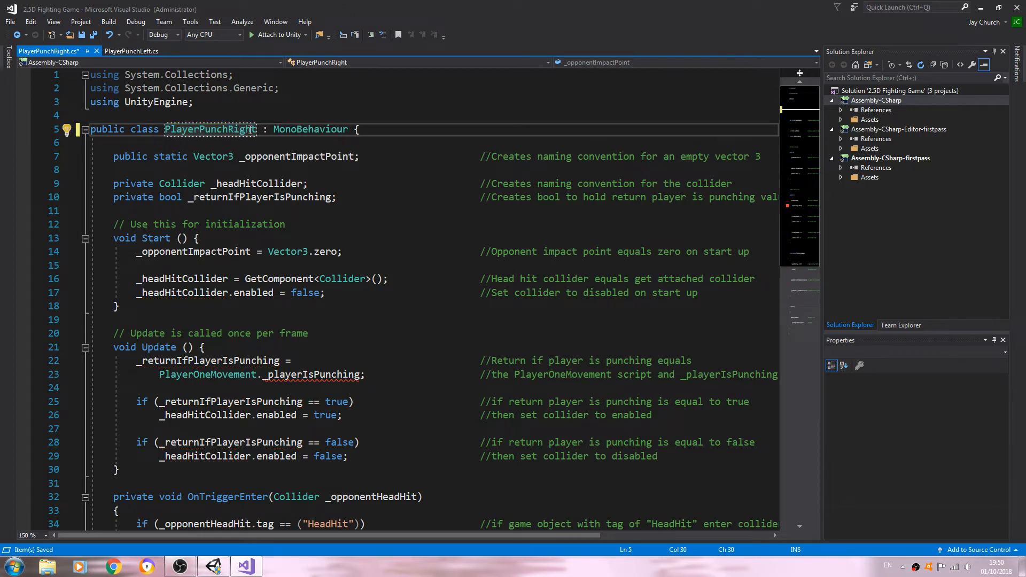
click(10, 21)
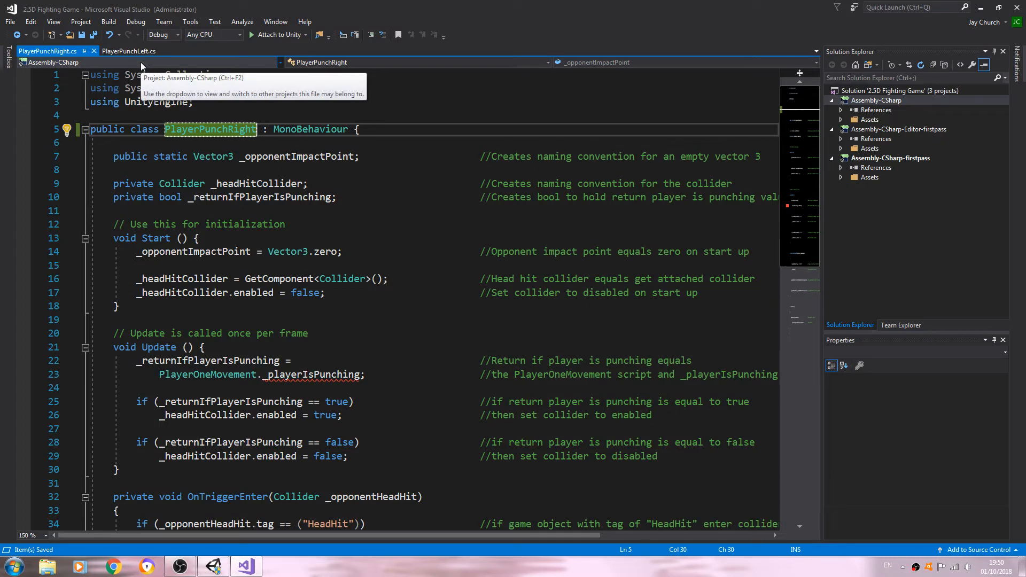
Rename the PlayerPunchLeft variable to _returnIfPlayerIsPunchingLeft on lines 10 and 28
click(129, 51)
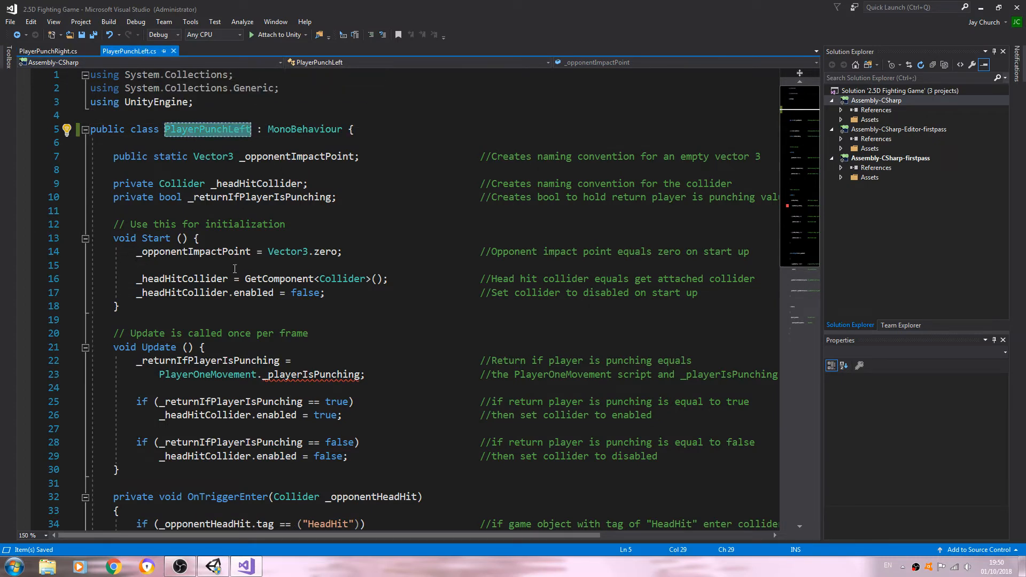
mouse_move(262, 198)
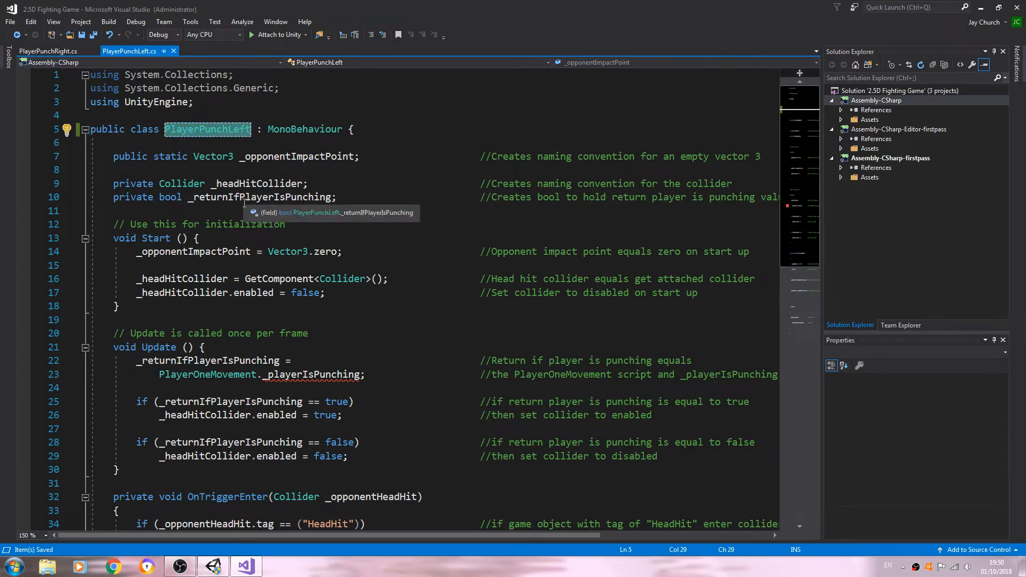
mouse_move(352, 218)
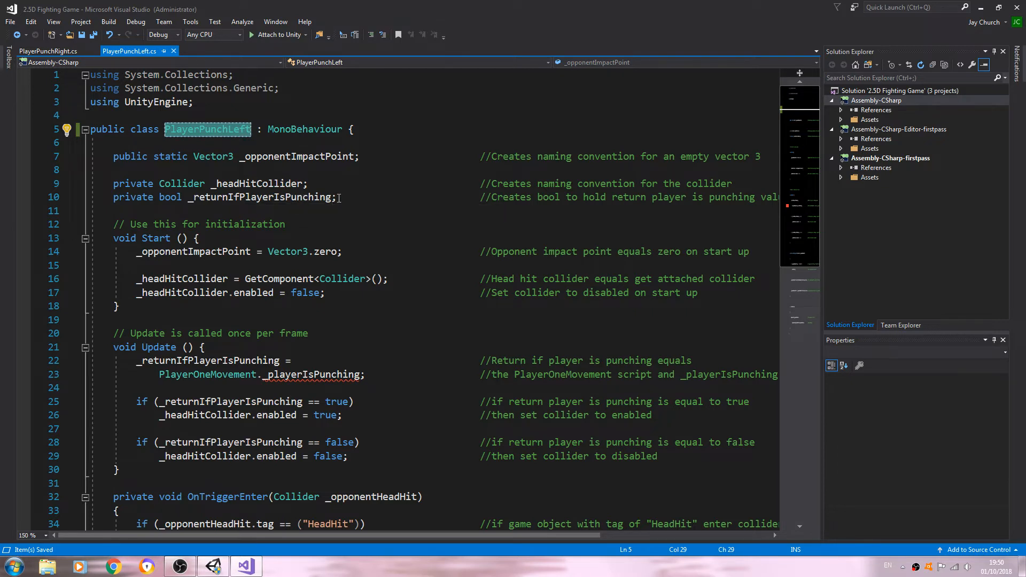
click(260, 197)
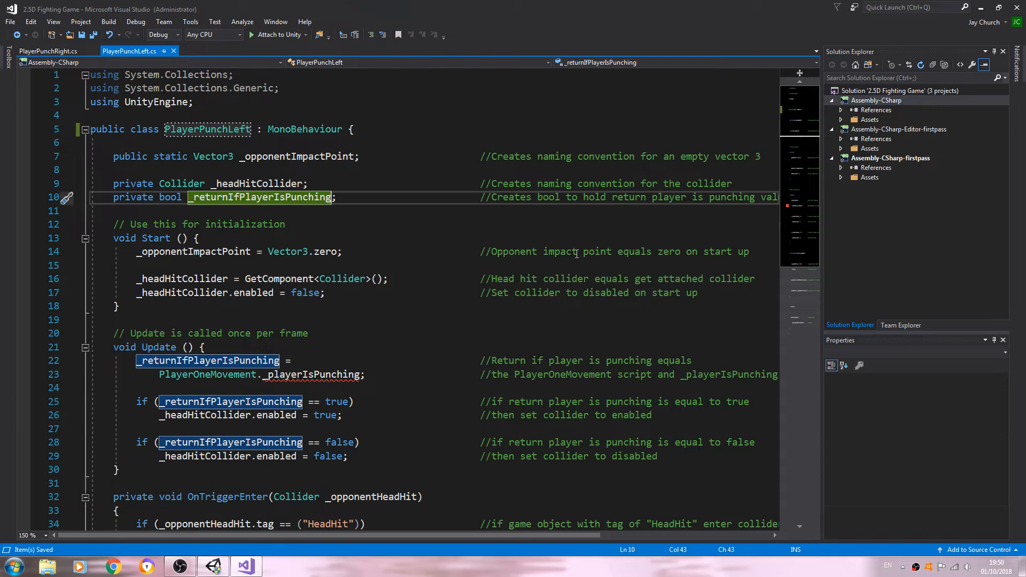
text(Left)
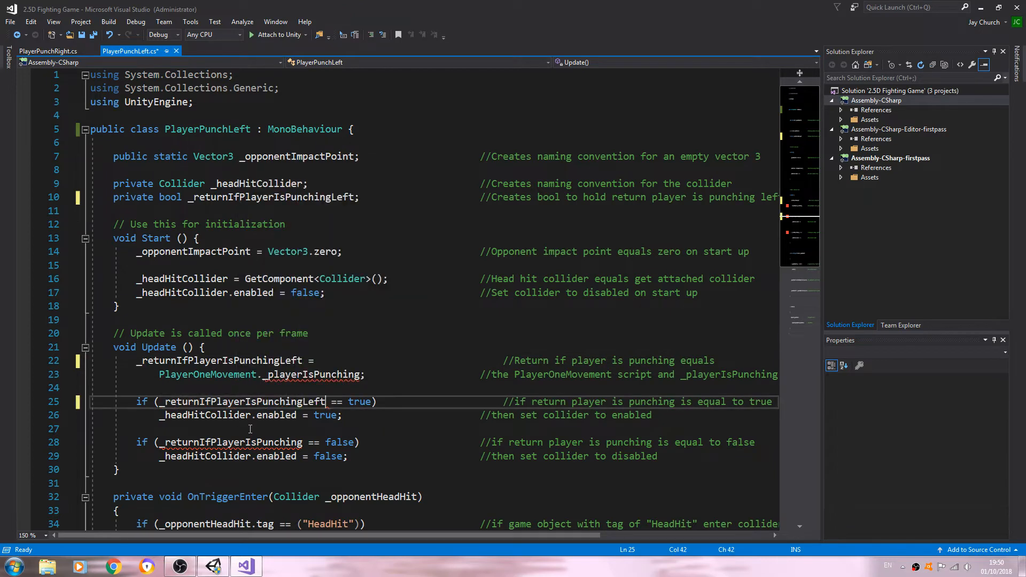
right_click(229, 442)
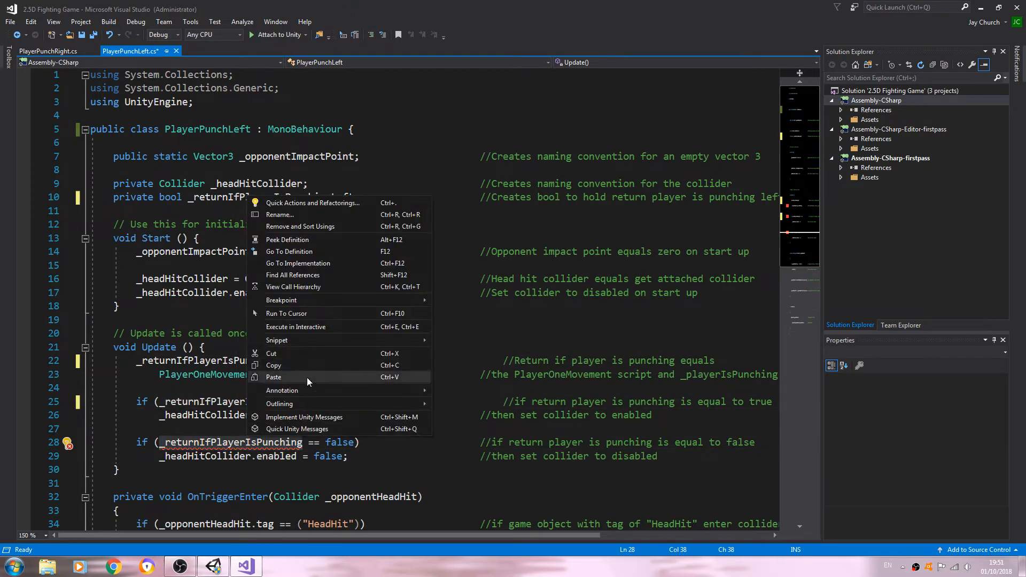
click(274, 377)
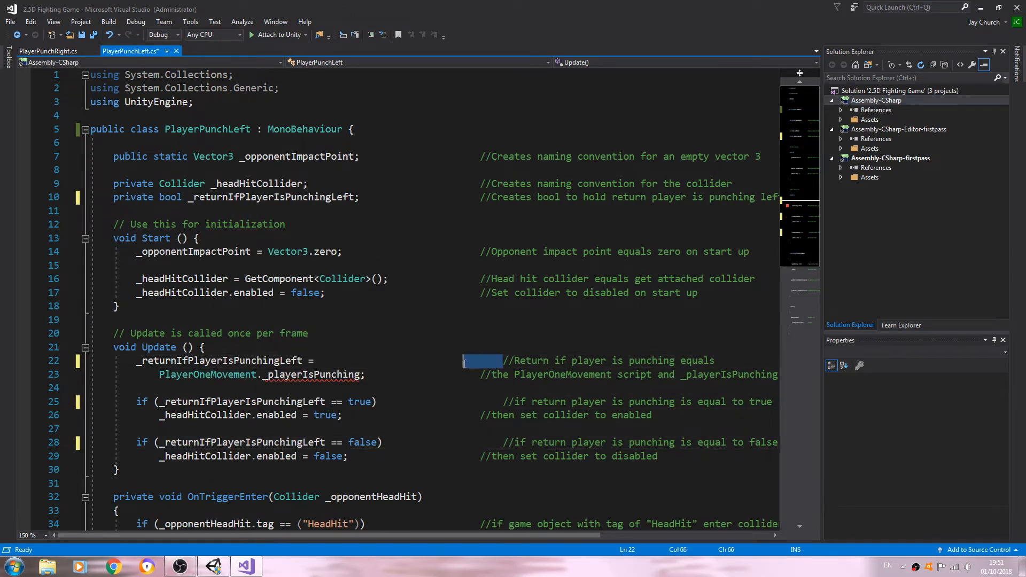
Add 'left' to the comments and read PlayerOneMovement._playerIsPunchingLeft on line 23
click(504, 402)
text(left)
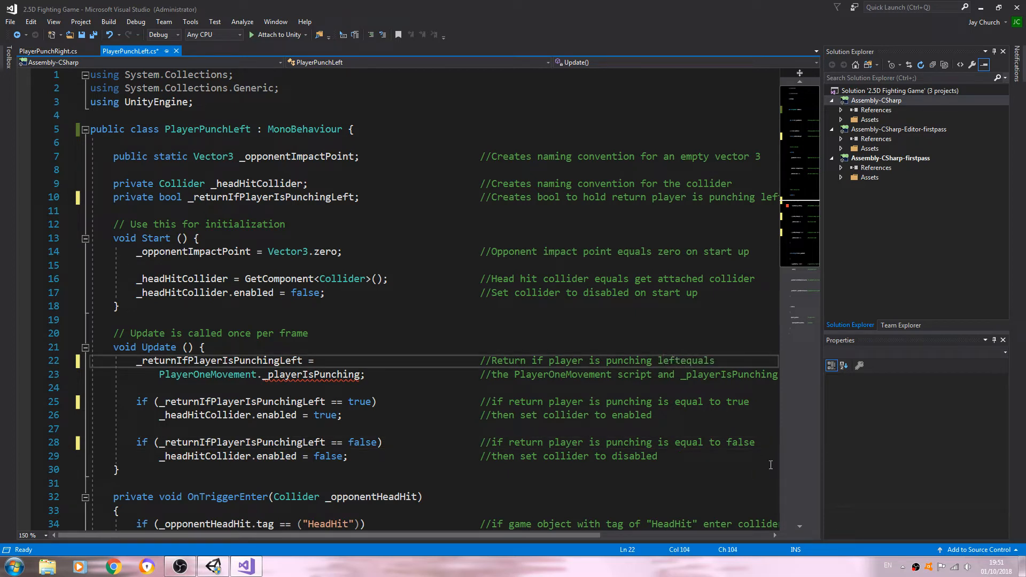
click(657, 402)
text(left )
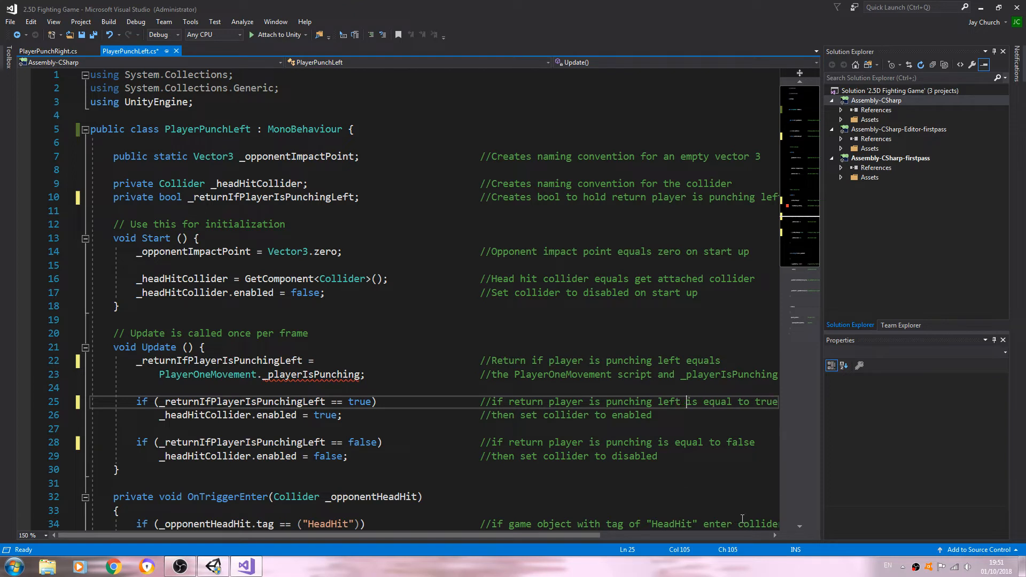
click(658, 442)
text(left )
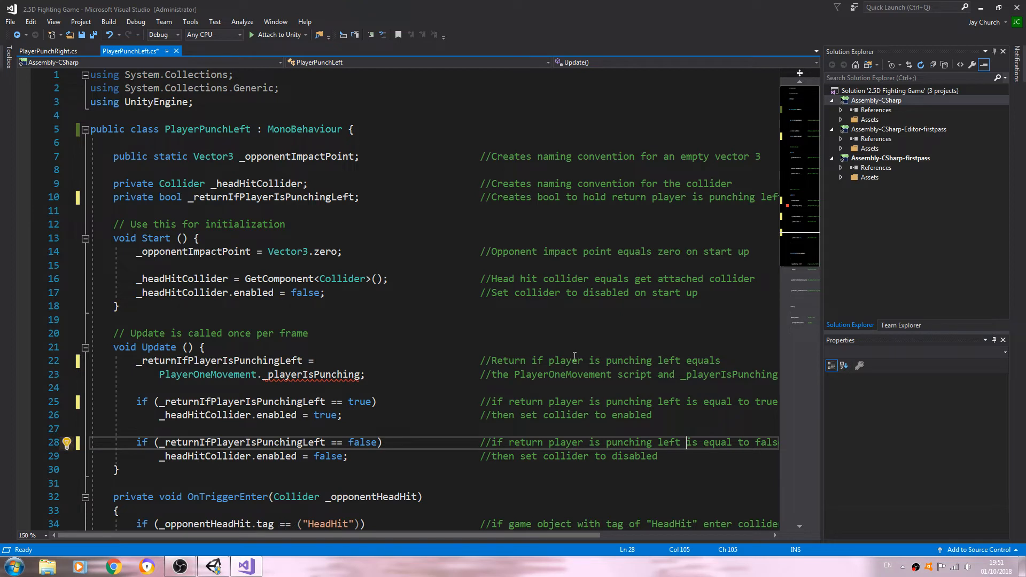
click(359, 374)
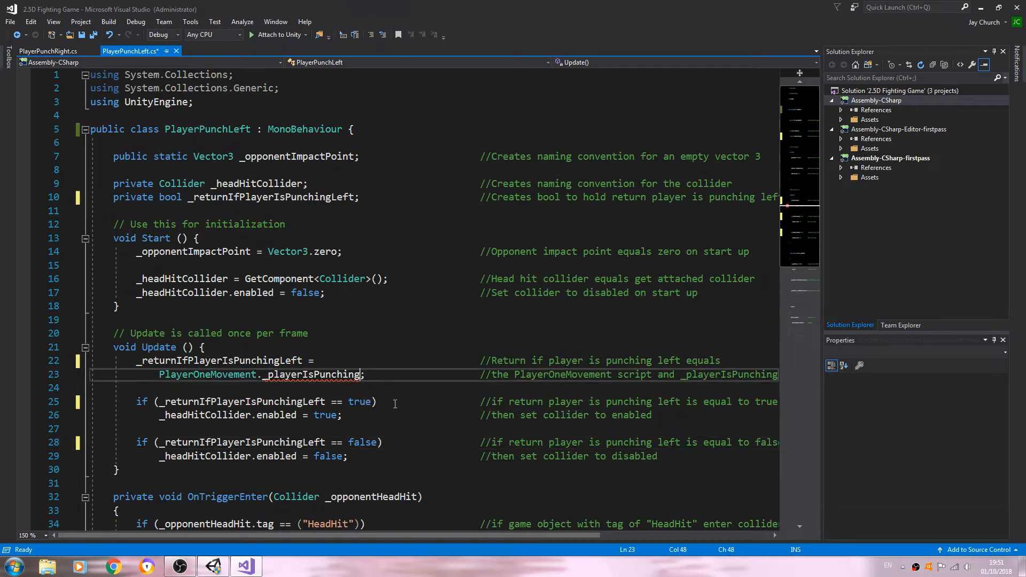
text(Left)
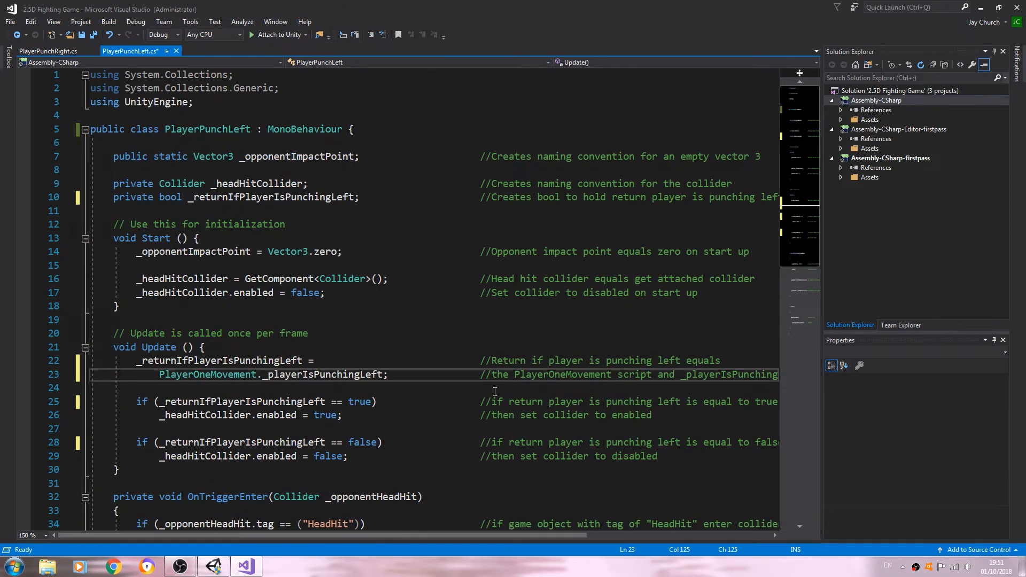
scroll(down, 3)
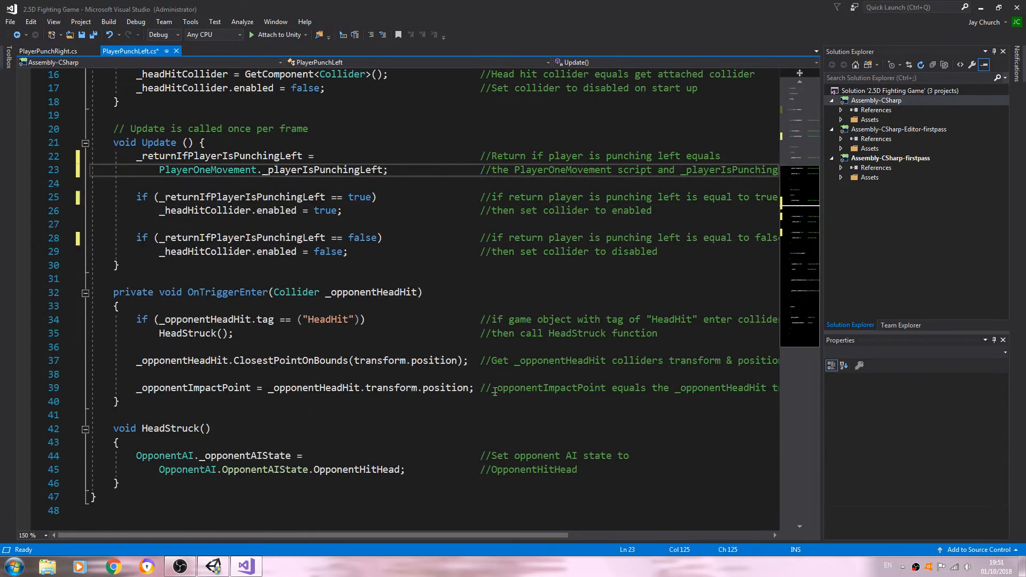
mouse_move(566, 451)
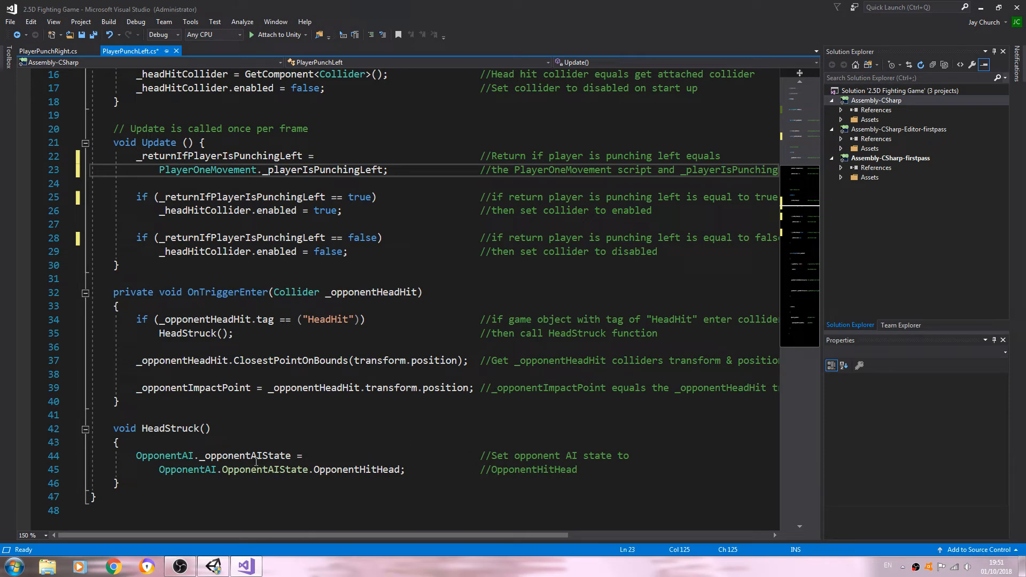
click(11, 21)
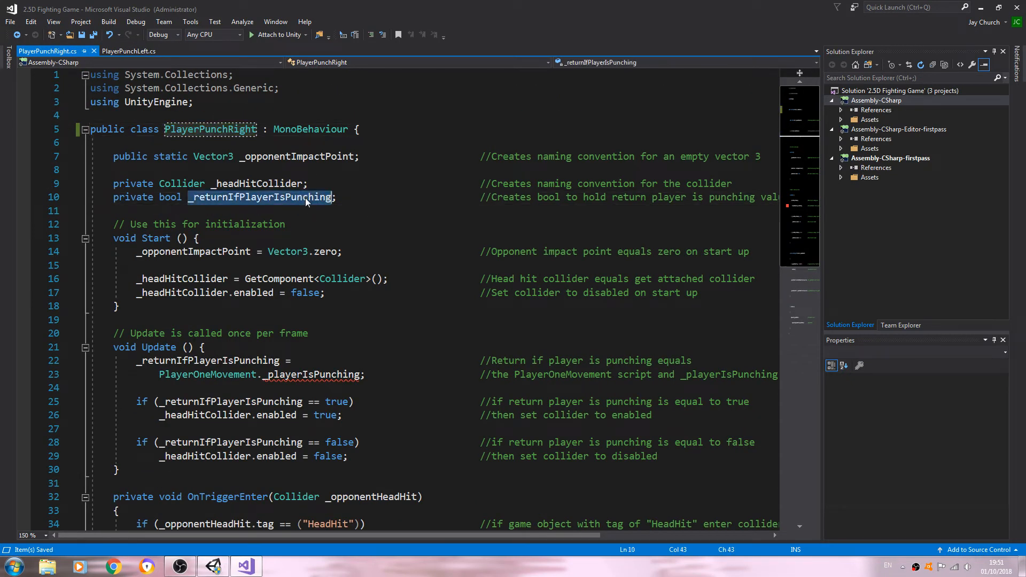
Rename the variable to _returnIfPlayerIsPunchingRight across all four references
right_click(260, 197)
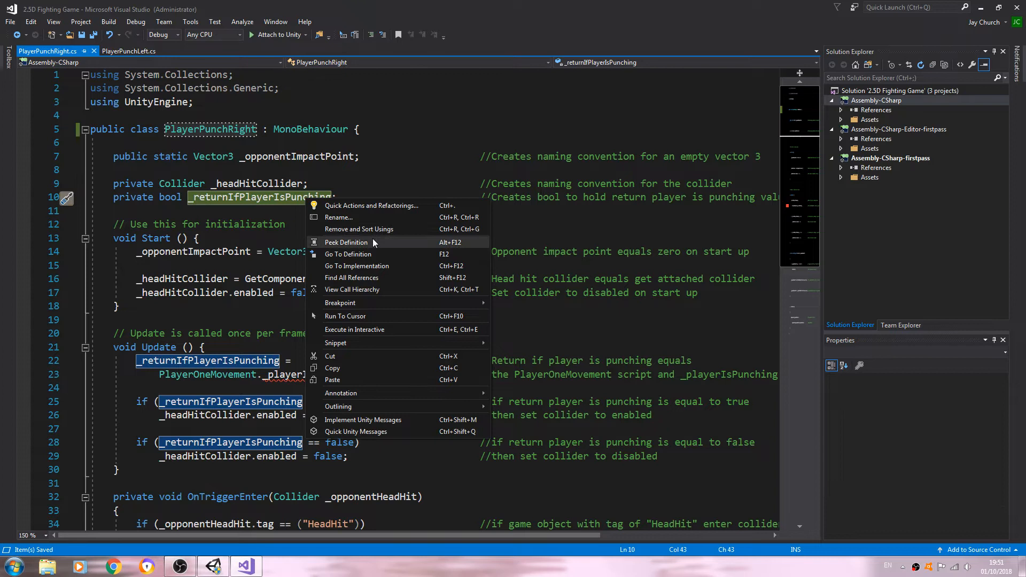
click(339, 216)
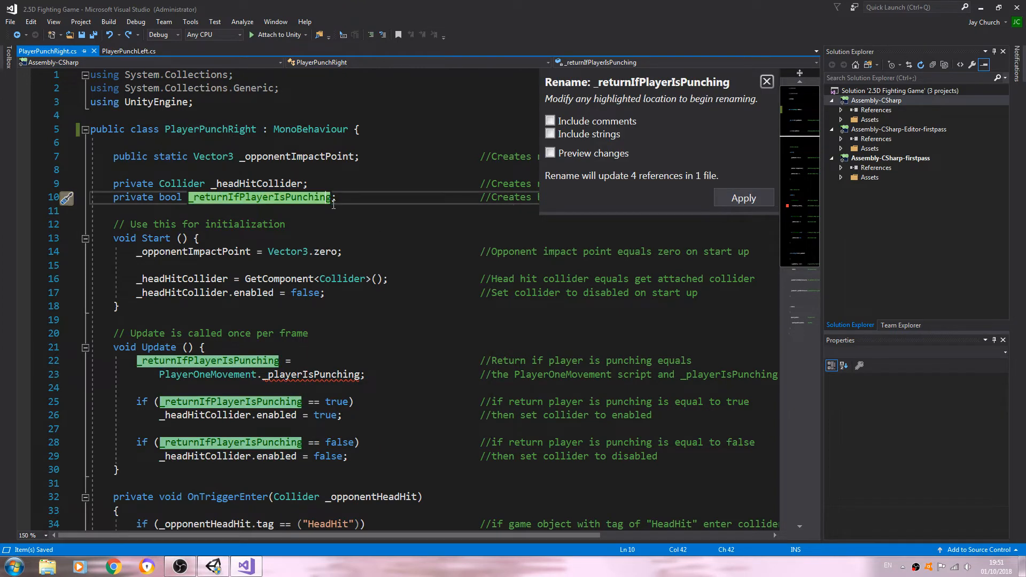
text(R)
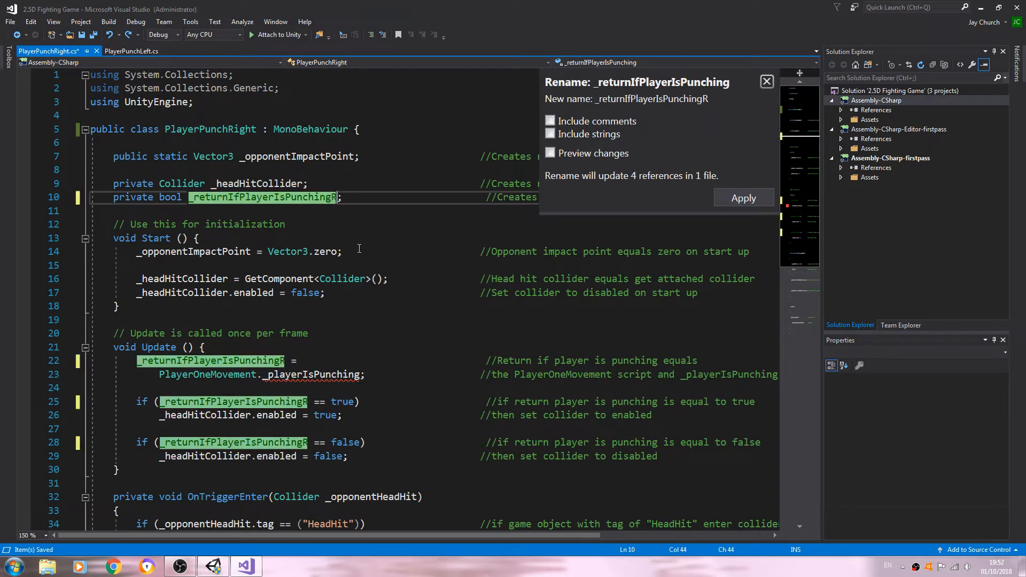
click(743, 198)
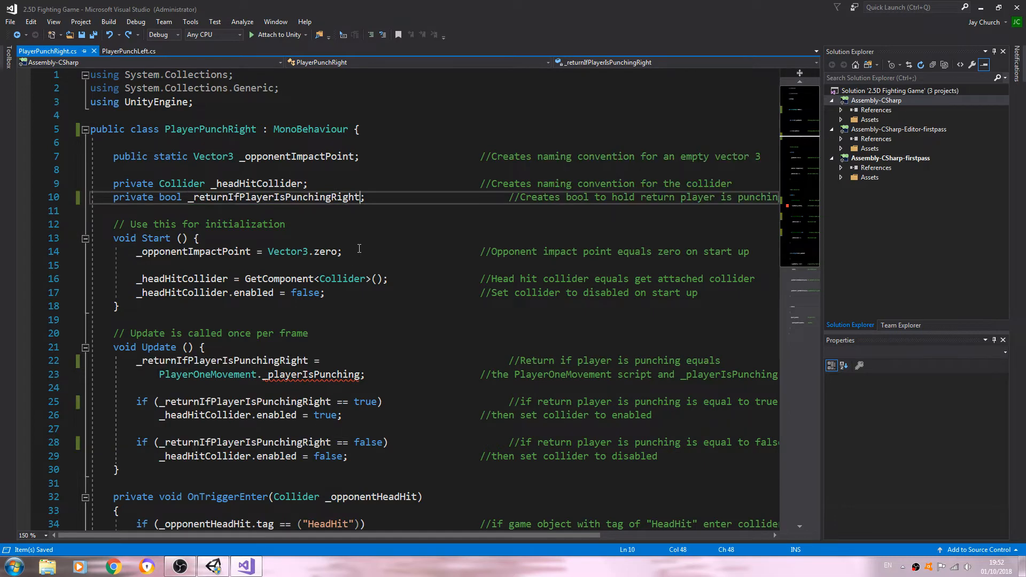
Make the comments mention right and read PlayerOneMovement._playerIsPunchingRight on line 23
double_click(275, 197)
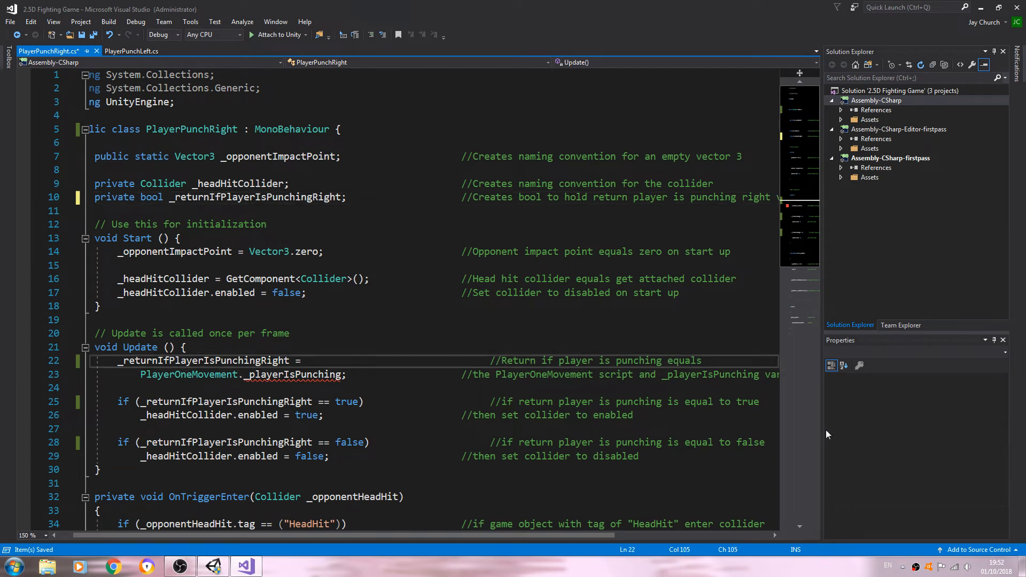
text(right)
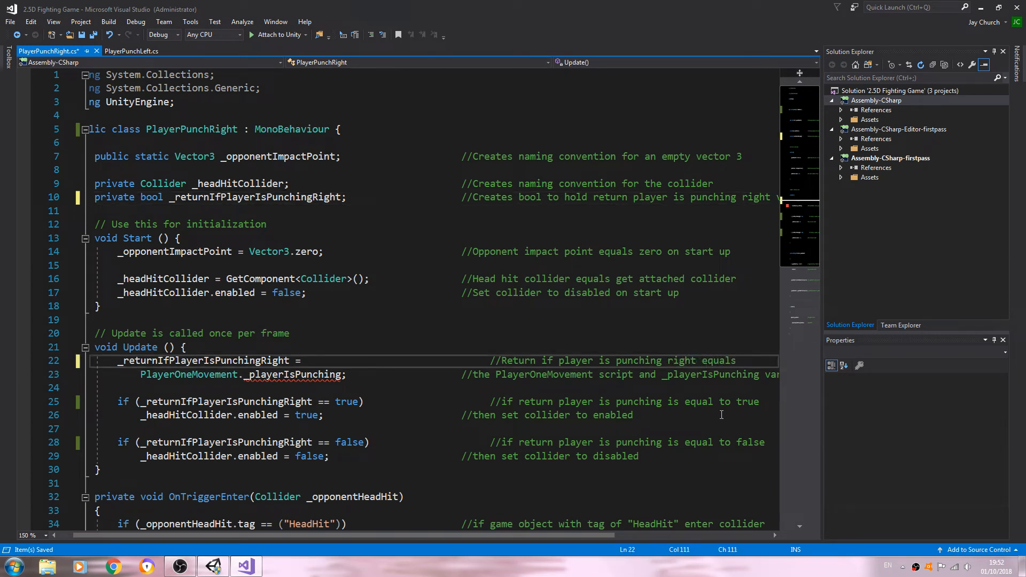
click(684, 401)
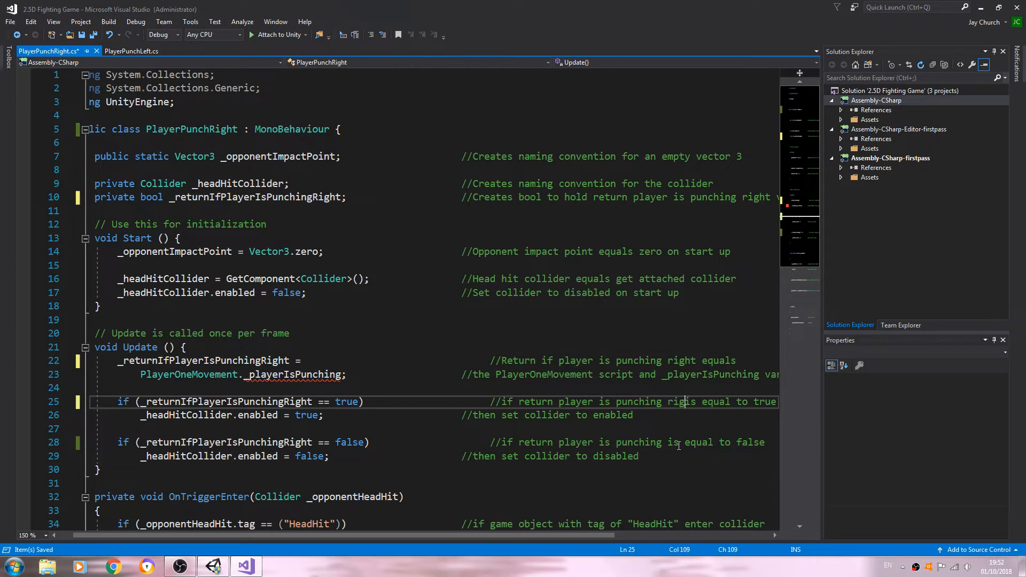
click(670, 442)
text(right )
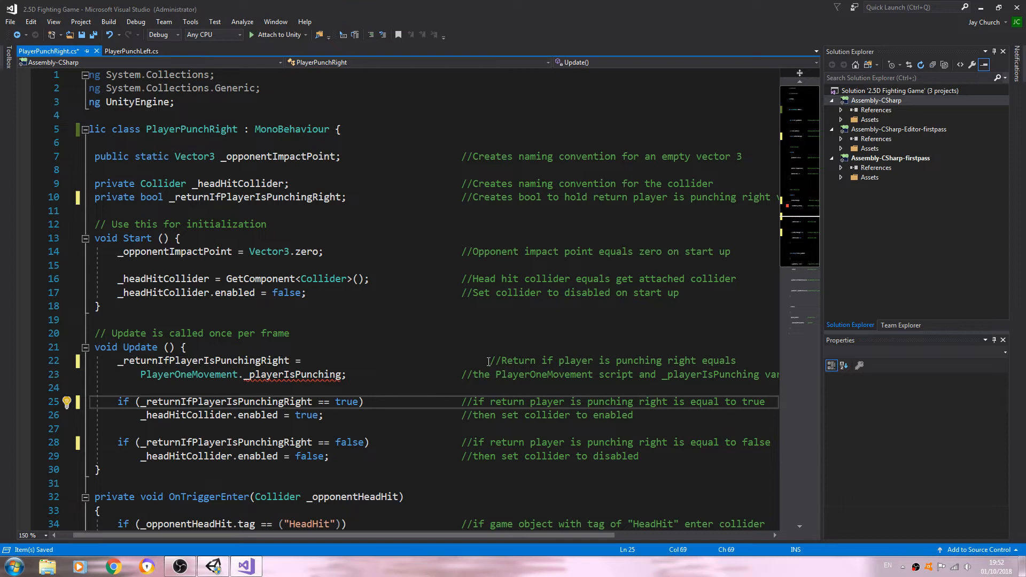
click(359, 361)
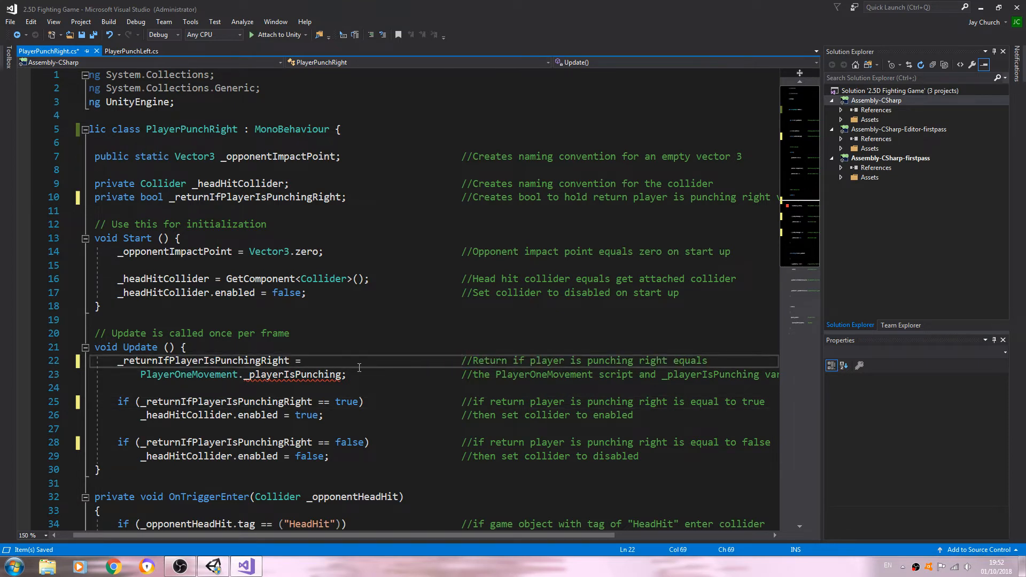
click(344, 374)
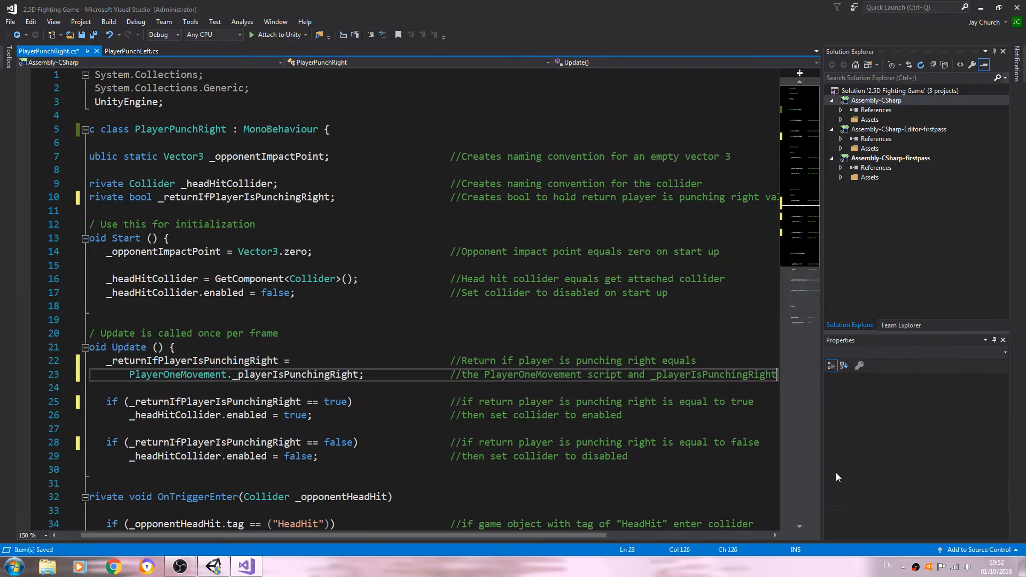
scroll(down, 3)
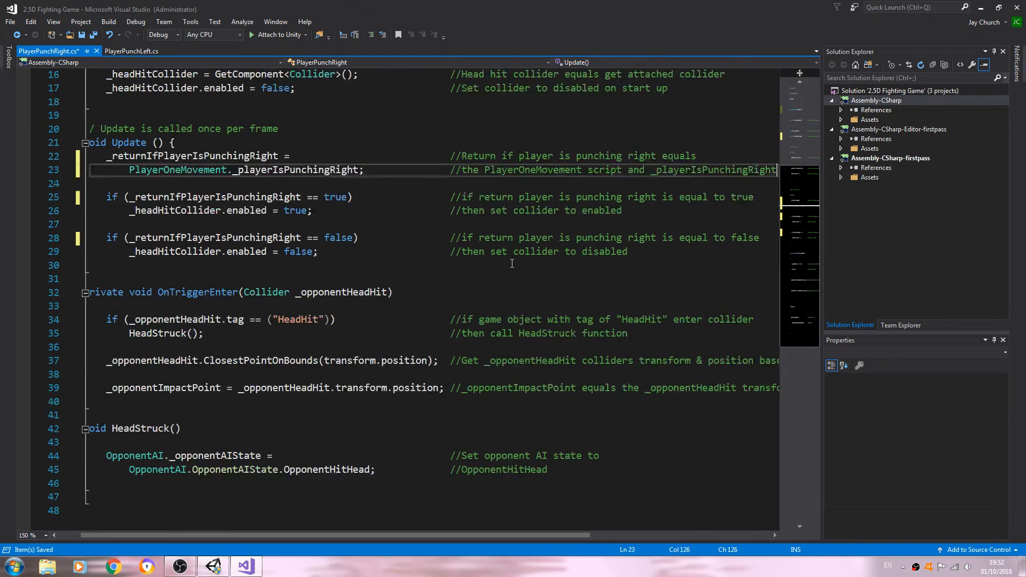
scroll(up, 3)
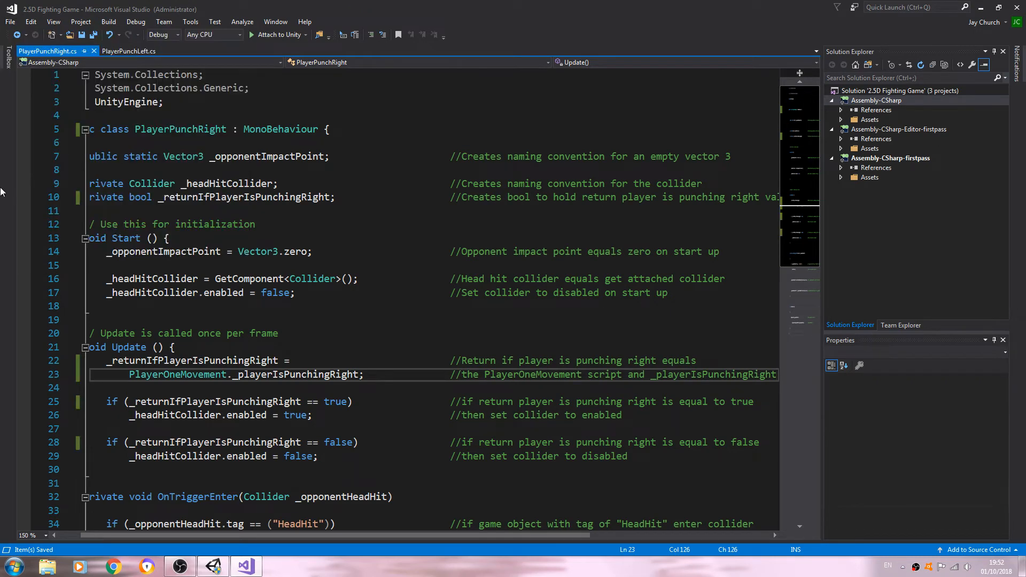
mouse_move(444, 192)
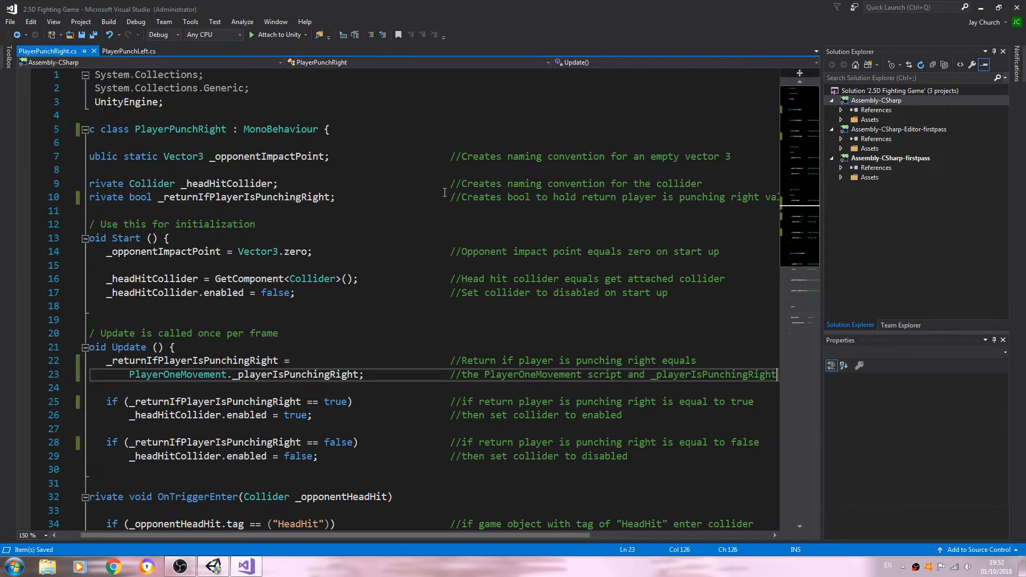
click(210, 566)
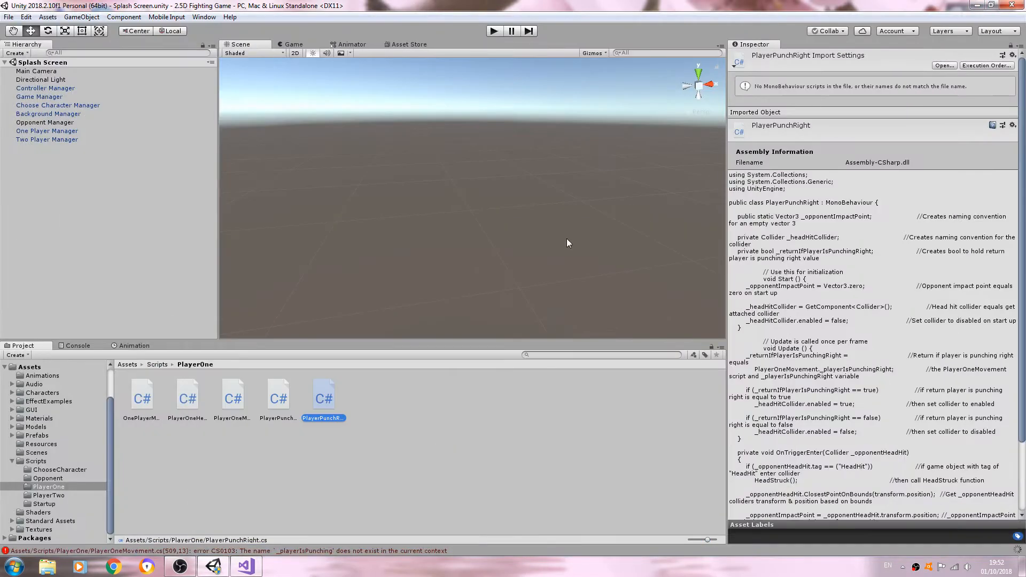
Review the CS0103 errors in the Console, then open OpponentAI.cs from the Project tab
click(77, 346)
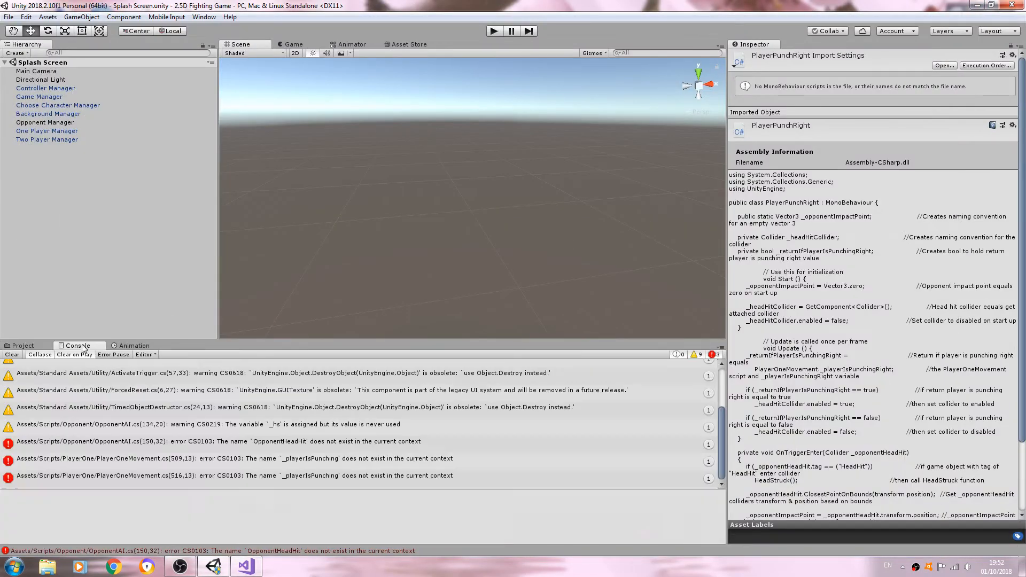
click(22, 346)
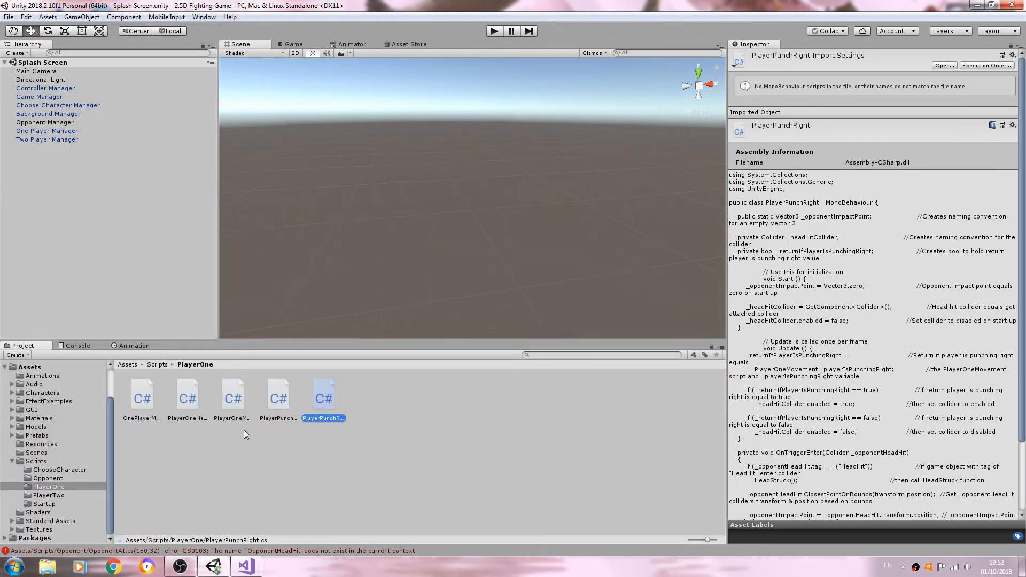
mouse_move(156, 422)
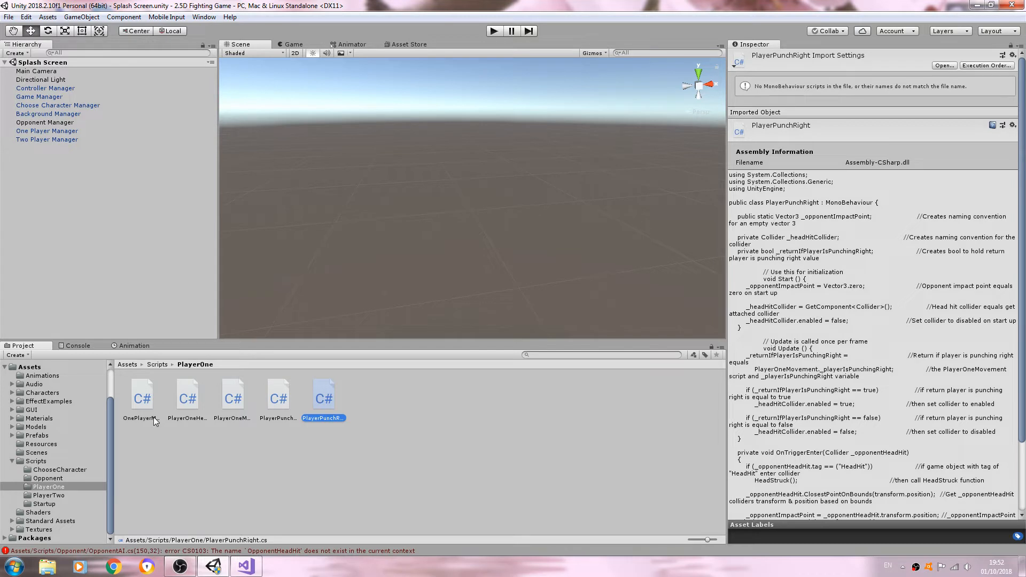
mouse_move(134, 484)
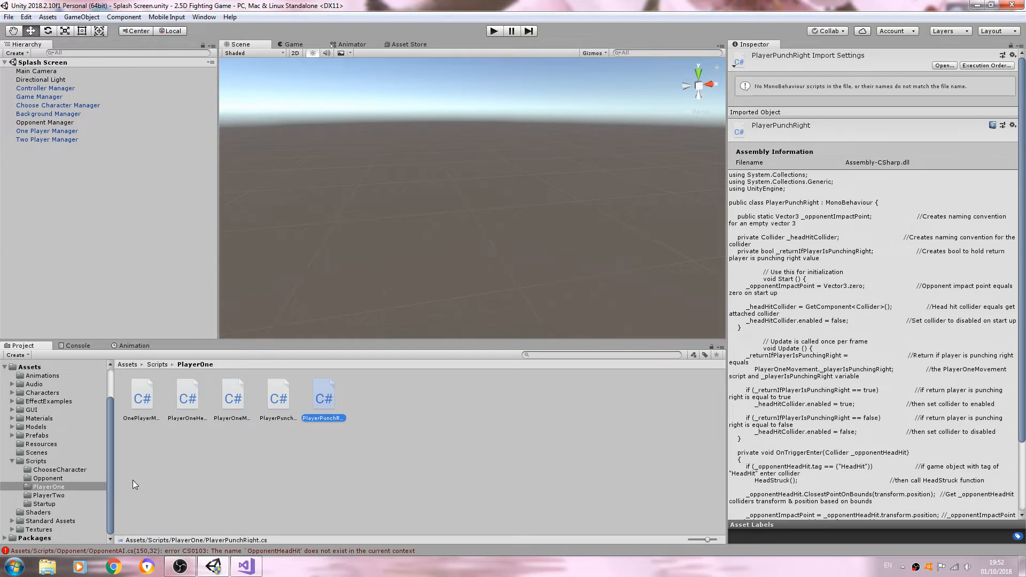
click(47, 478)
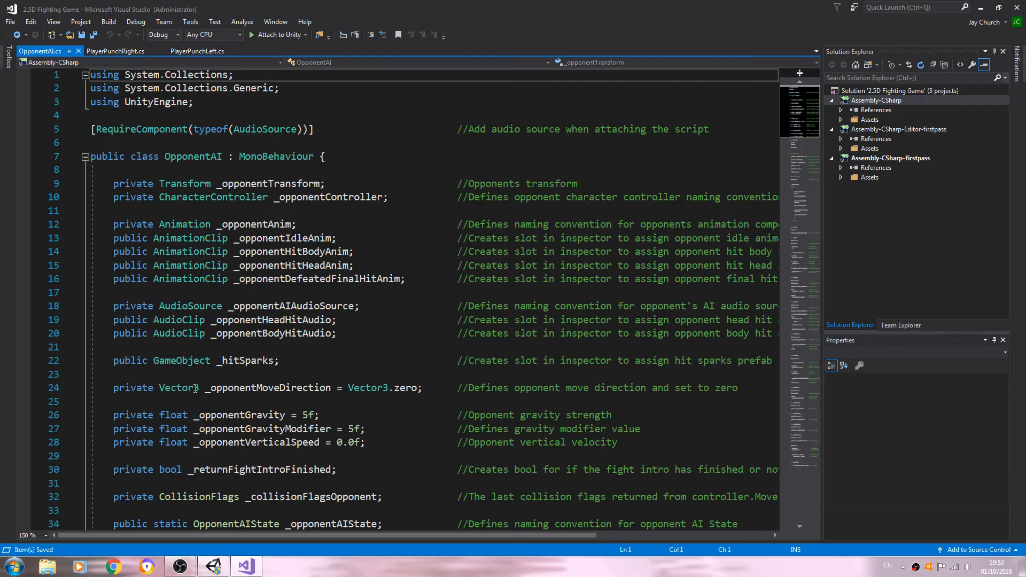
Rename the OpponentHitHead enum state to OpponentHitByLeftPunch and add OpponentHitByRightPunch
scroll(down, 3)
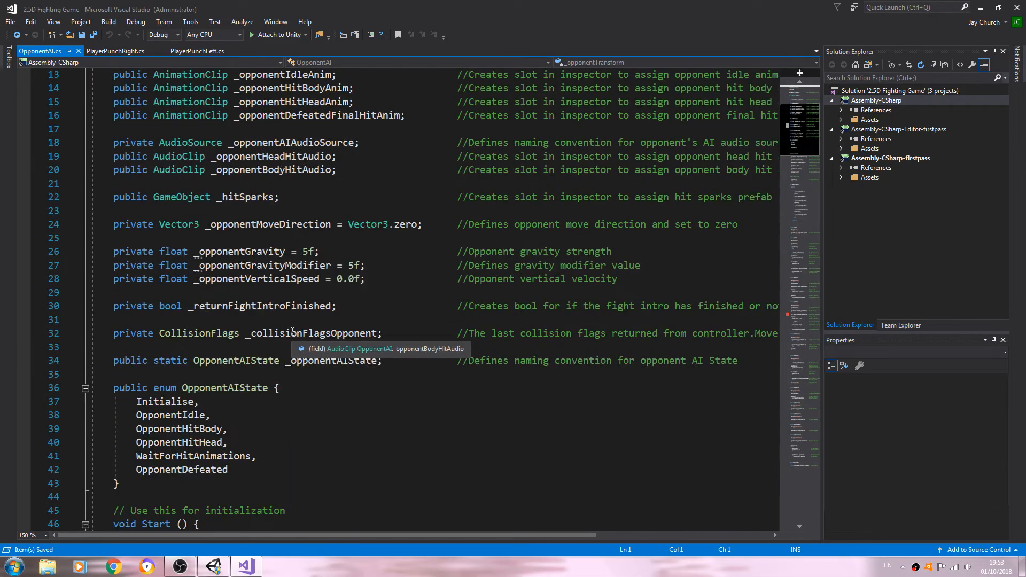
scroll(down, 3)
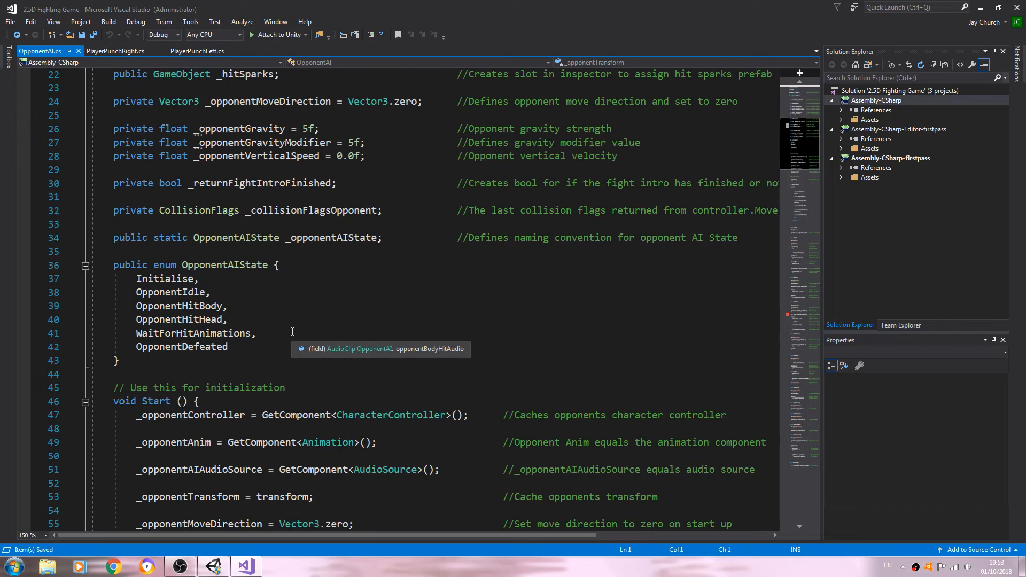
mouse_move(181, 319)
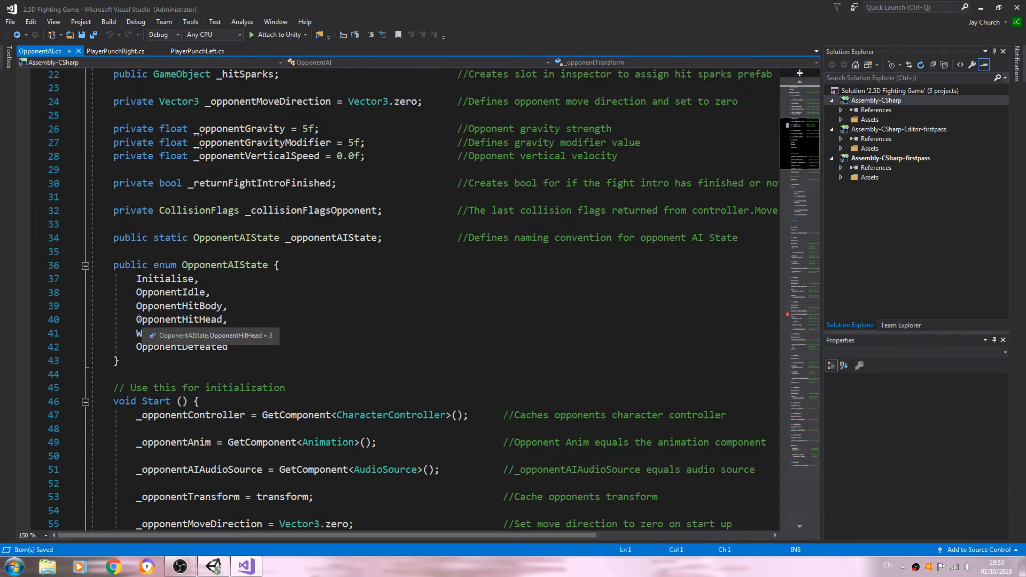
click(182, 320)
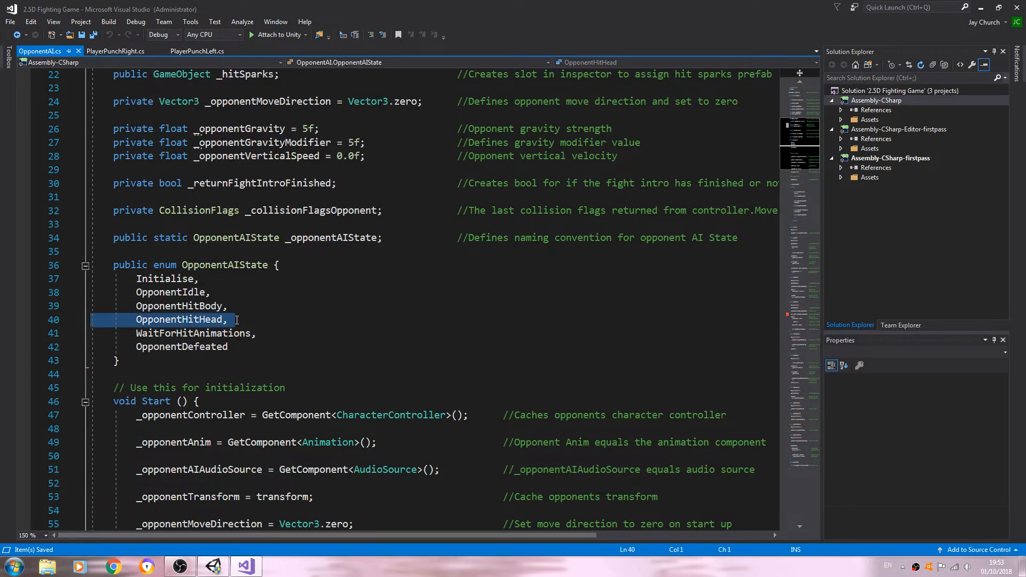
double_click(180, 320)
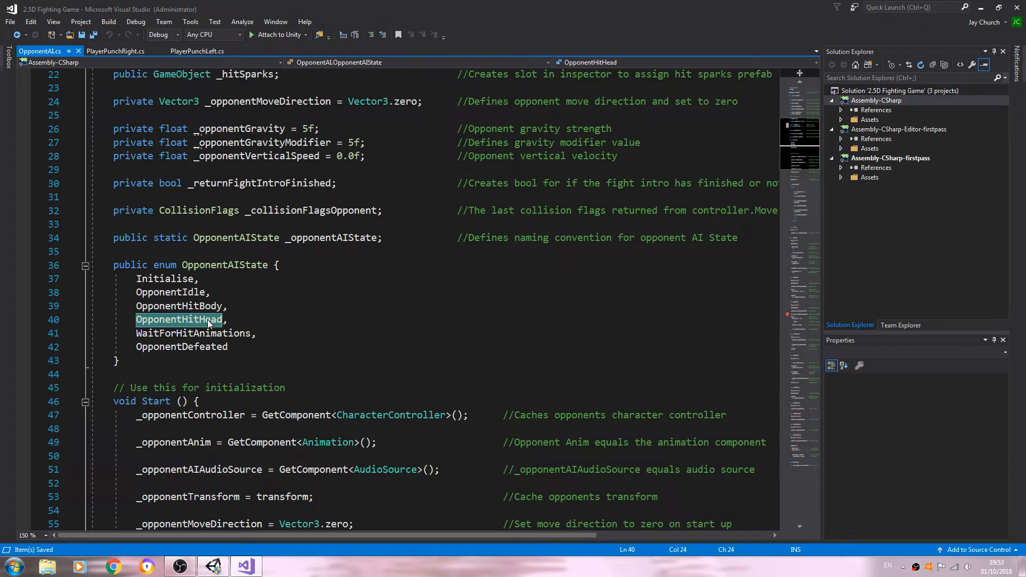
click(193, 320)
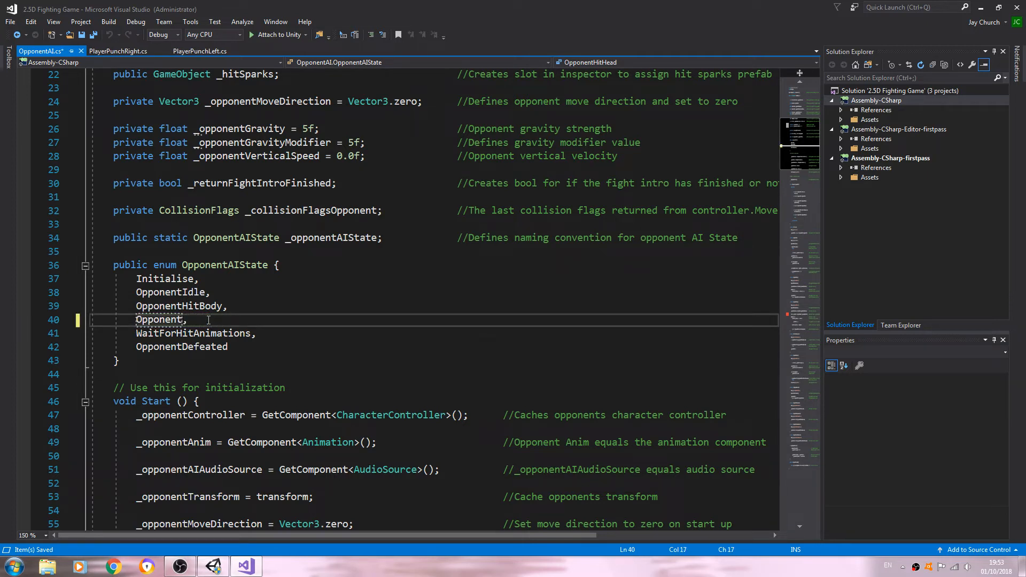
text(Hit)
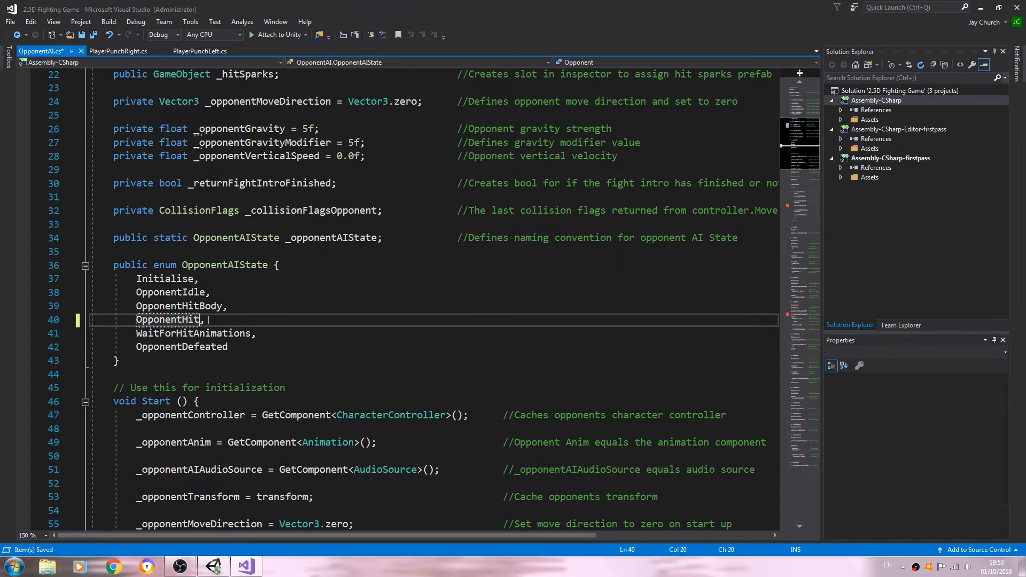
text(ByLeftPunch)
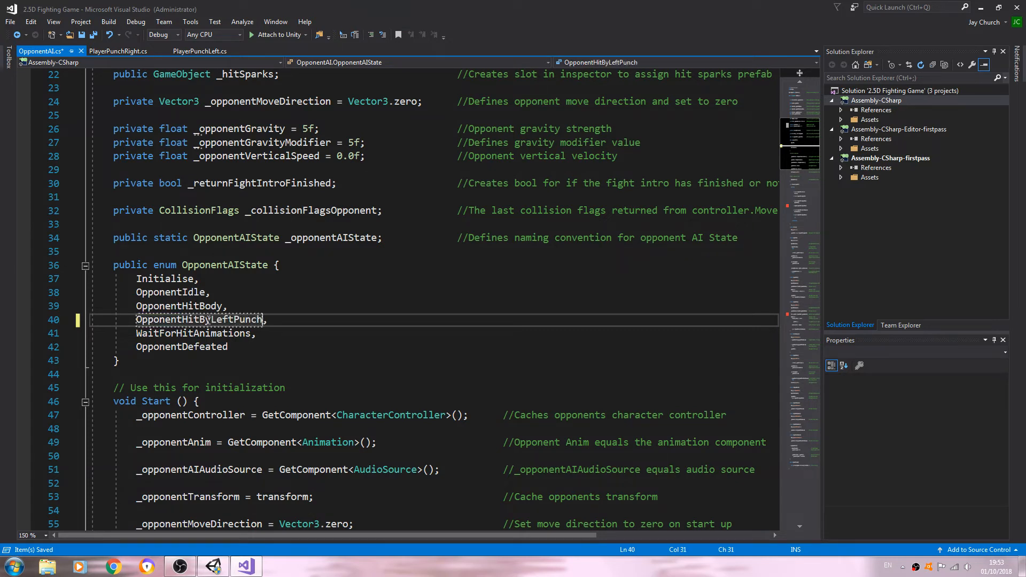
right_click(199, 320)
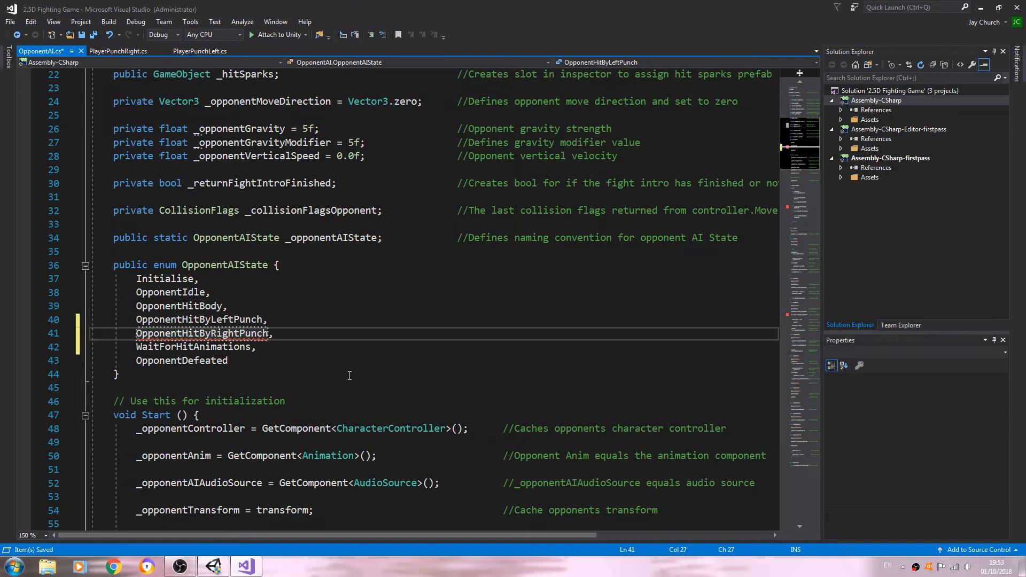
scroll(down, 3)
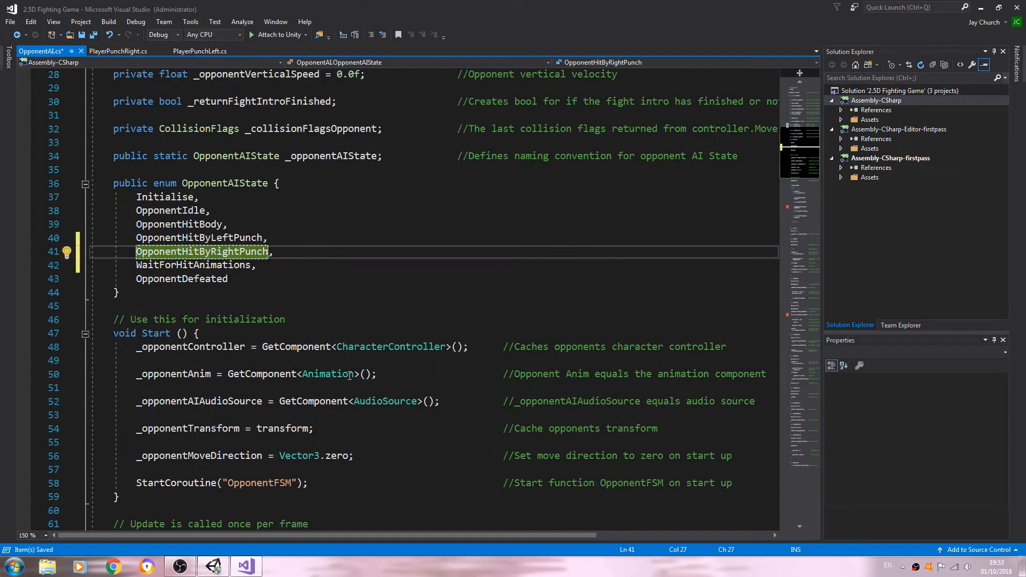
scroll(down, 3)
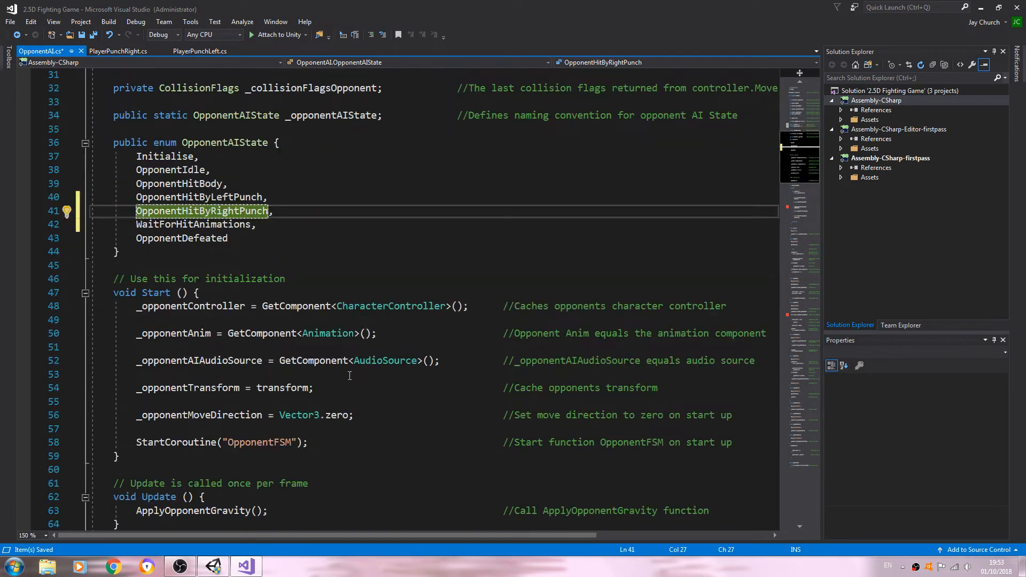
scroll(down, 3)
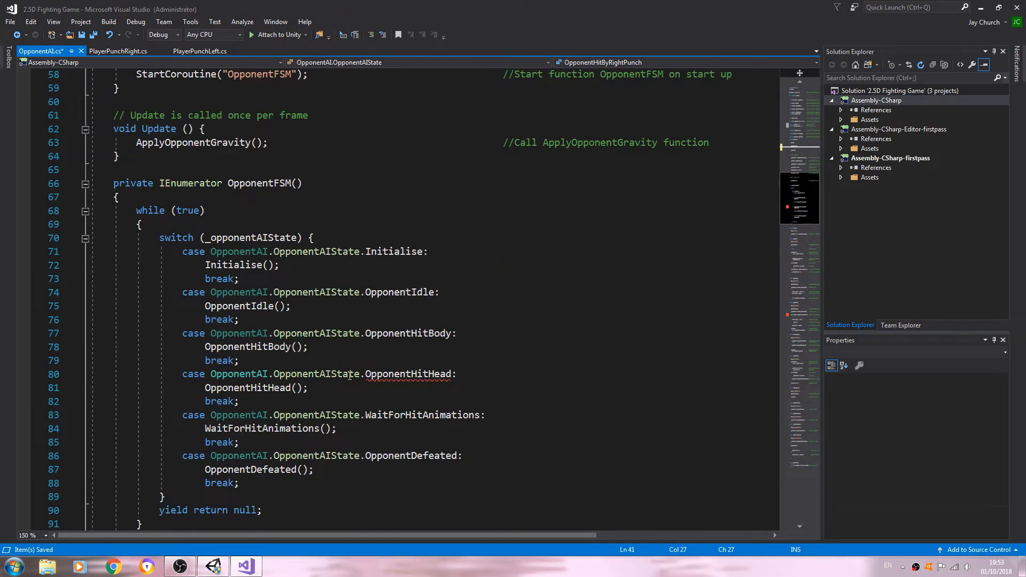
scroll(down, 3)
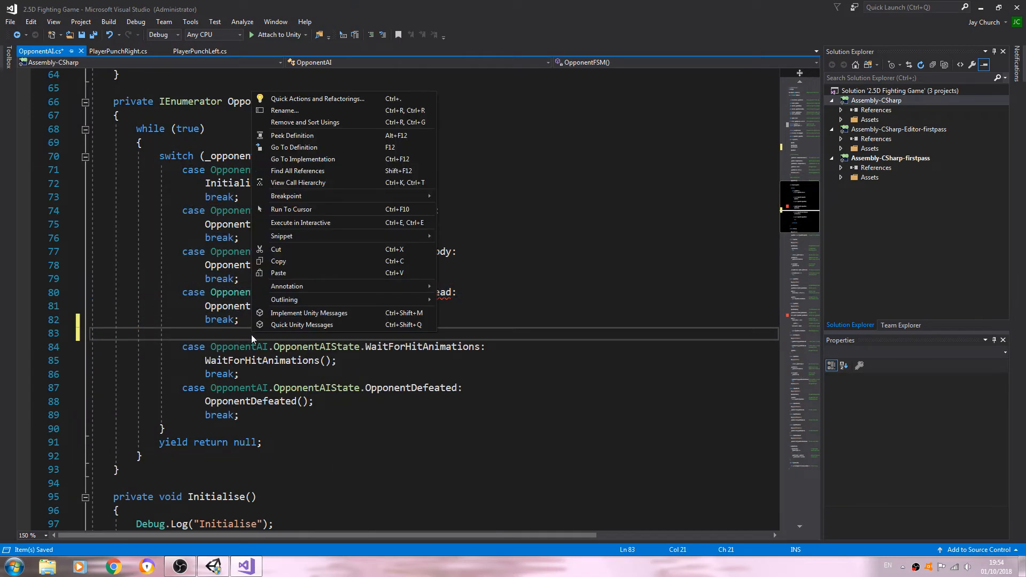
Duplicate the OpponentHitHead switch case into OpponentHitByLeftPunch and OpponentHitByRightPunch cases
click(278, 273)
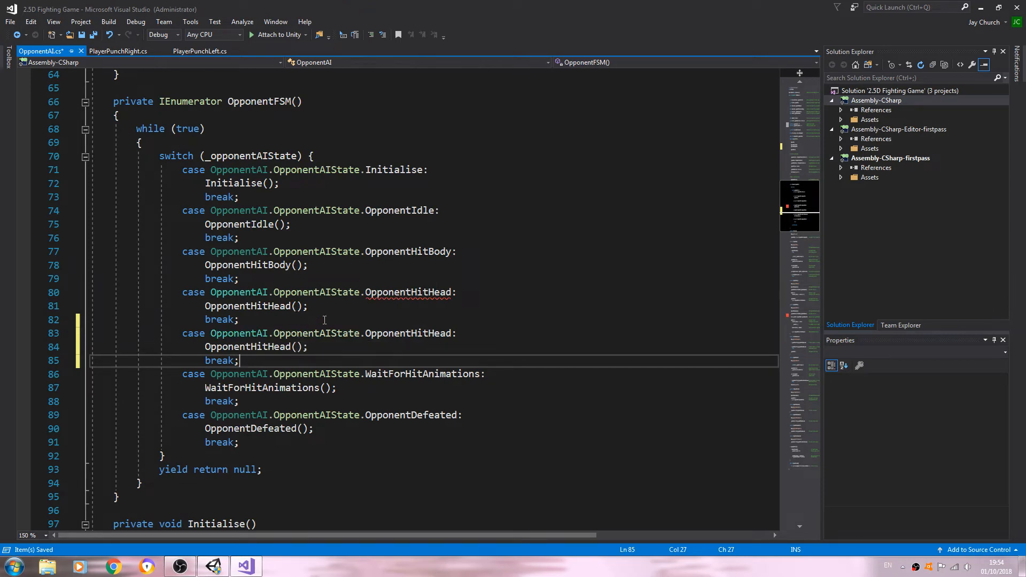
scroll(up, 3)
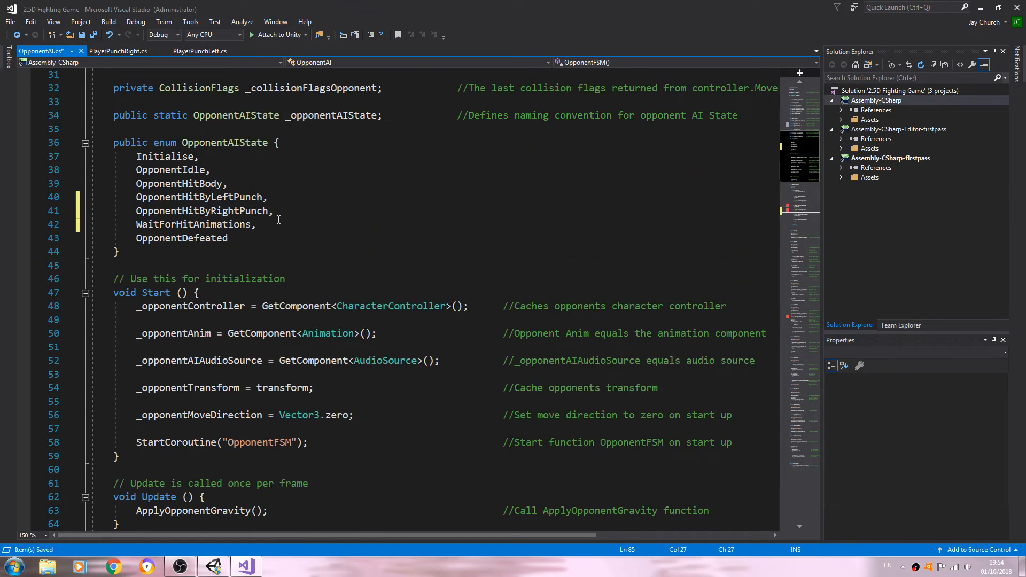
right_click(199, 196)
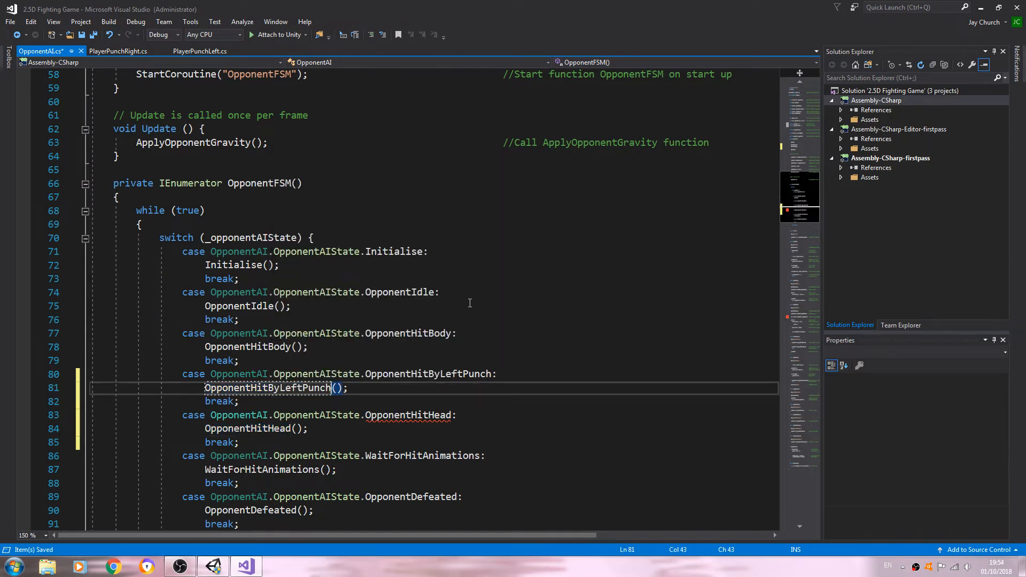
scroll(up, 3)
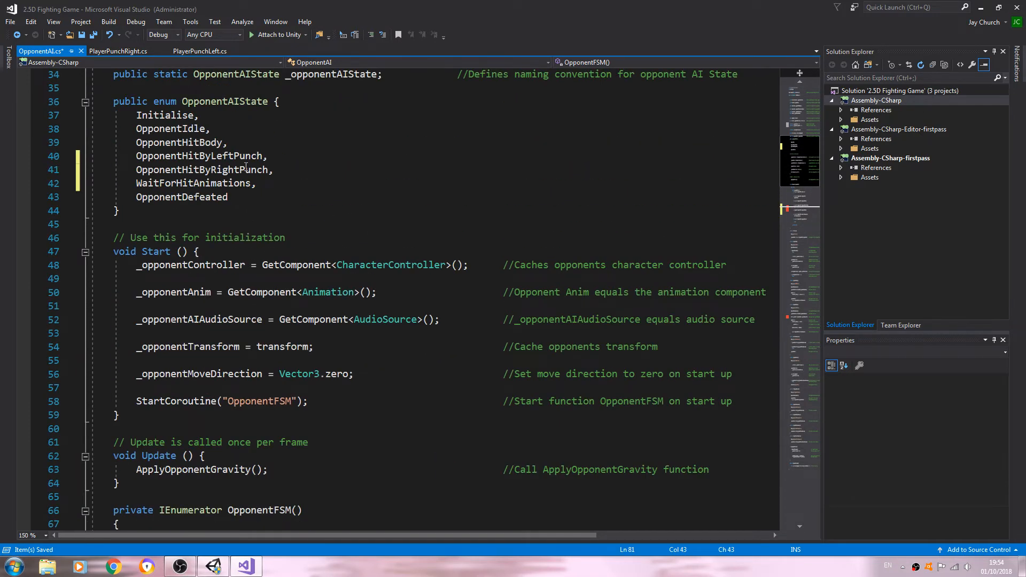
right_click(190, 169)
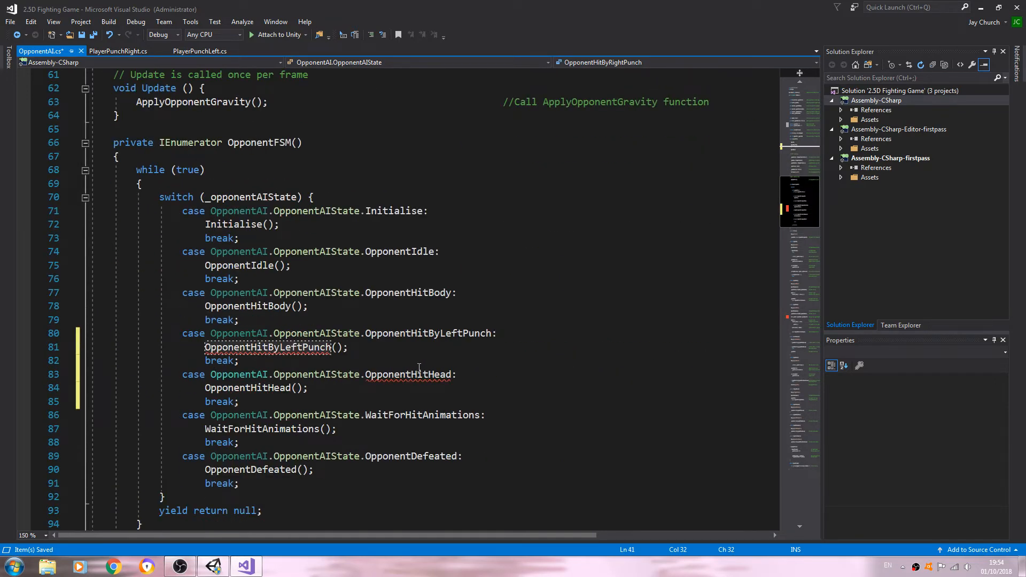
right_click(417, 373)
text(ByRightPunch)
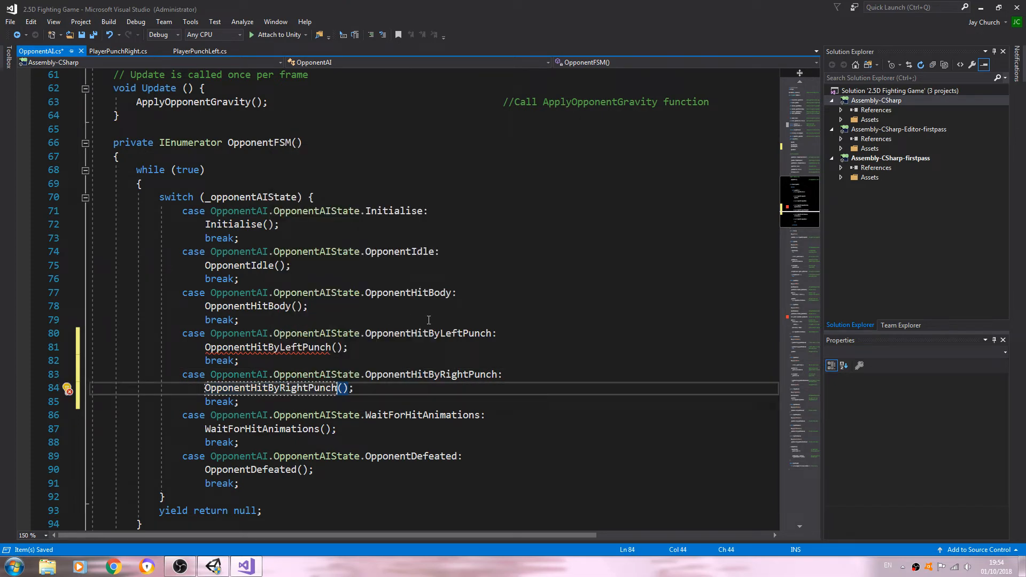
scroll(down, 3)
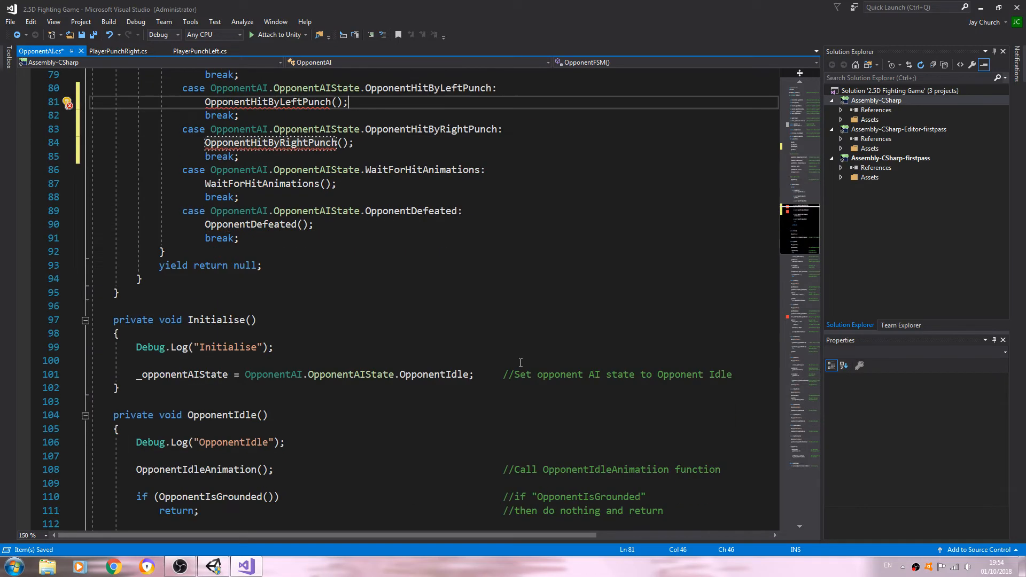
scroll(down, 3)
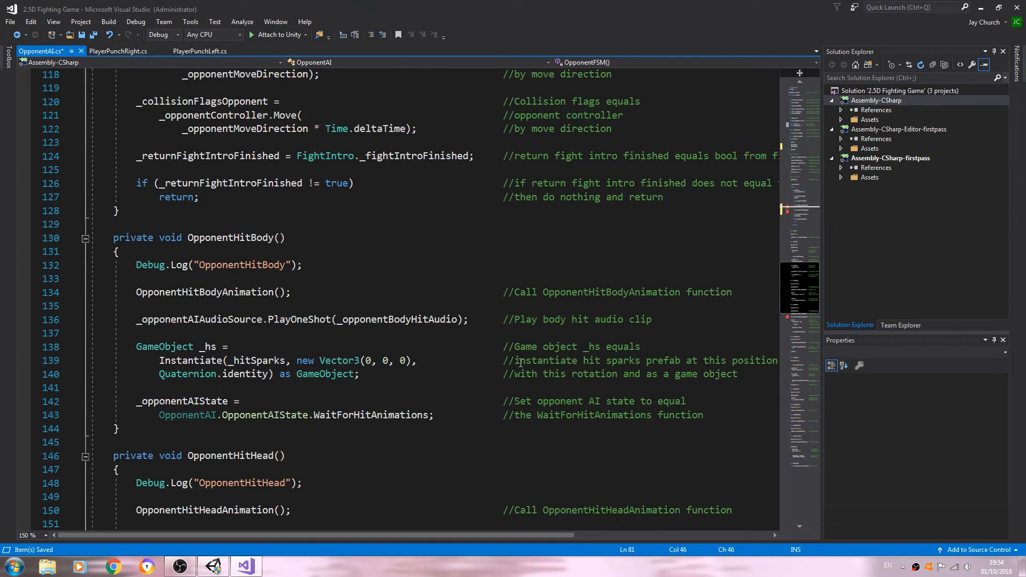
scroll(down, 3)
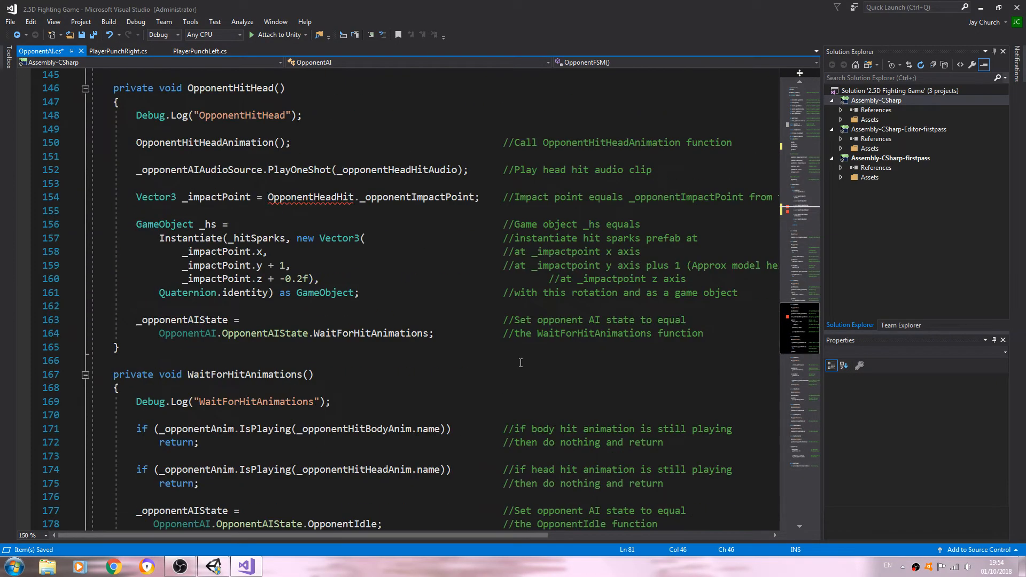
scroll(up, 3)
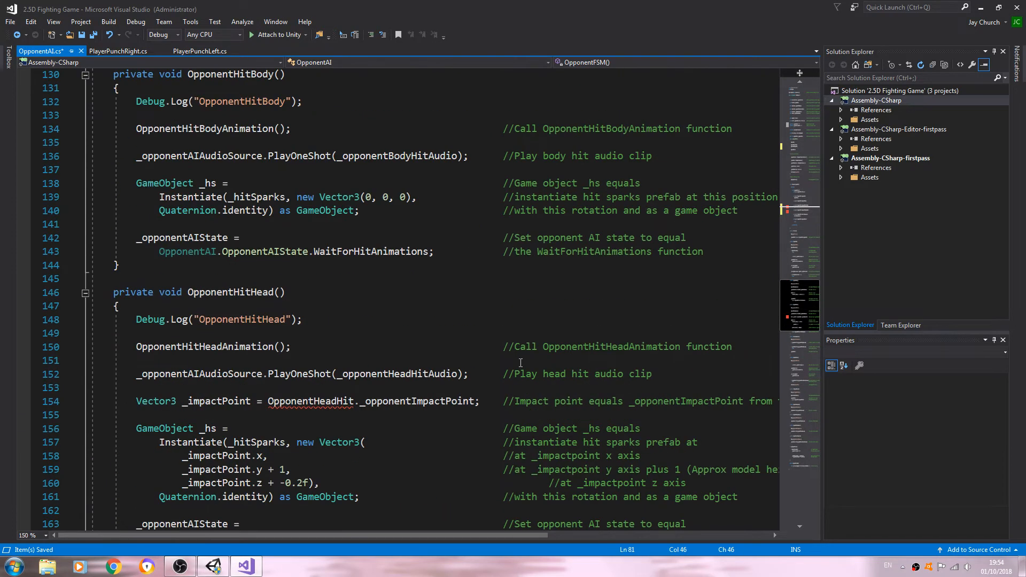
scroll(down, 3)
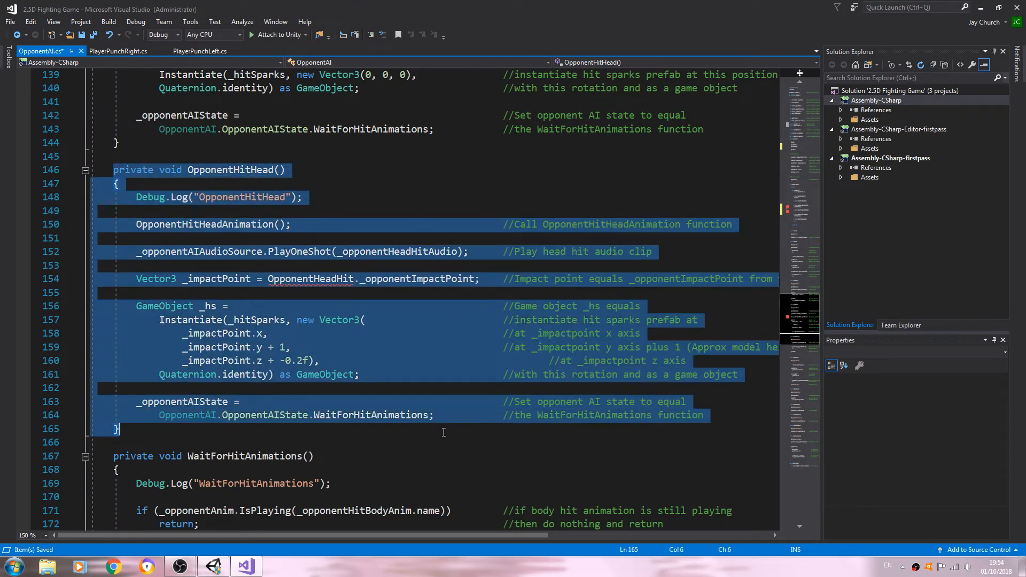
Copy the head-hit function and rename it OpponentHitByLeftPunch with a matching log message
right_click(443, 432)
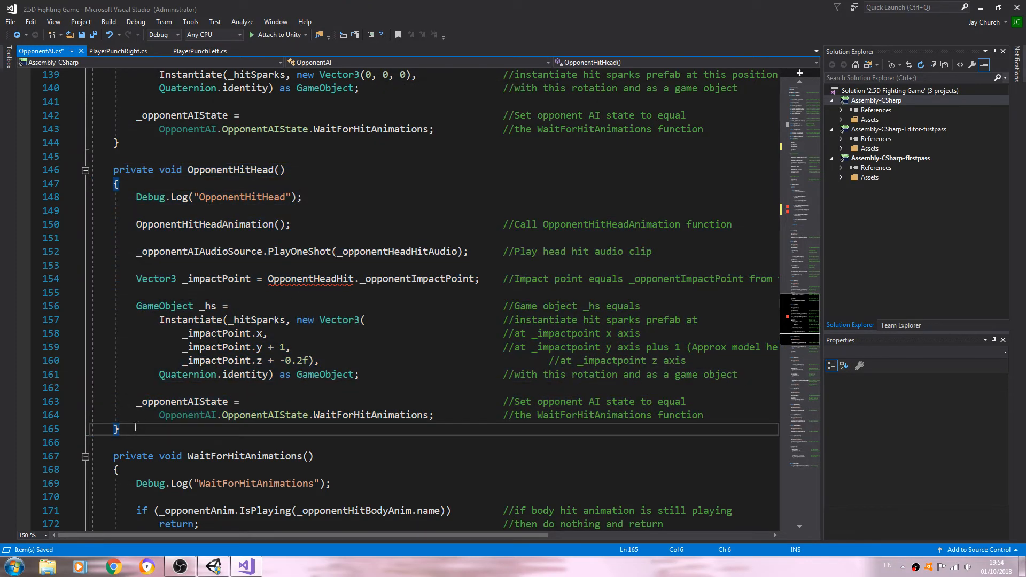
key(Enter)
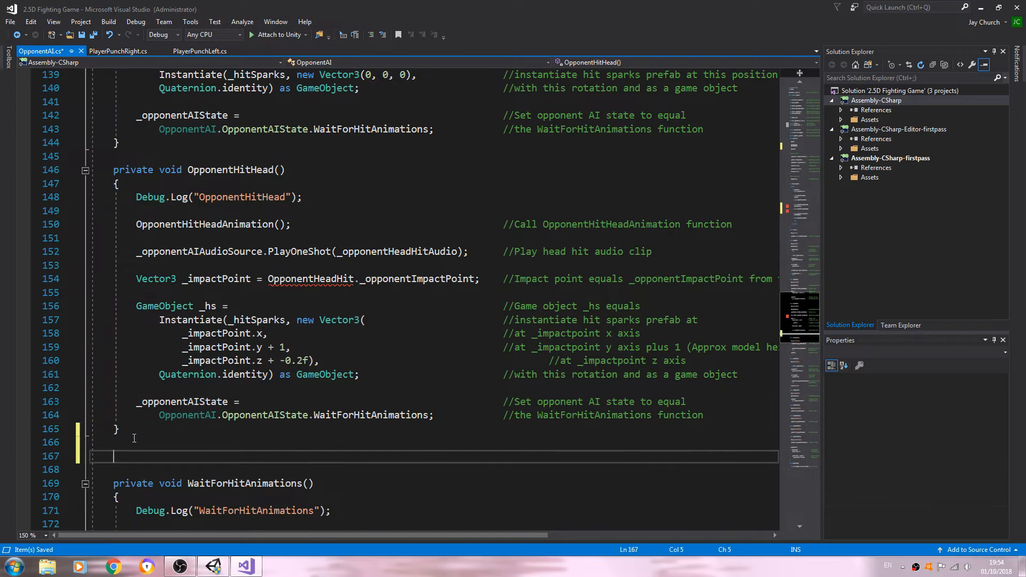
scroll(down, 3)
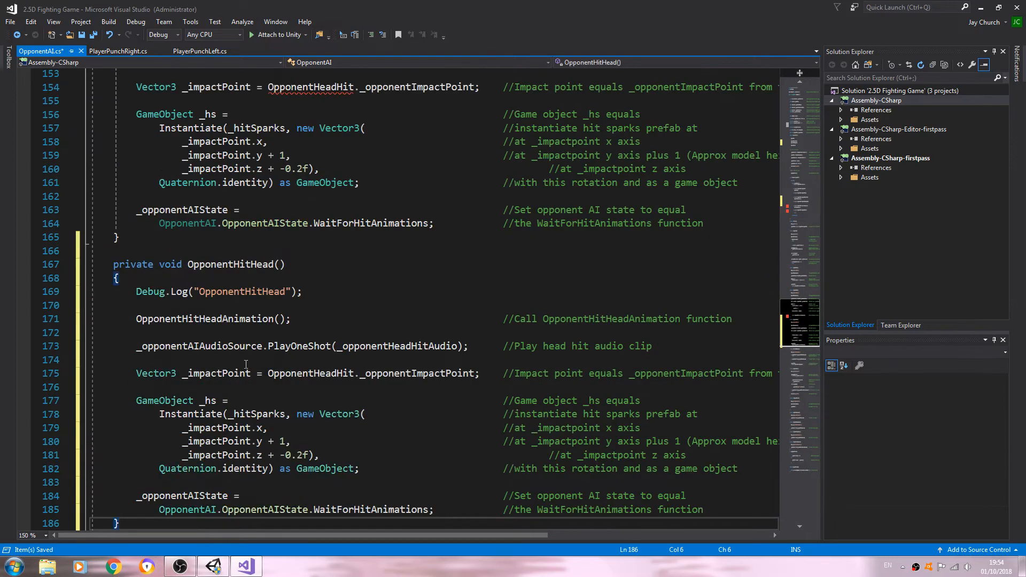
scroll(up, 3)
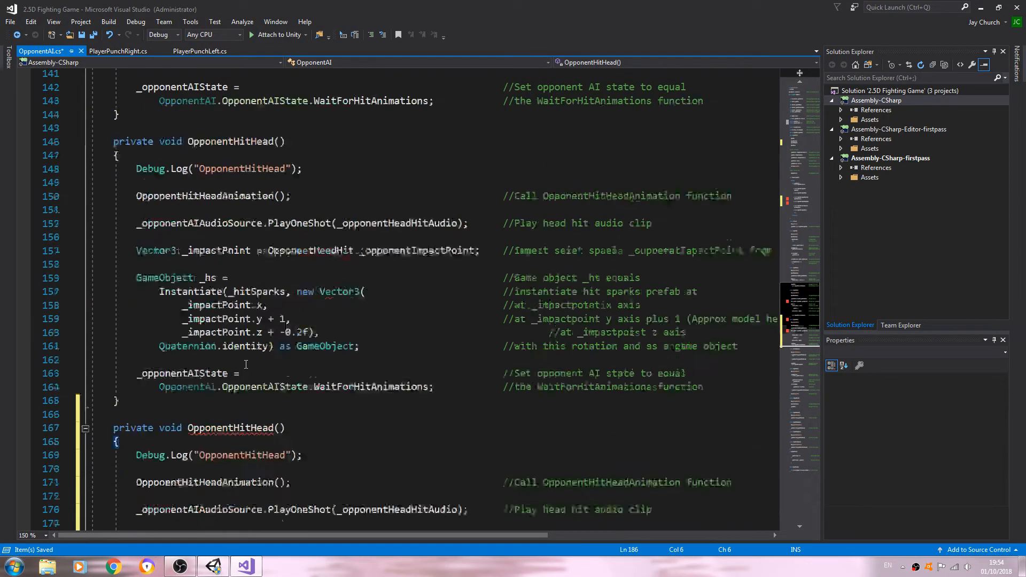
double_click(230, 182)
text(By)
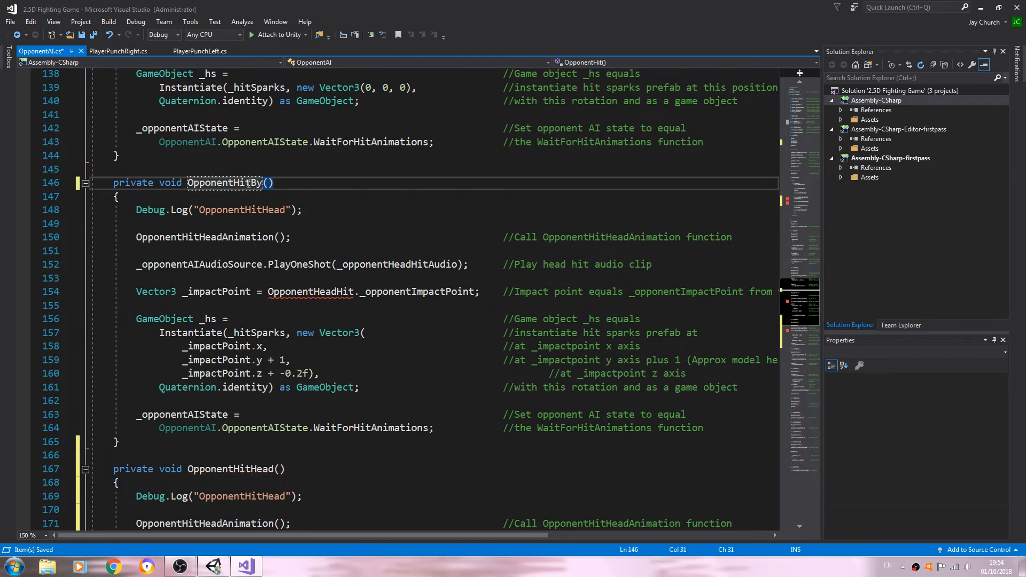
text(LeftP)
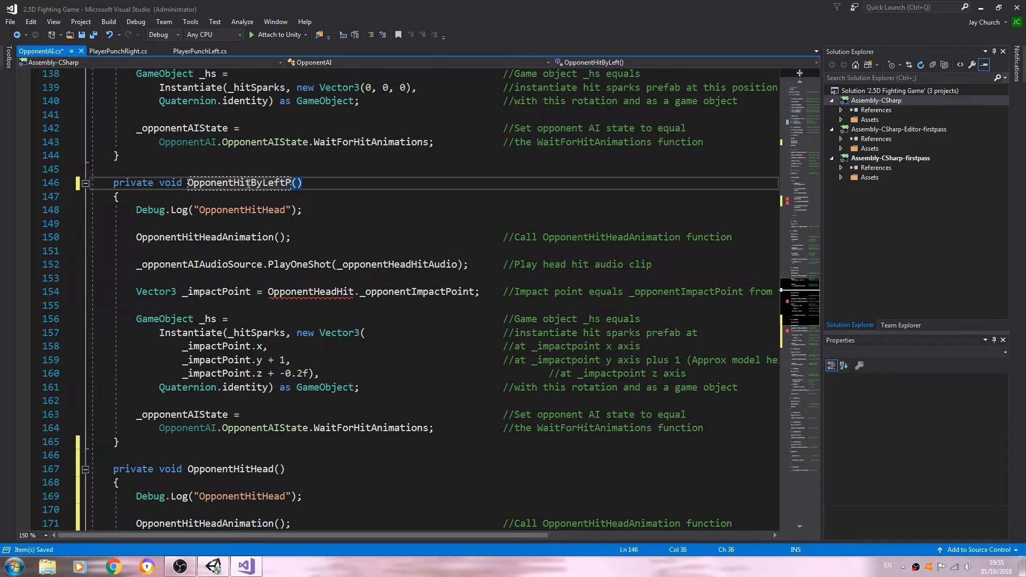
text(u)
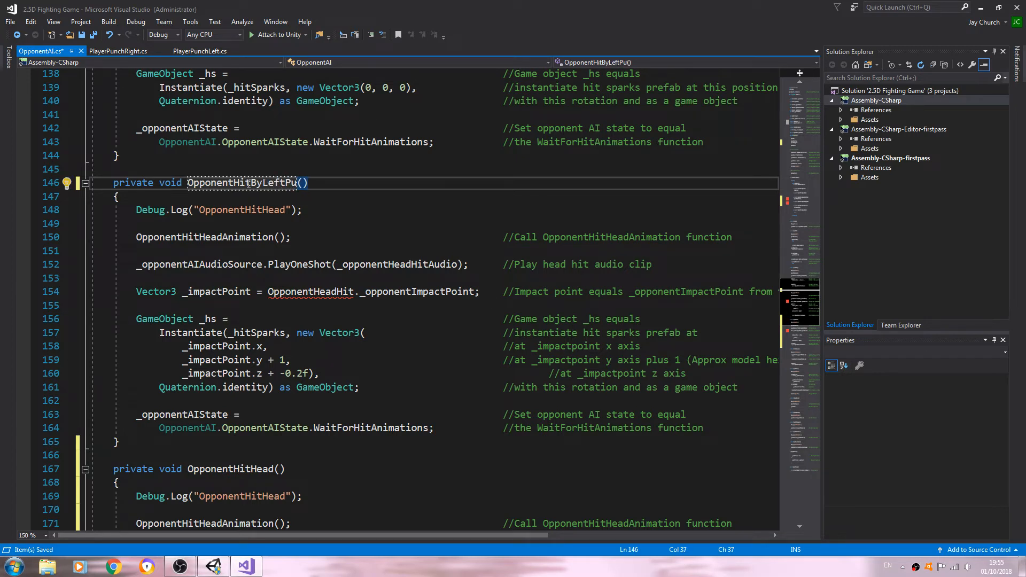
text(nch)
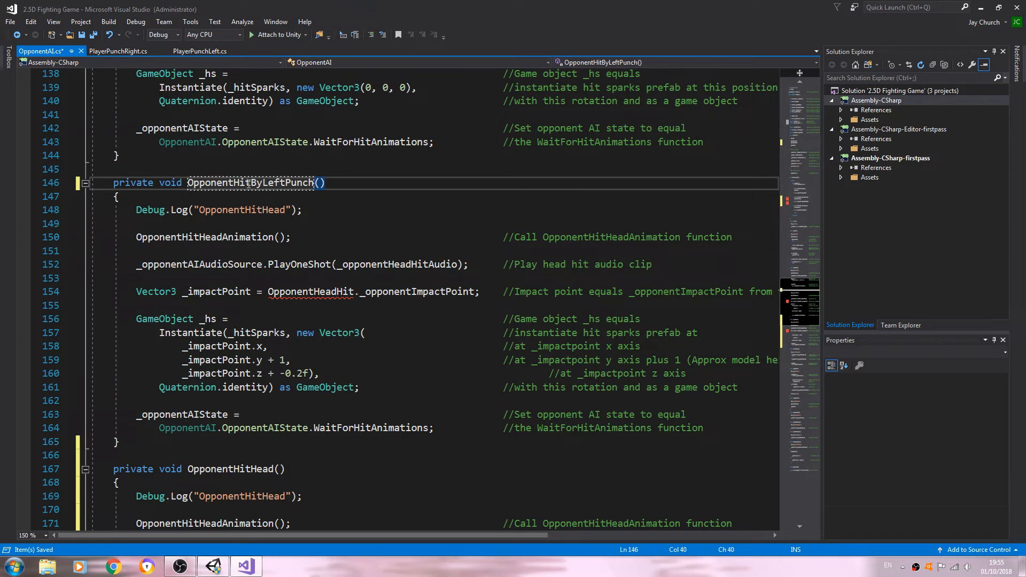
right_click(248, 183)
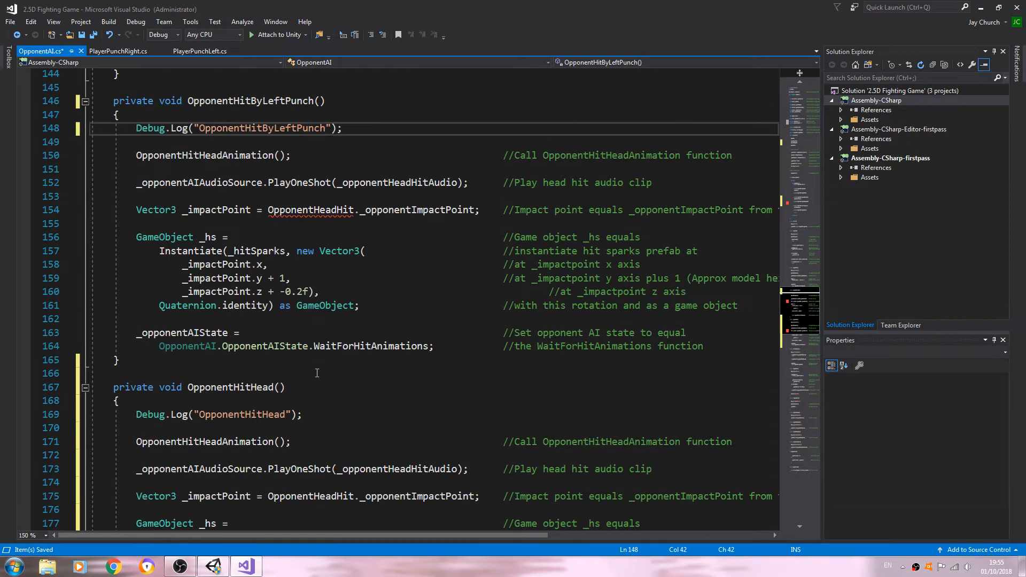
Rename the second copy OpponentHitByRightPunch and update its Debug.Log message
right_click(230, 387)
text(ByRightPunch)
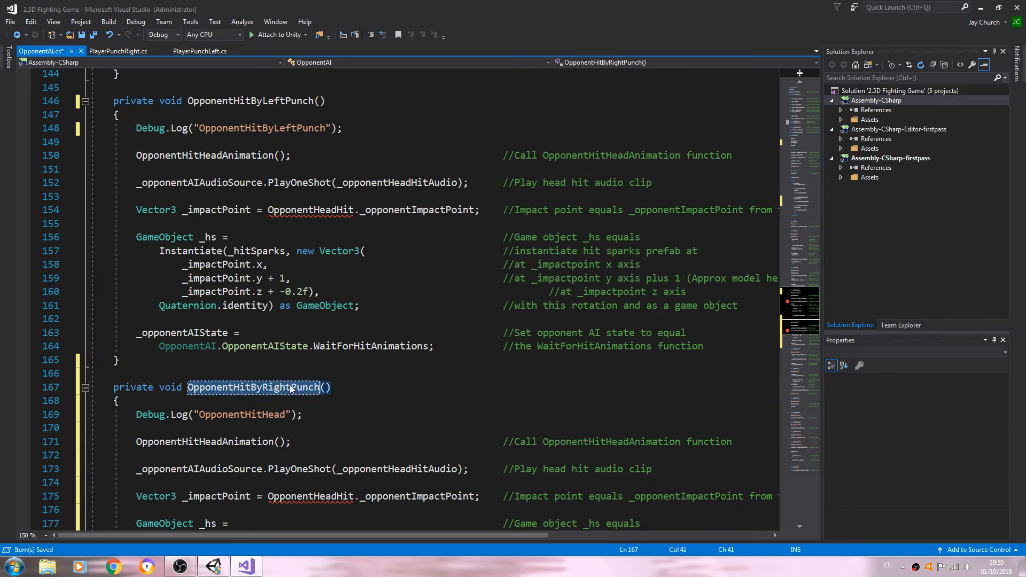
click(240, 414)
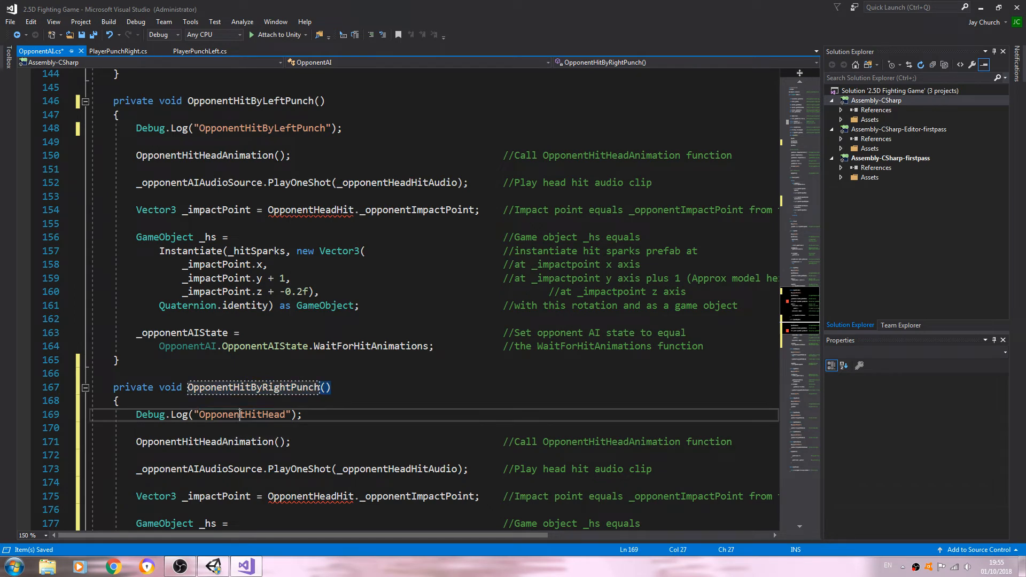
text(ByRightPunch)
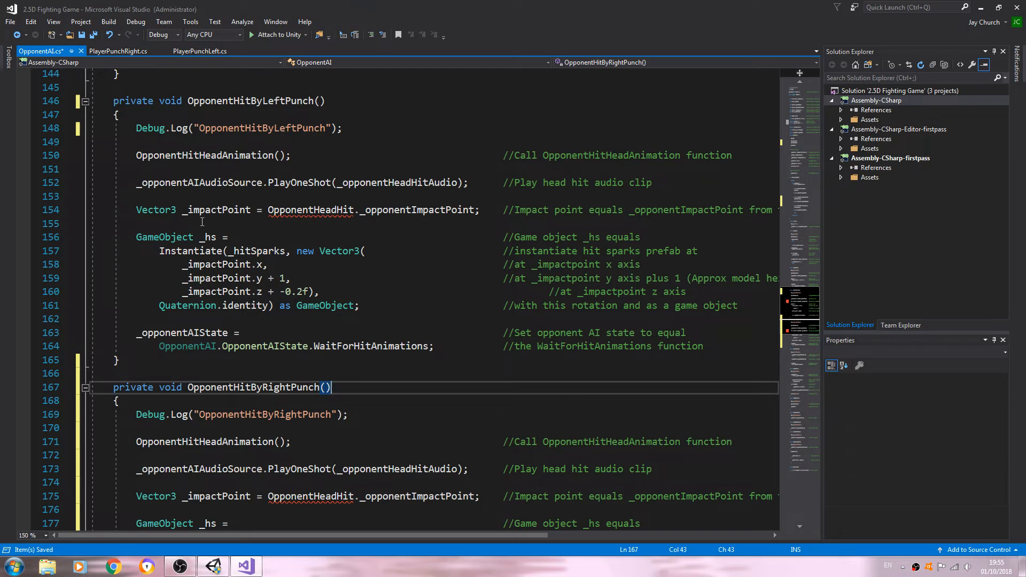
mouse_move(311, 209)
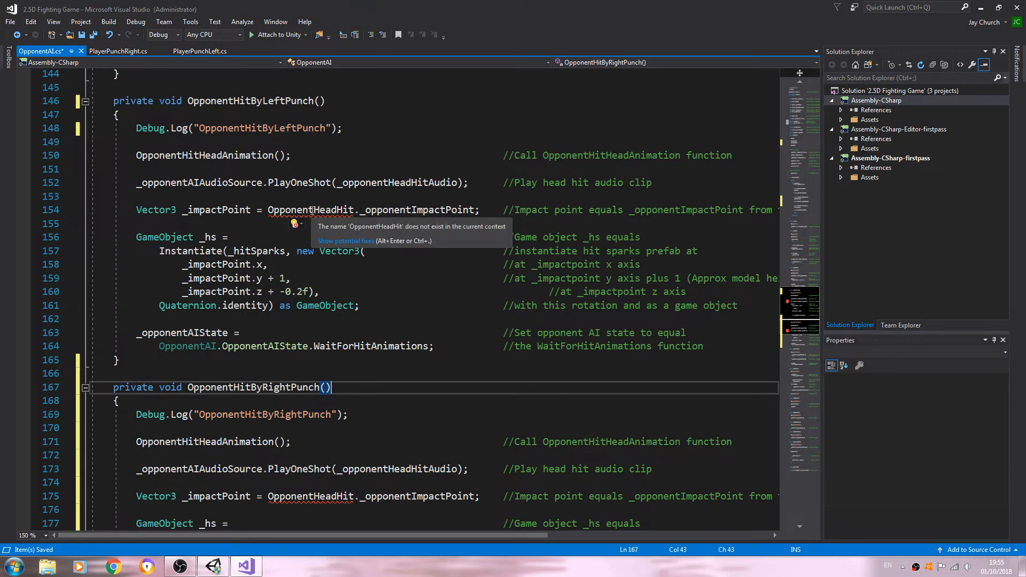
Replace OpponentHeadHit with PlayerPunchLeft on line 154 and in its comment
double_click(311, 210)
text(Par)
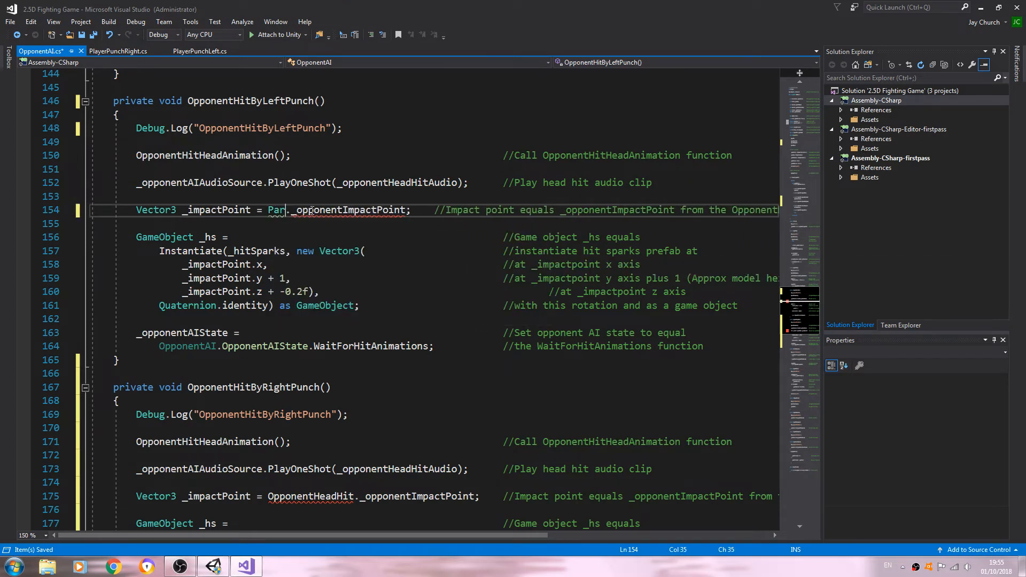
key(BackSpace)
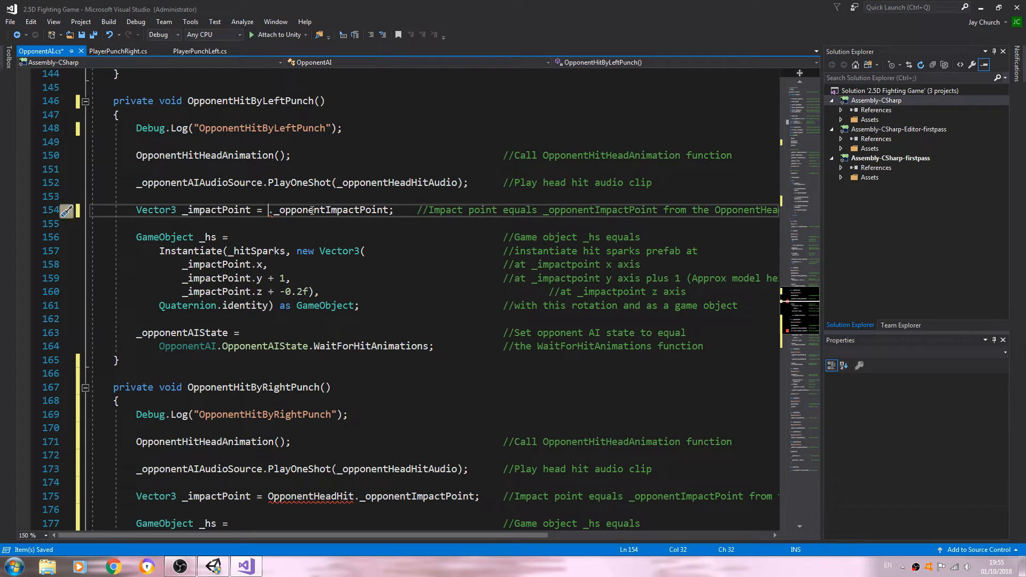
text(Playerp)
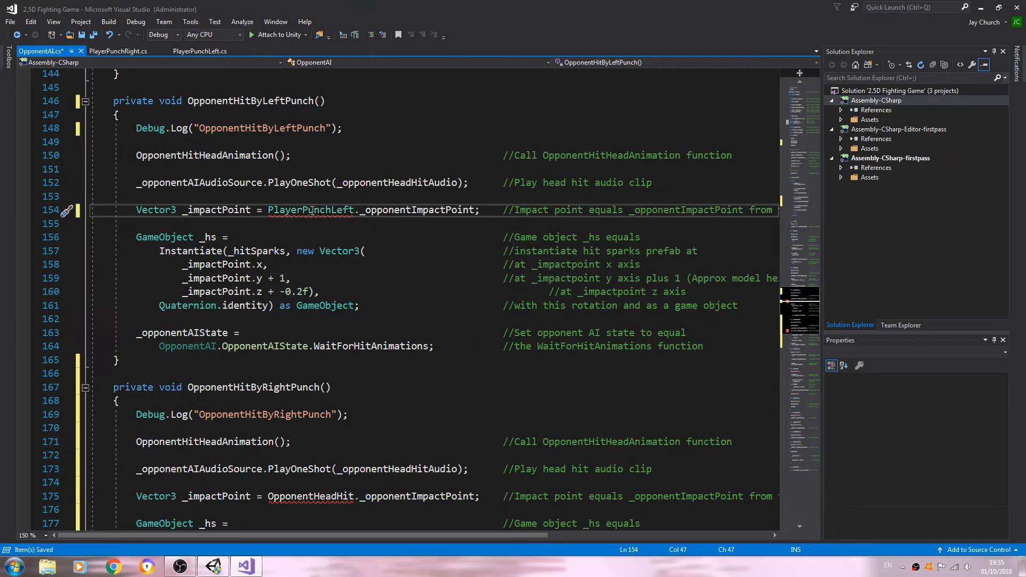
double_click(296, 209)
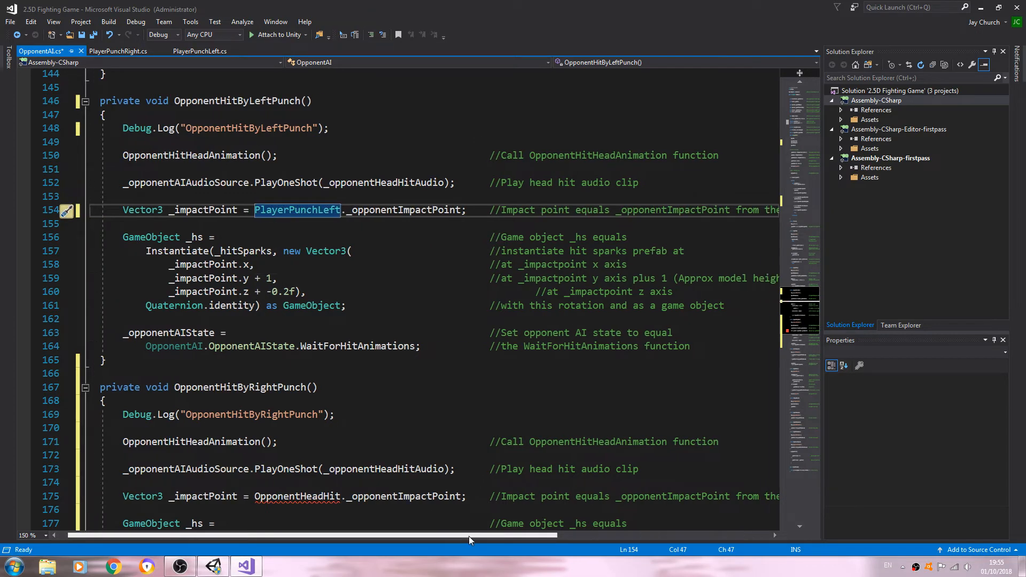
scroll(right, 3)
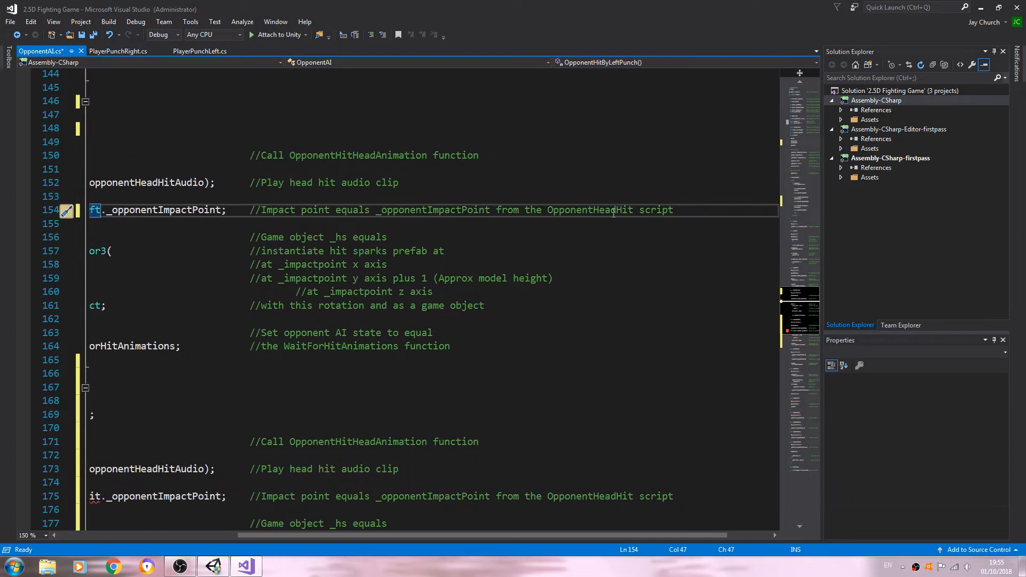
double_click(590, 209)
text(PlayerPunchg)
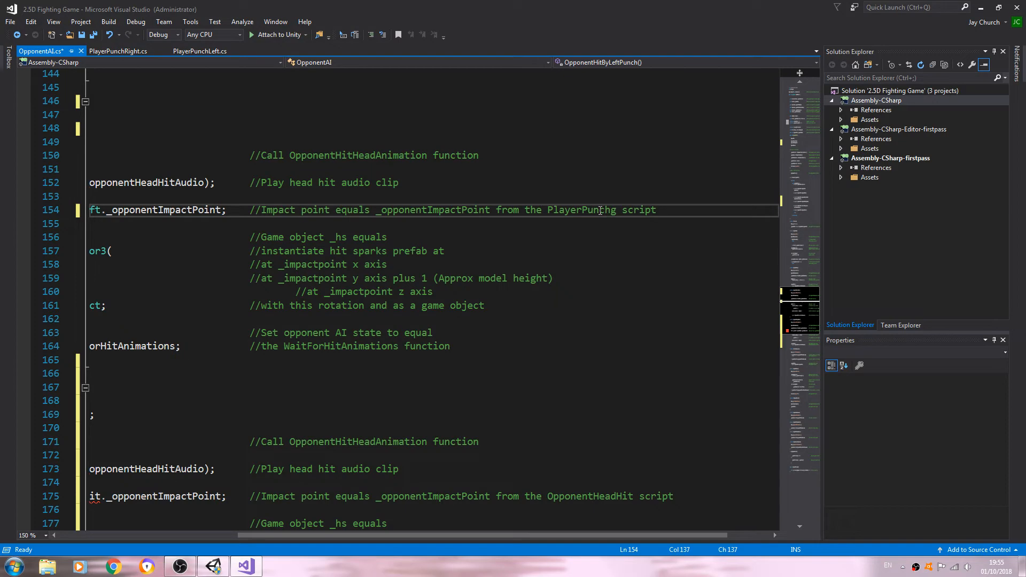
text(Left)
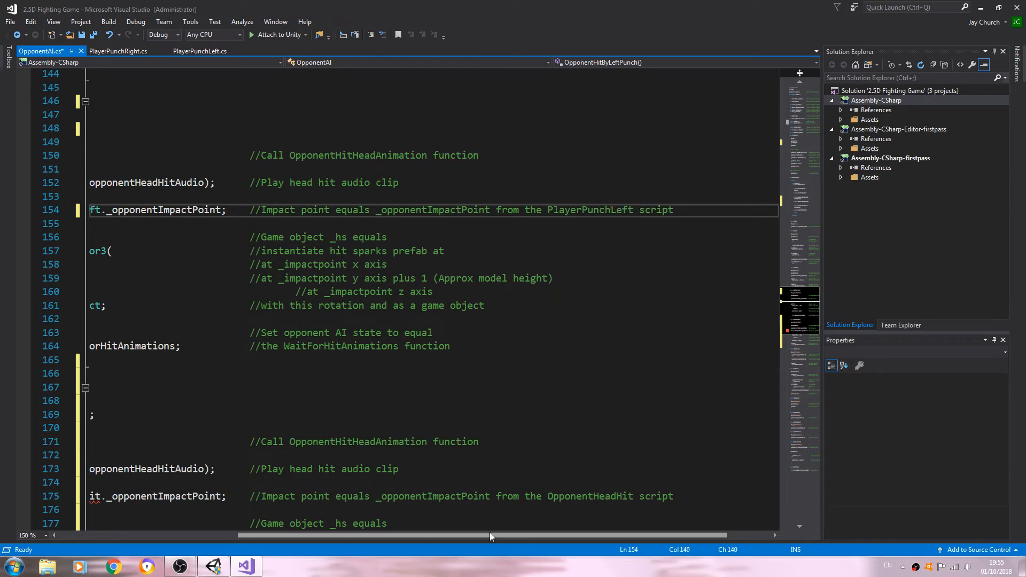
scroll(left, 3)
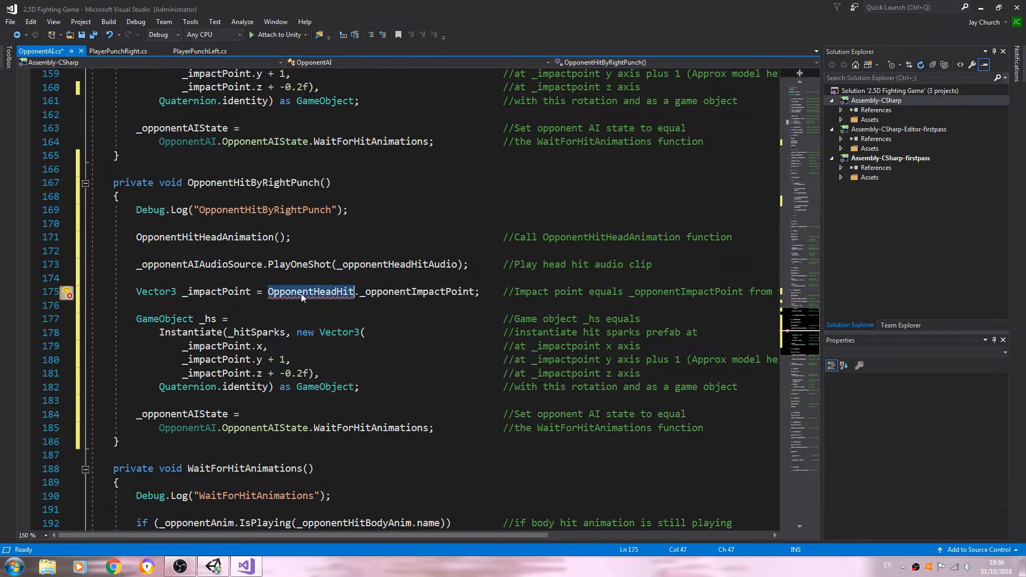
Use PlayerPunchRight on line 175 and its comment, dismiss the stray Print dialog, and save
text(PlayerPunchRigh)
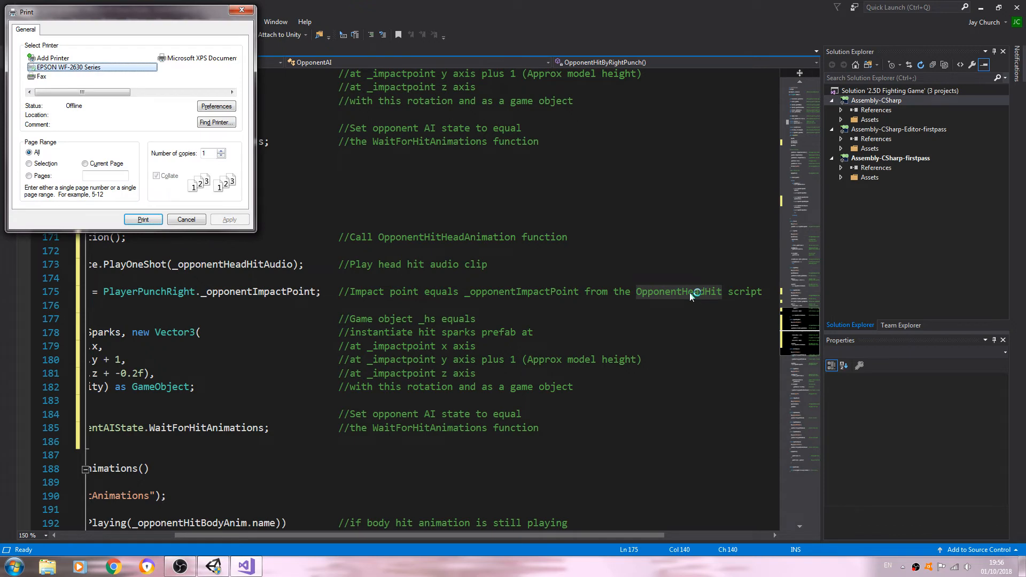
click(186, 219)
text(PlayerPunc)
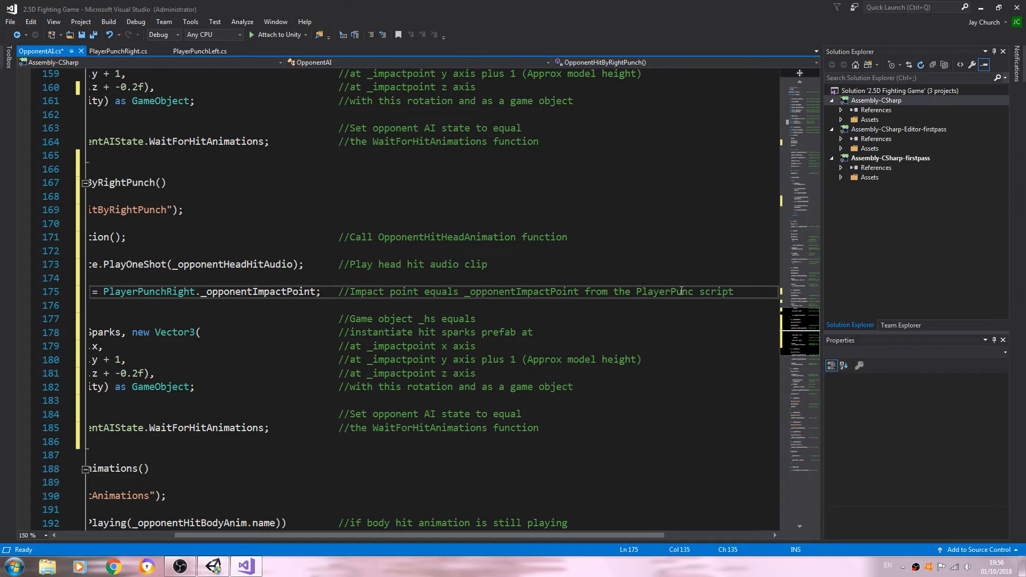
text(hRight)
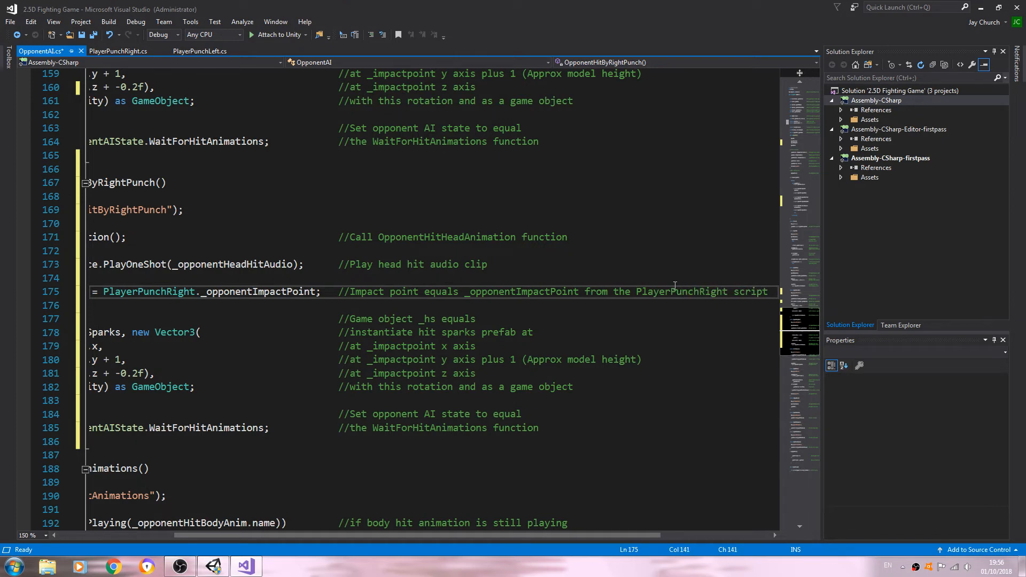
scroll(left, 3)
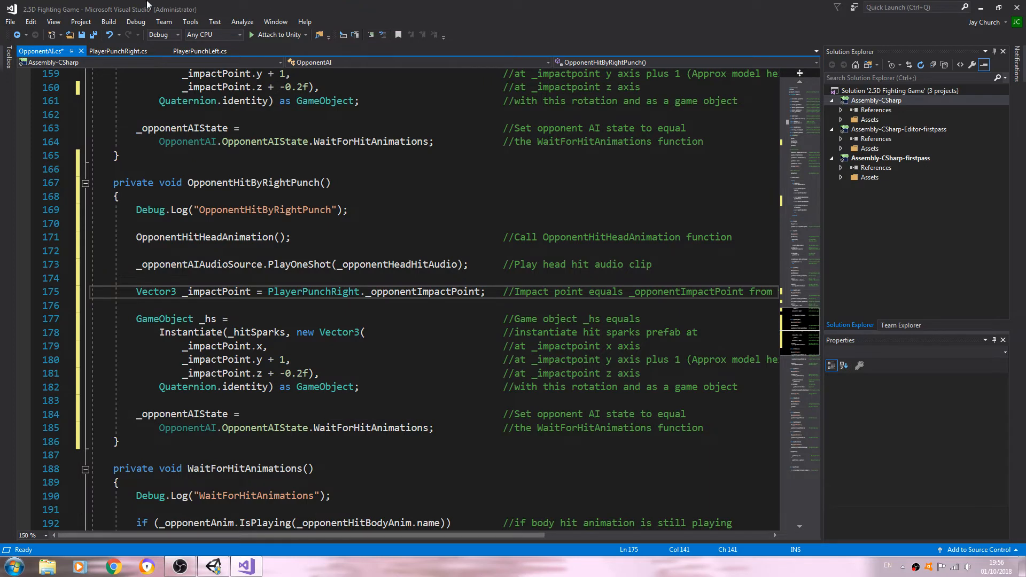
key(ctrl+s)
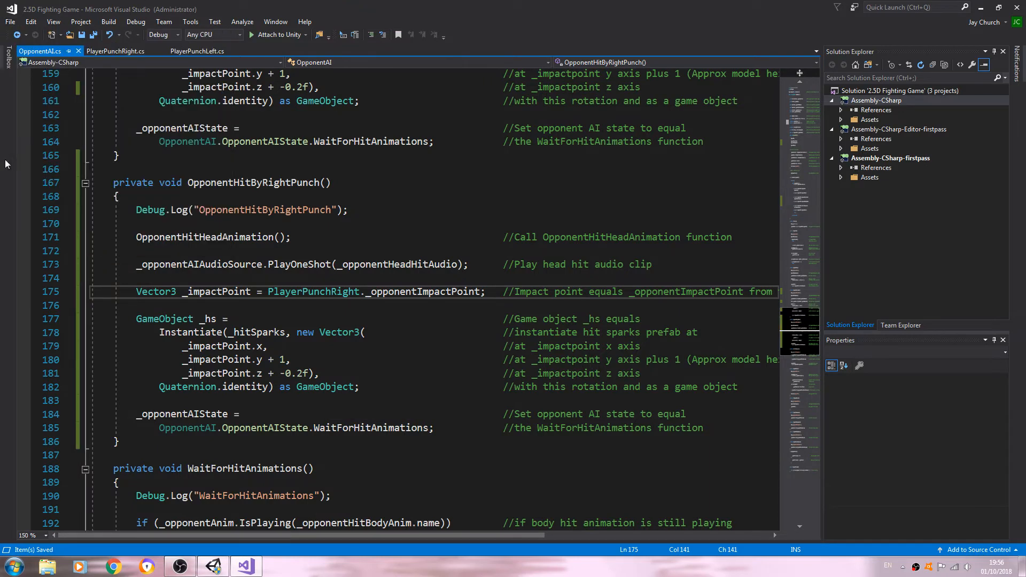
scroll(down, 3)
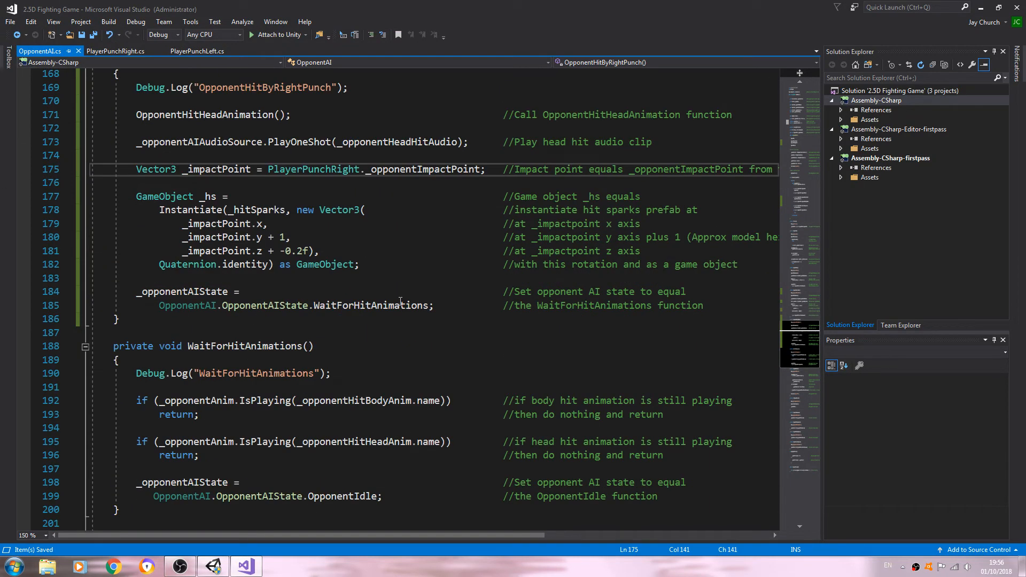
scroll(down, 3)
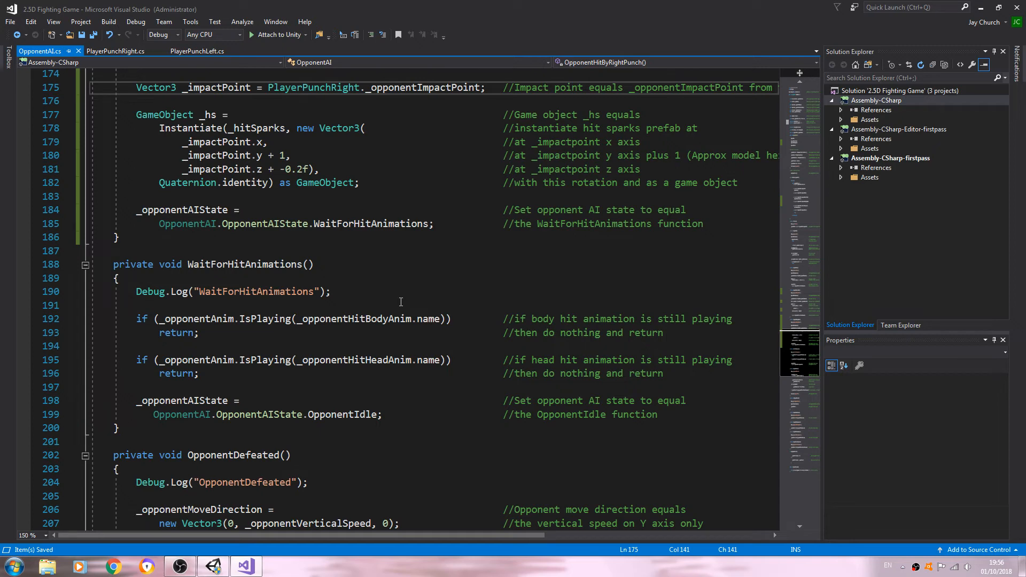
Scroll through the rest of OpponentAI.cs and switch back to Unity
scroll(down, 3)
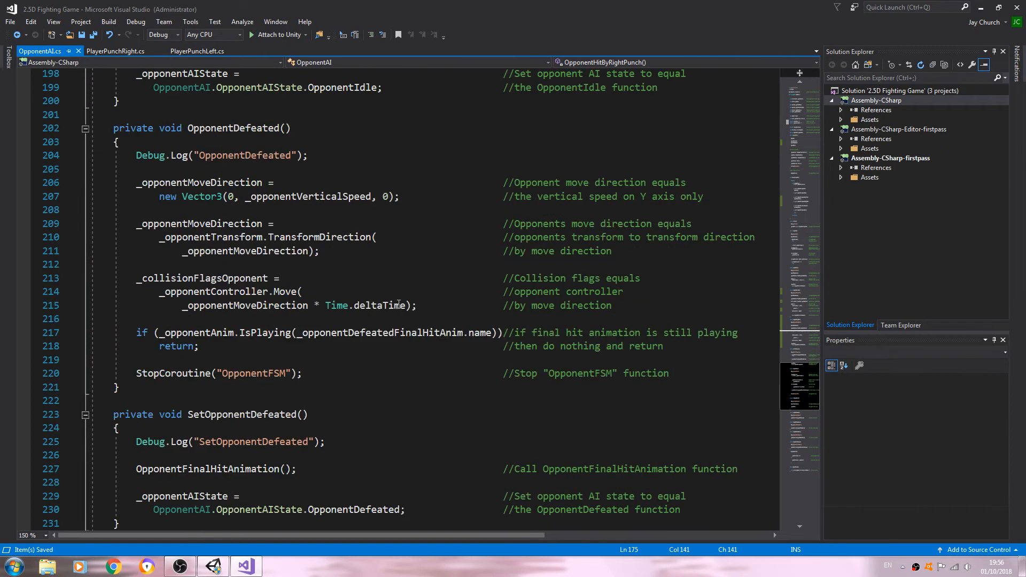
scroll(down, 3)
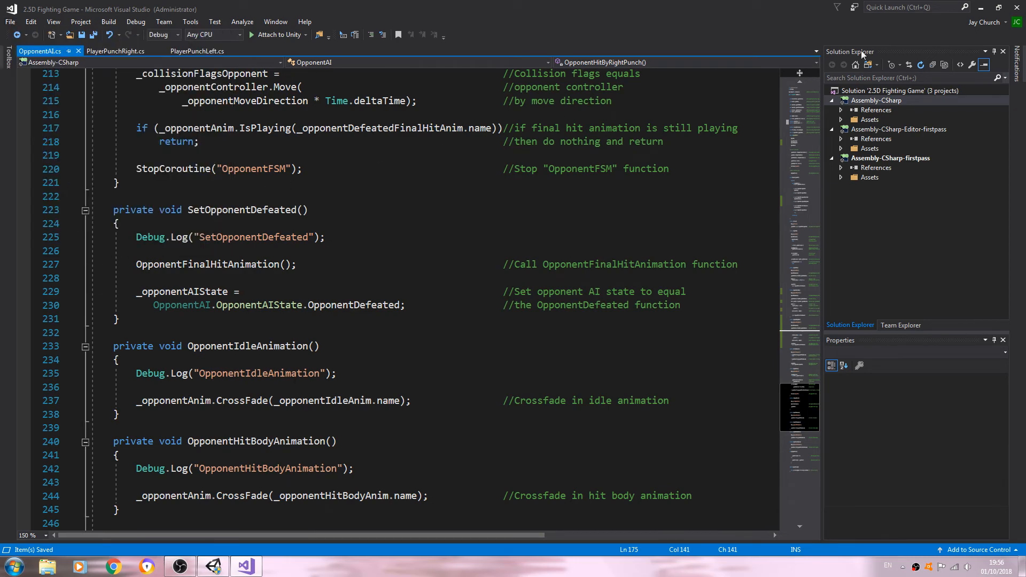
click(212, 567)
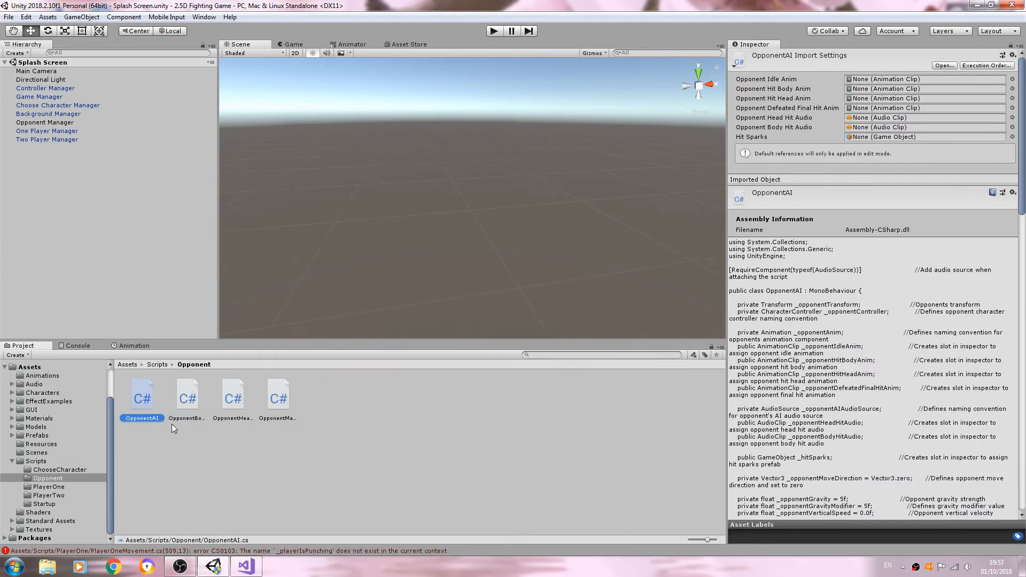
Open the CS0103 _playerIsPunching error from the Console to reach PlayerOneMovement.cs line 509
click(77, 346)
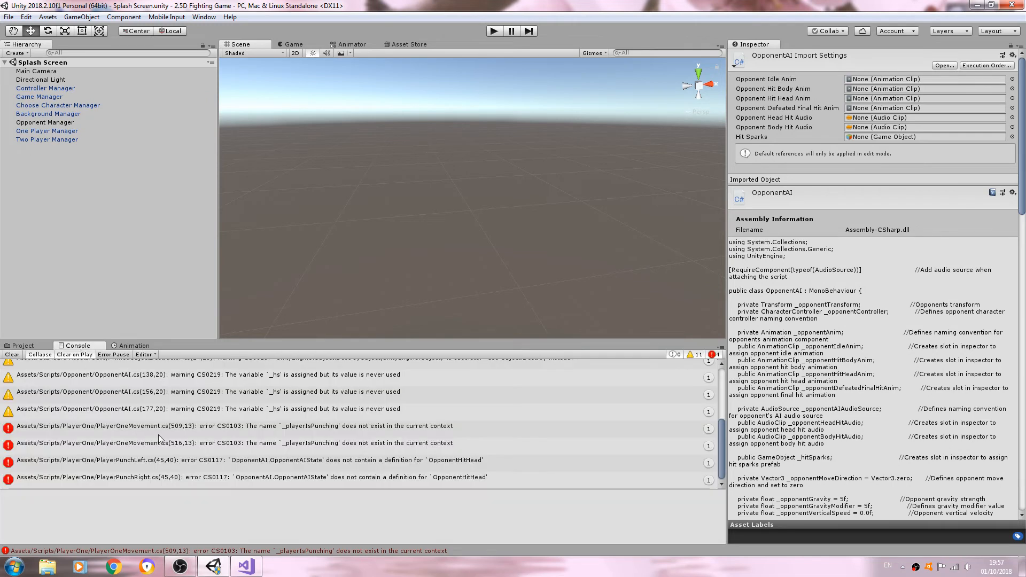
click(236, 426)
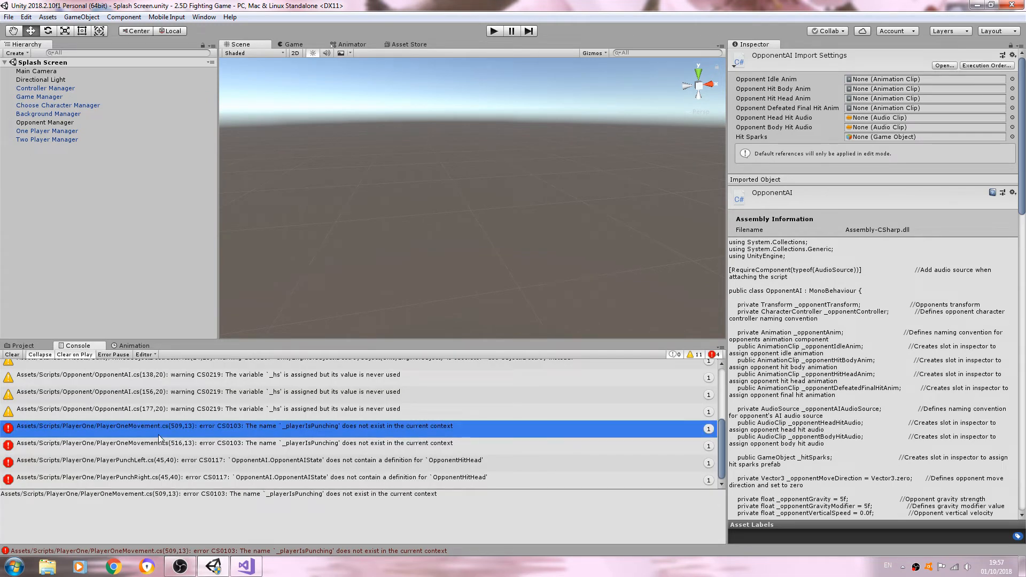
double_click(160, 428)
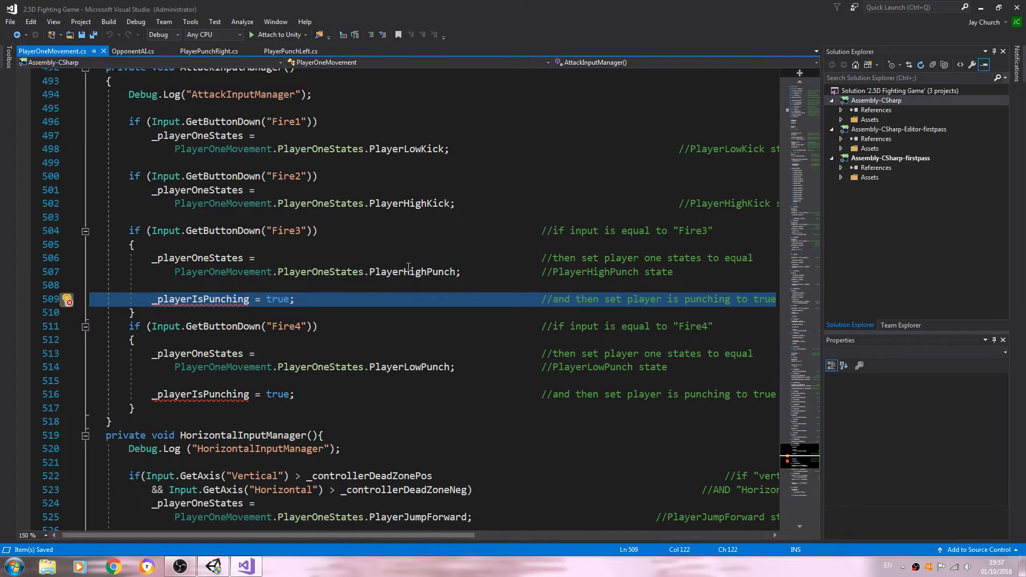
mouse_move(405, 271)
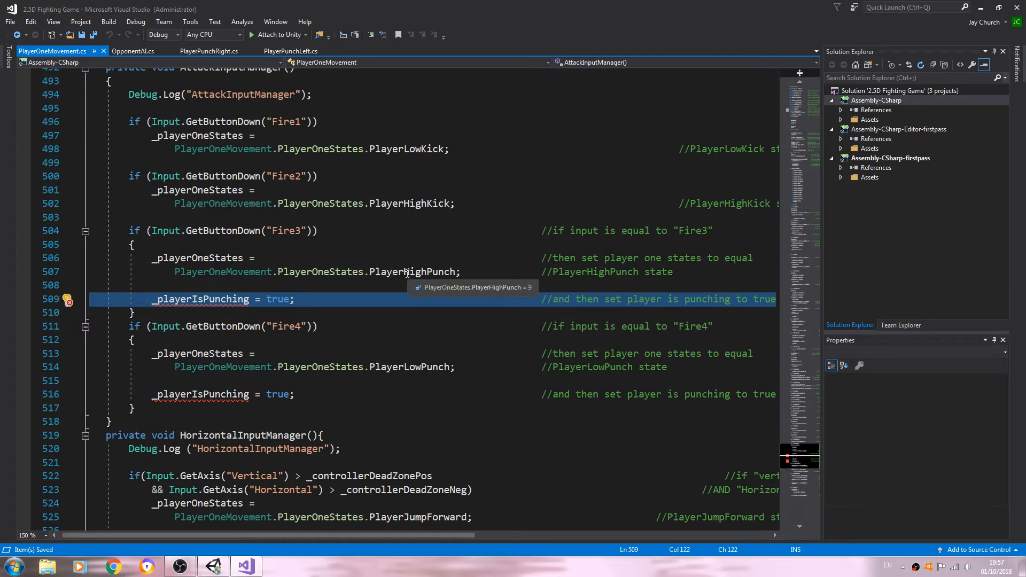
mouse_move(404, 275)
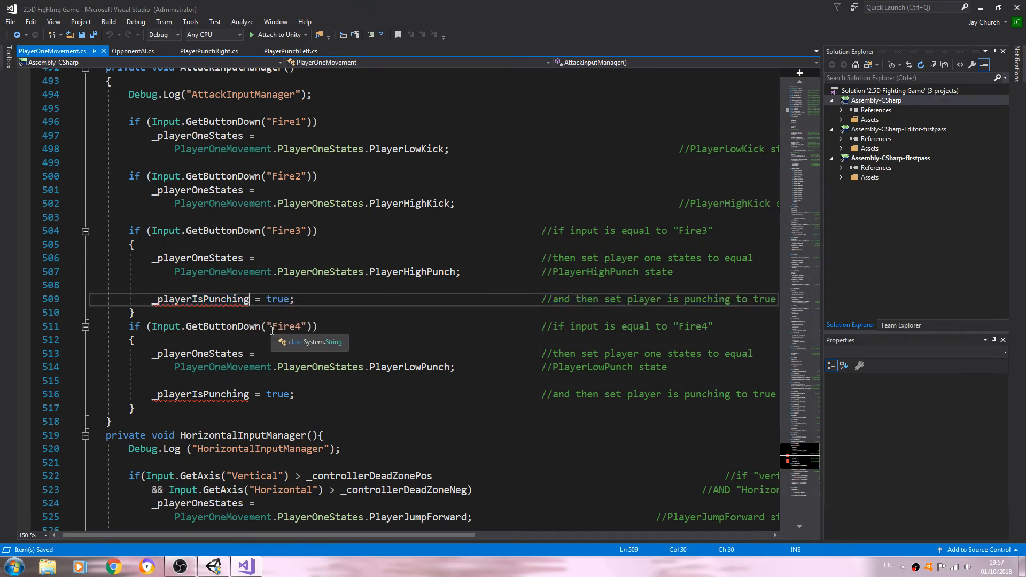
Set _playerIsPunchingLeft under the Fire3 check and _playerIsPunchingRight under Fire4, then save
text(L)
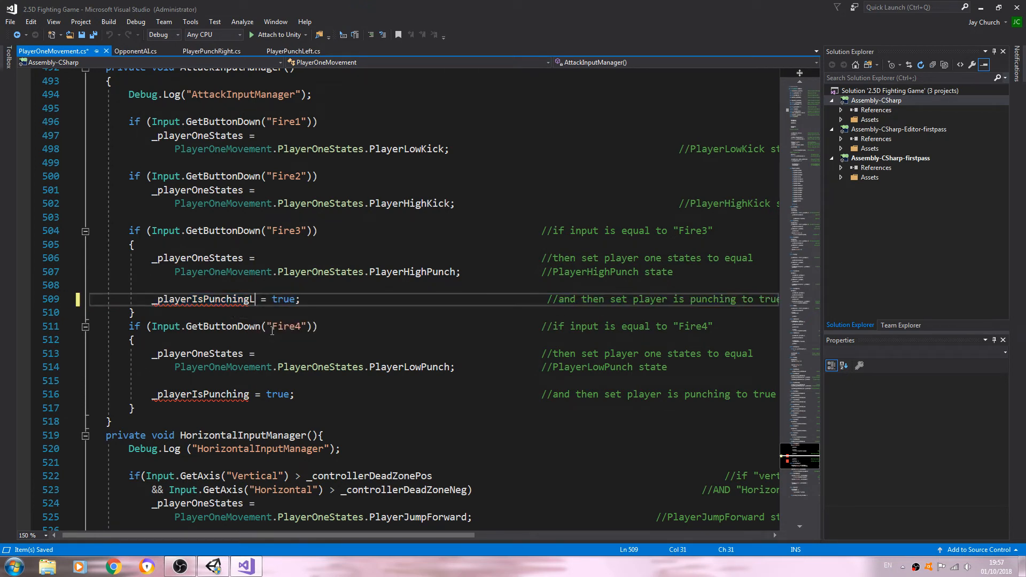
text(eft)
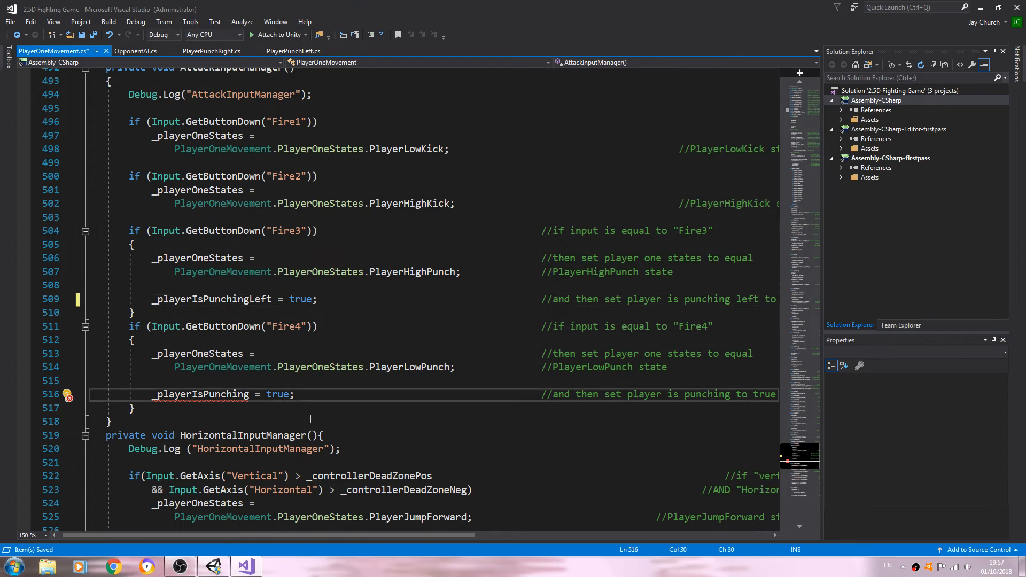
text(Right)
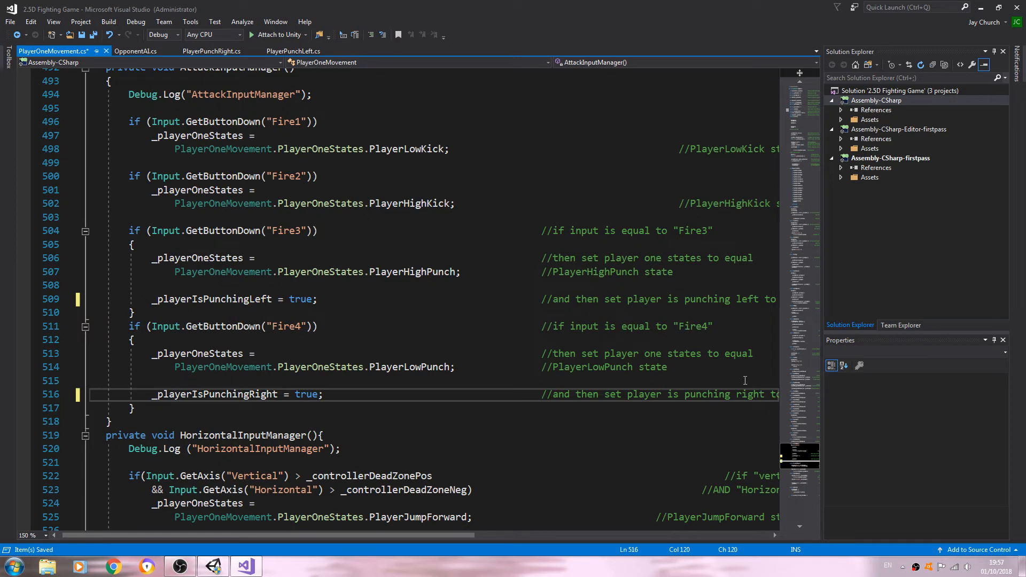
click(9, 21)
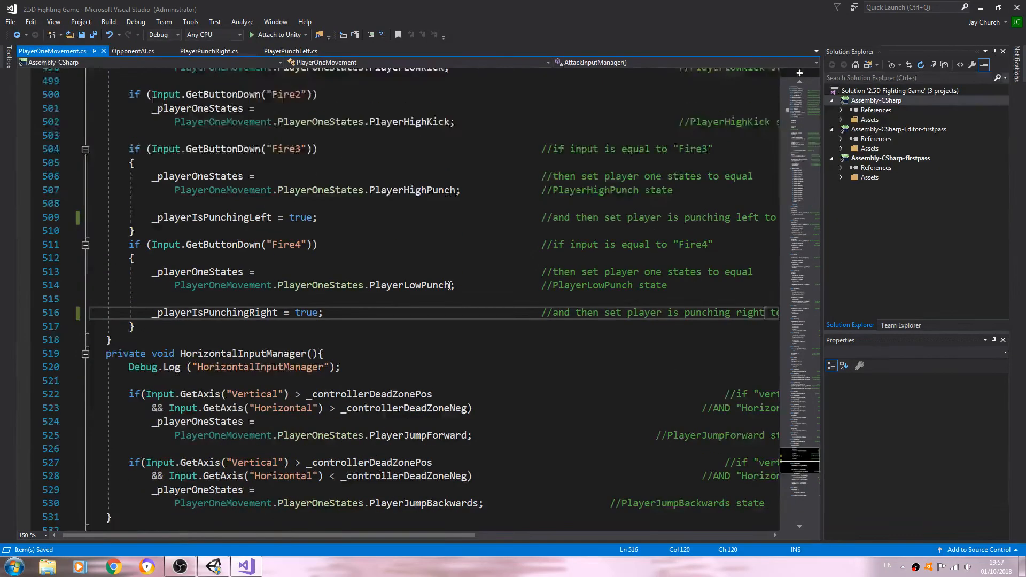
scroll(down, 3)
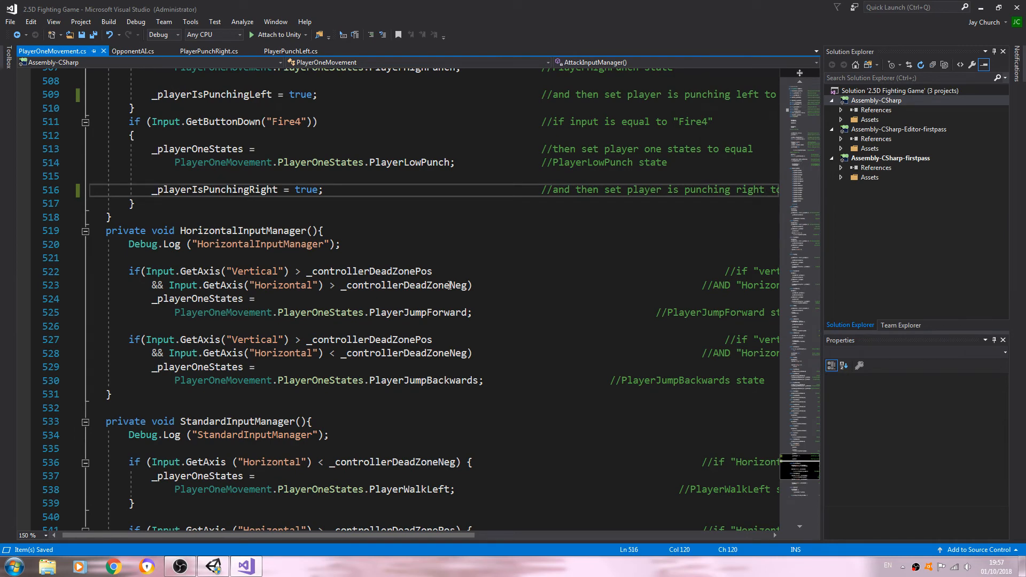
scroll(down, 3)
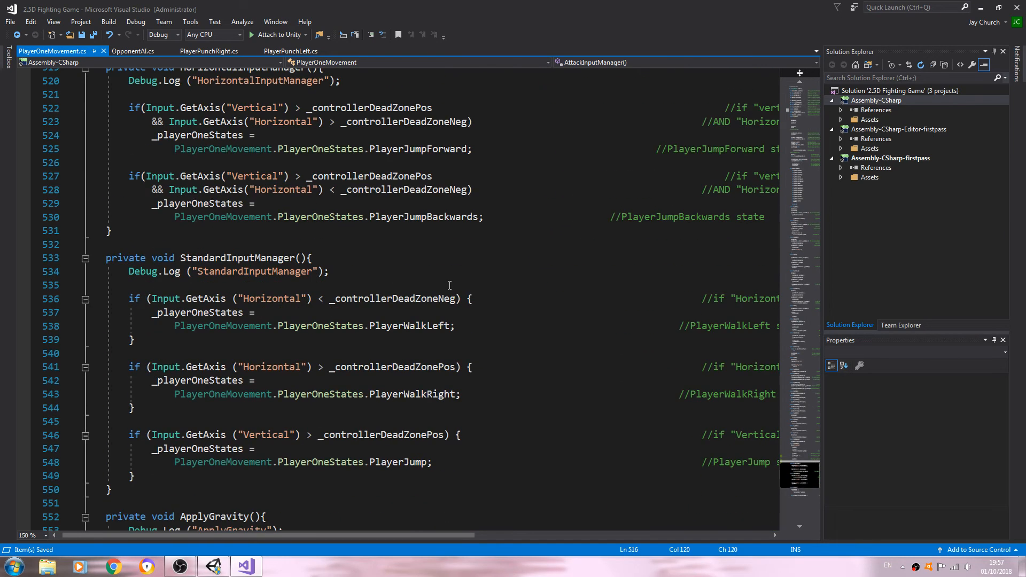
click(212, 566)
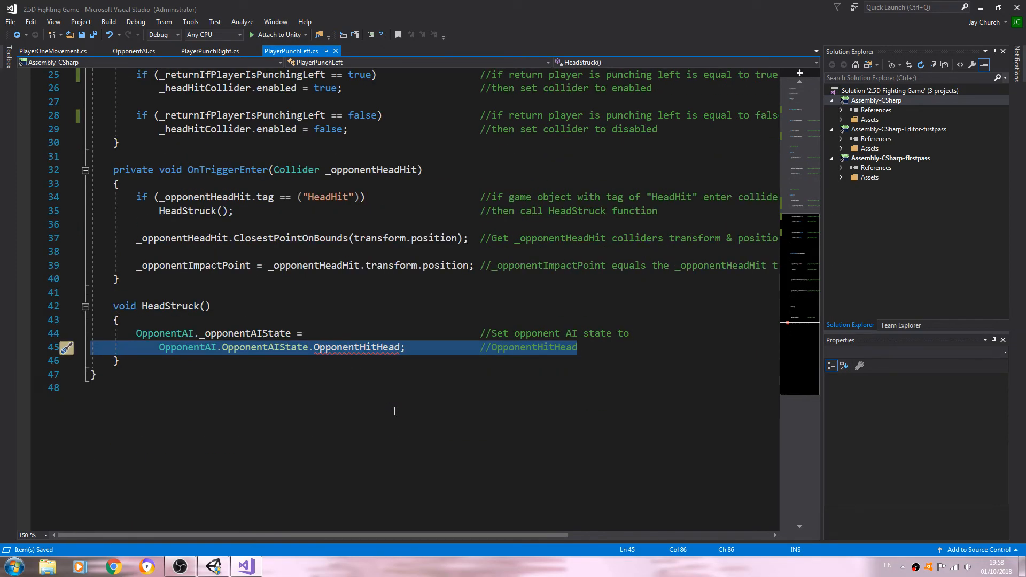
In PlayerPunchRight's HeadStruck, replace OpponentHitHead with OpponentHitByRightPunch in both code and comment
click(210, 51)
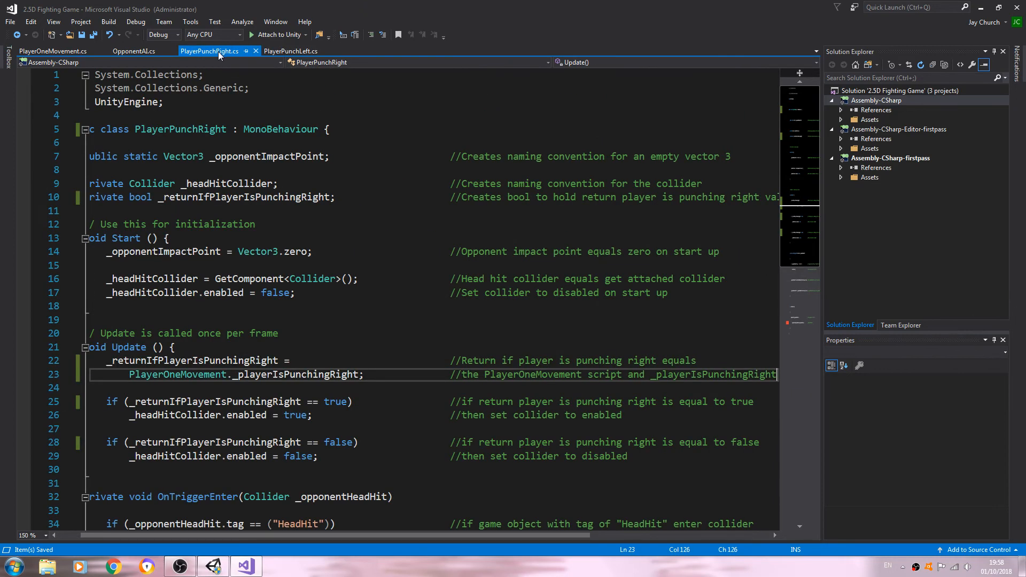
scroll(down, 3)
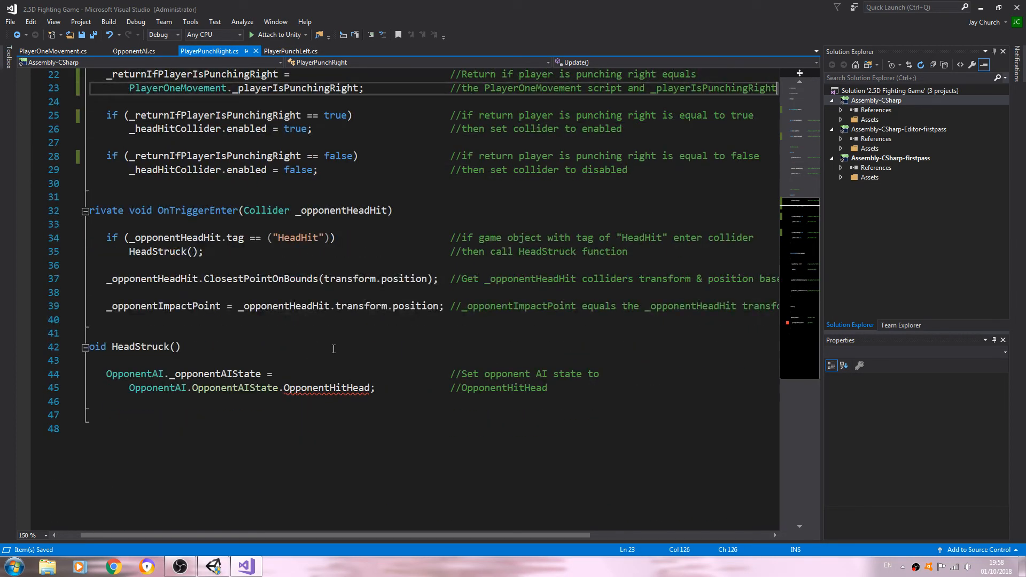
mouse_move(327, 387)
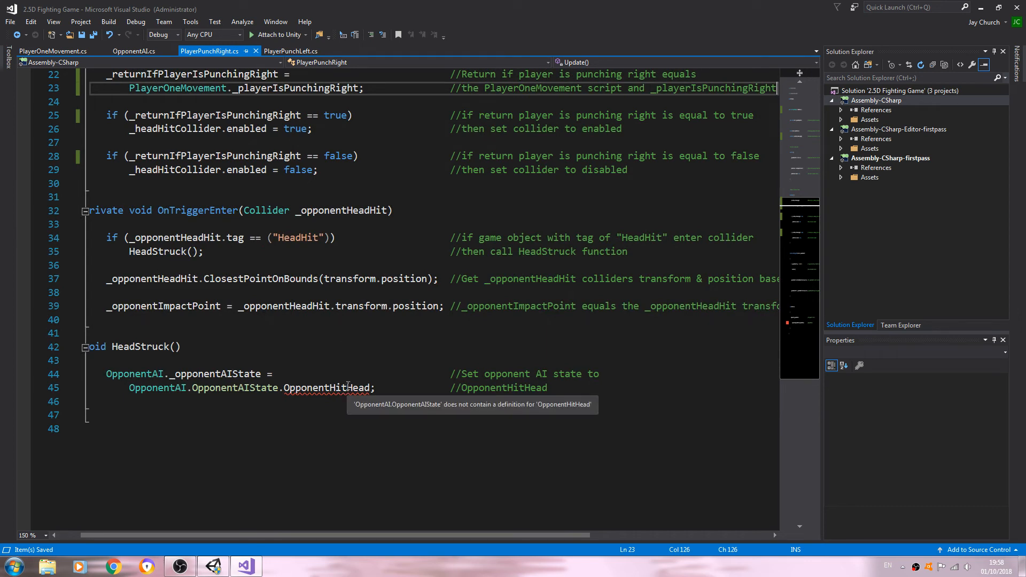
click(343, 387)
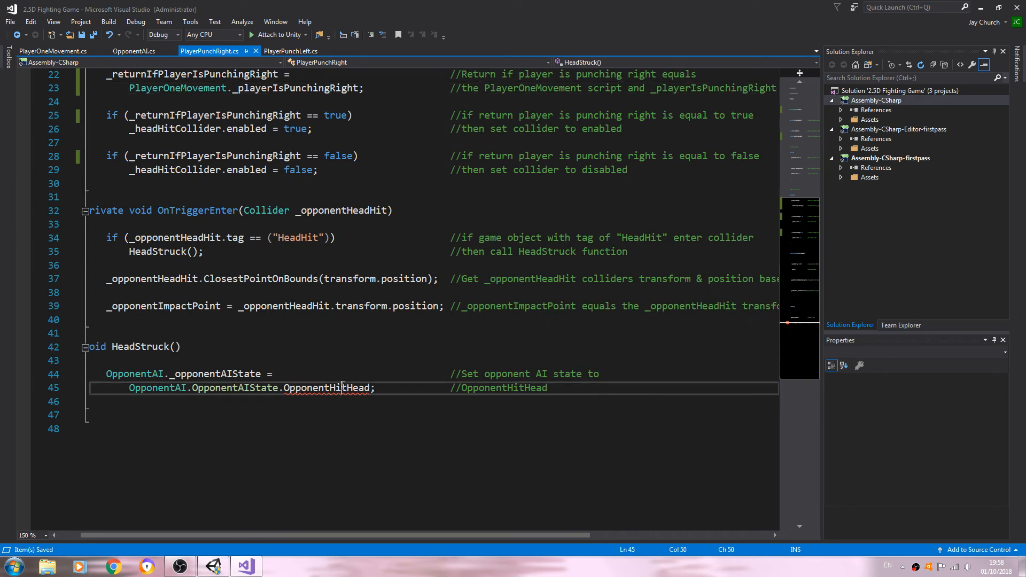
double_click(326, 388)
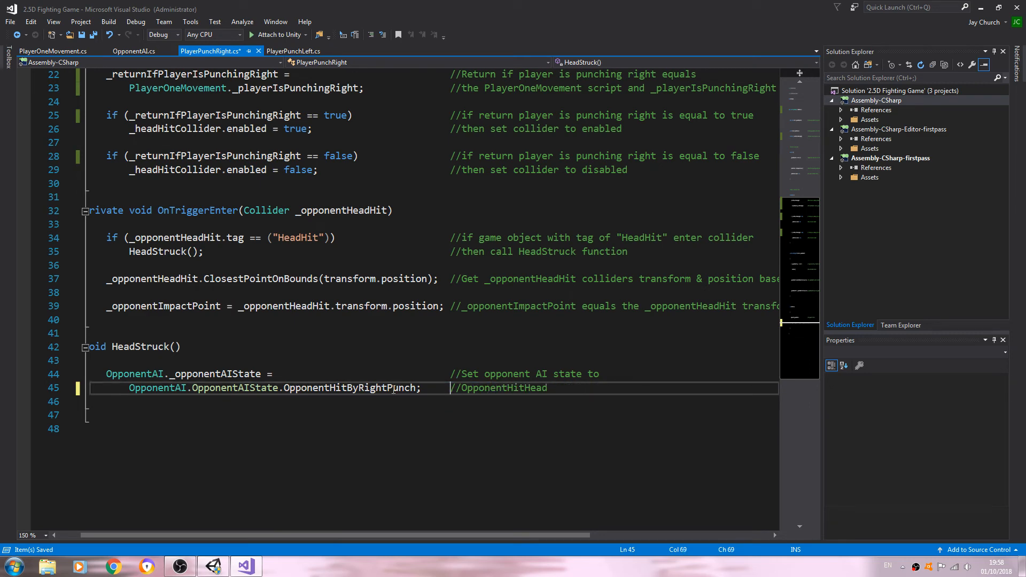
double_click(350, 387)
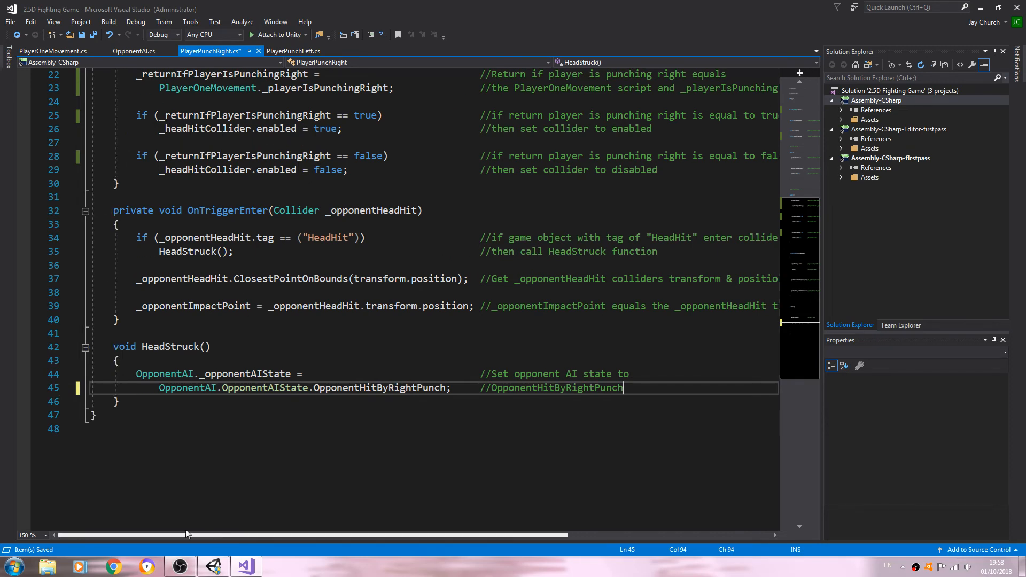
click(11, 21)
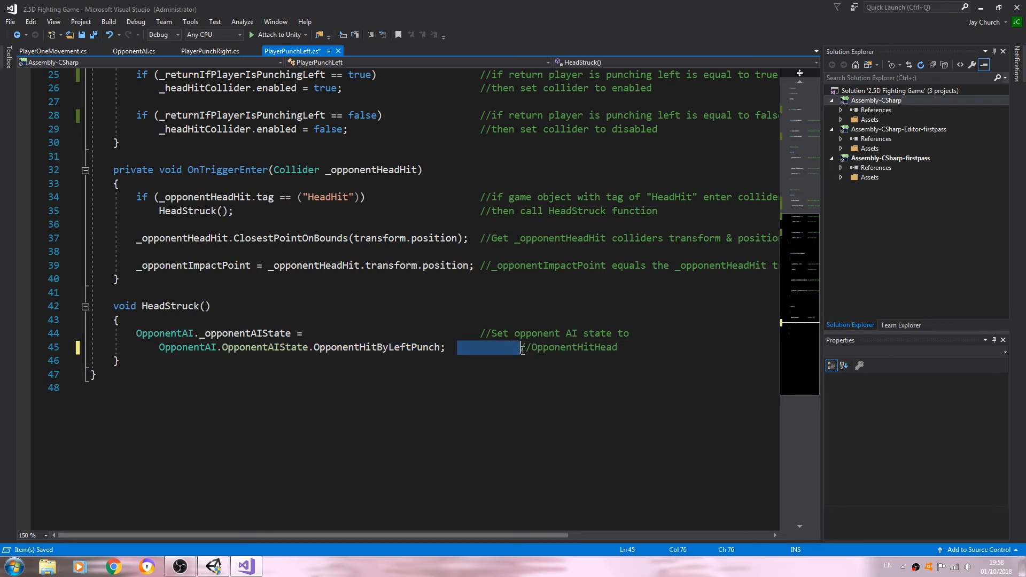
Change PlayerPunchLeft's HeadStruck comment to OpponentHitByLeftPunch, save, and return to Unity
double_click(377, 347)
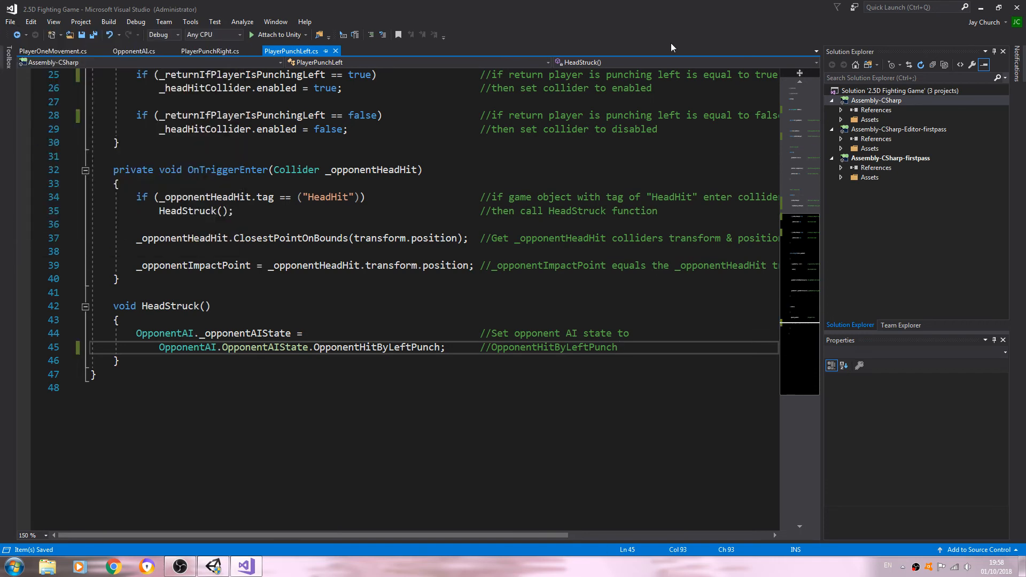
click(212, 566)
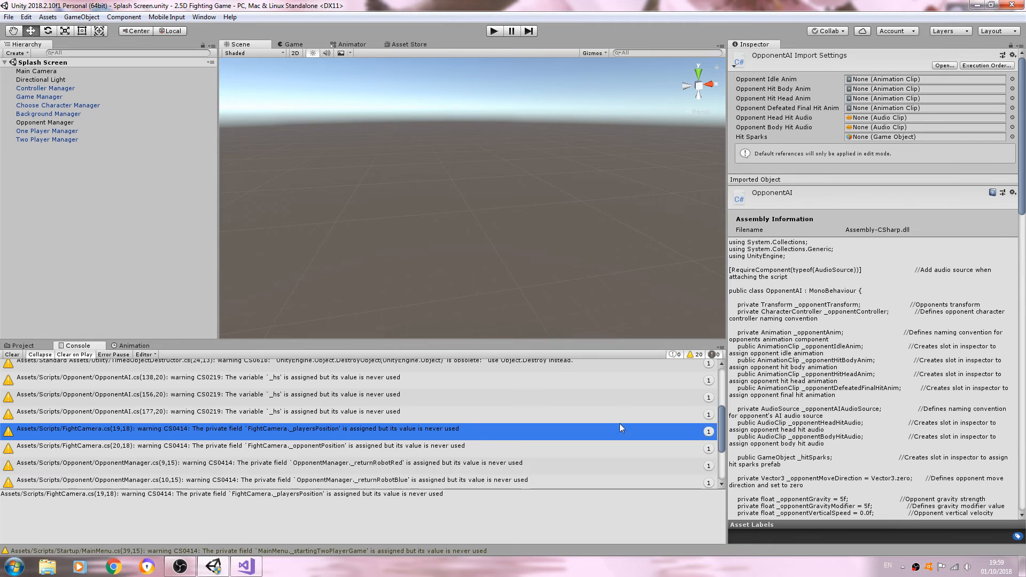
Scroll Unity's console to confirm only warnings remain, then reopen the PlayerOne scripts folder
scroll(down, 3)
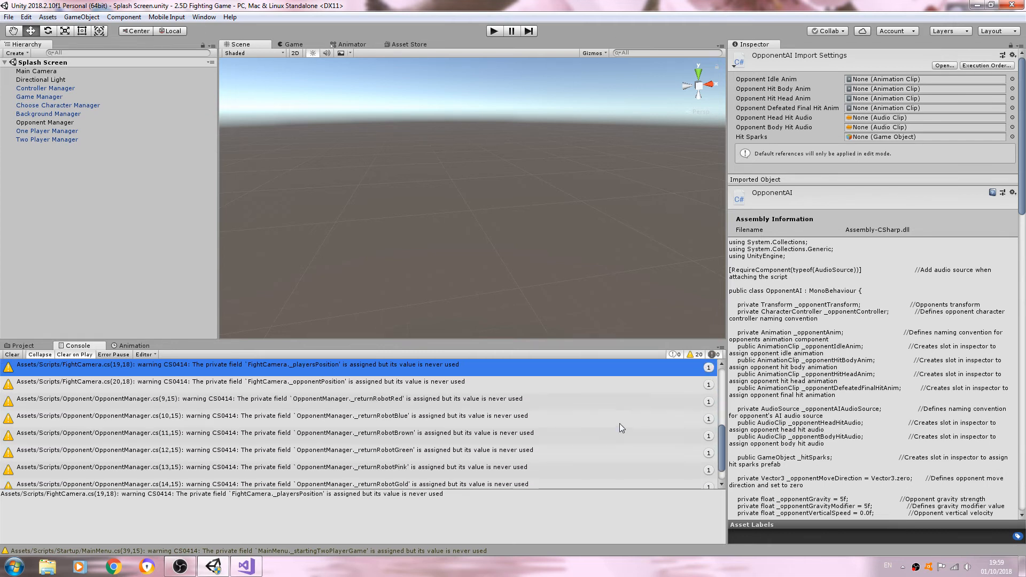
scroll(down, 3)
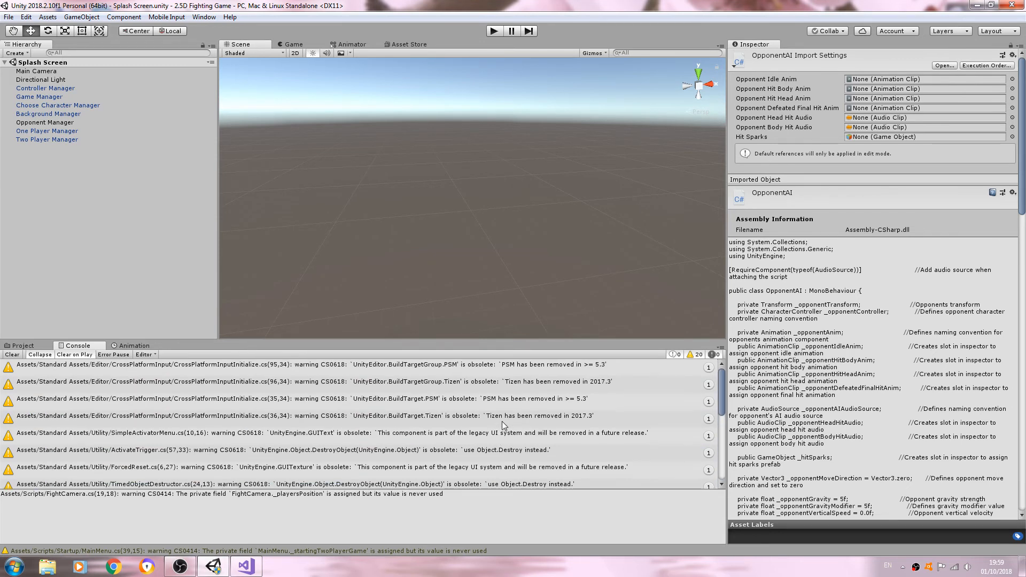
scroll(down, 3)
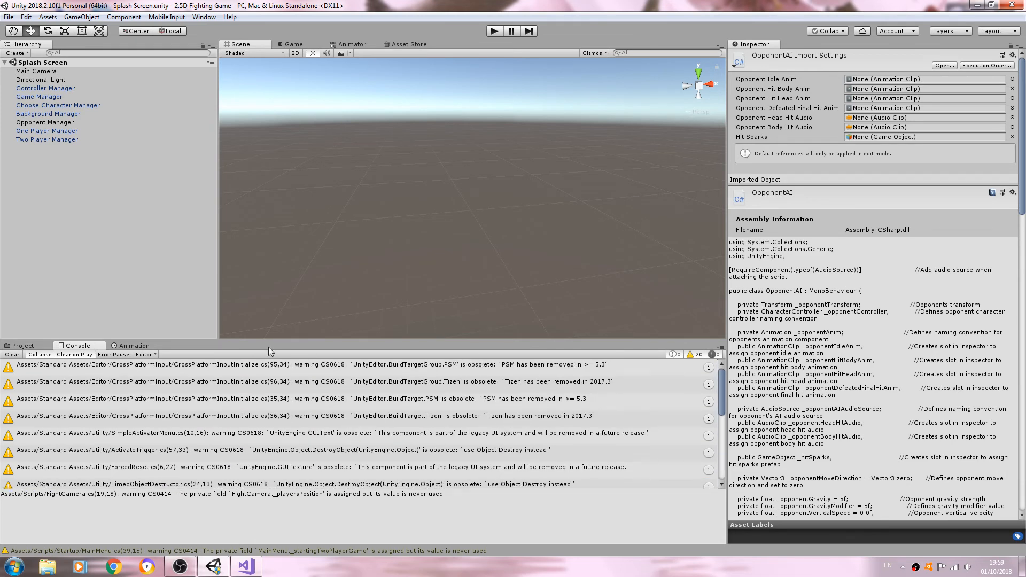
click(23, 346)
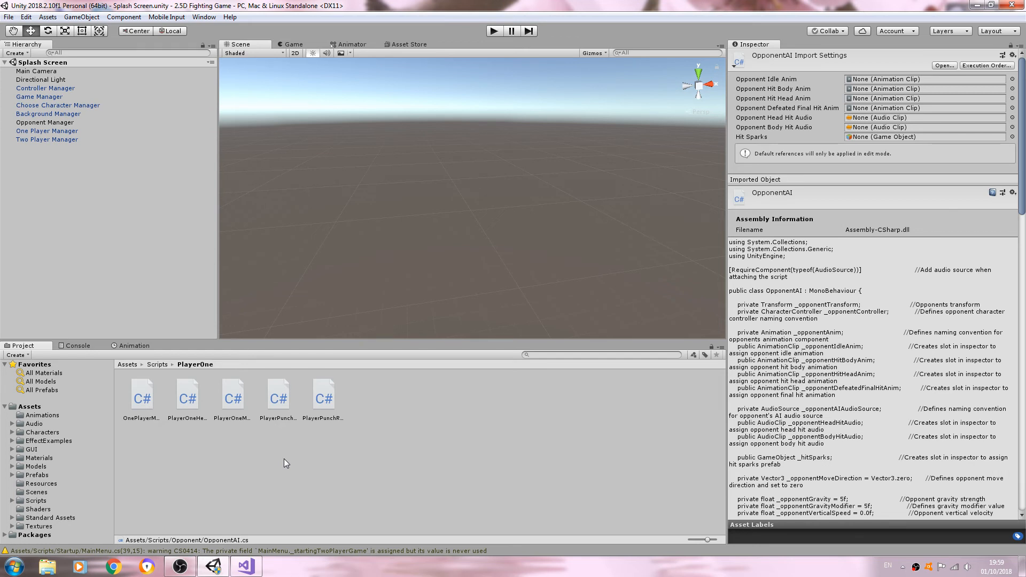
Select a CrossPlatformInput obsolete-API warning and reveal its script in the project assets
click(77, 346)
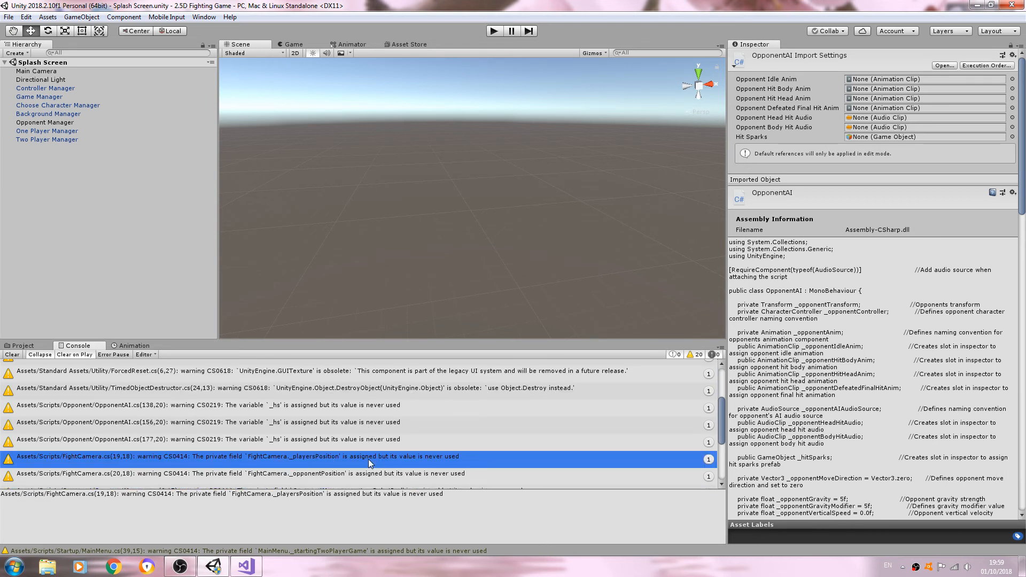
scroll(down, 3)
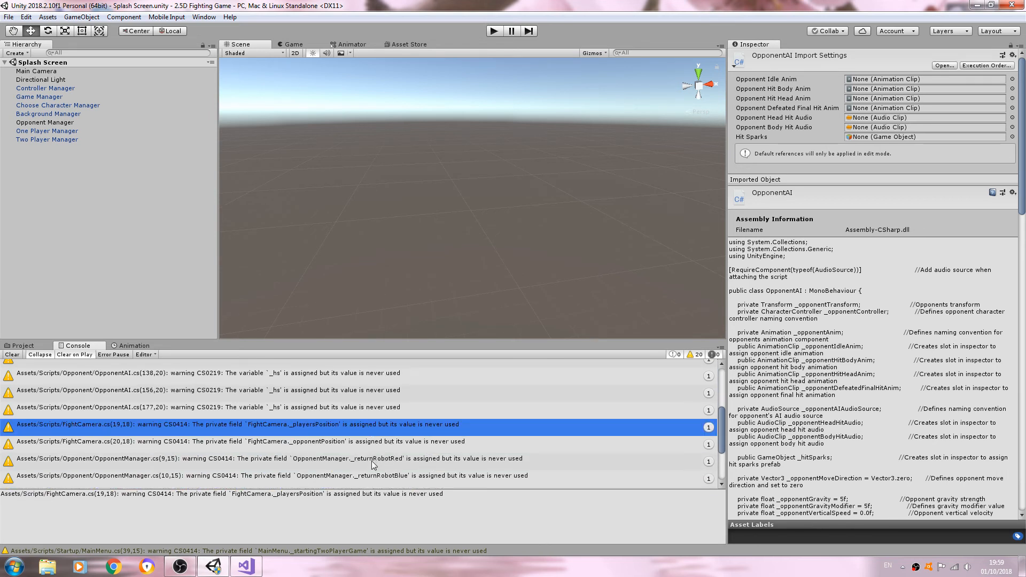
scroll(up, 3)
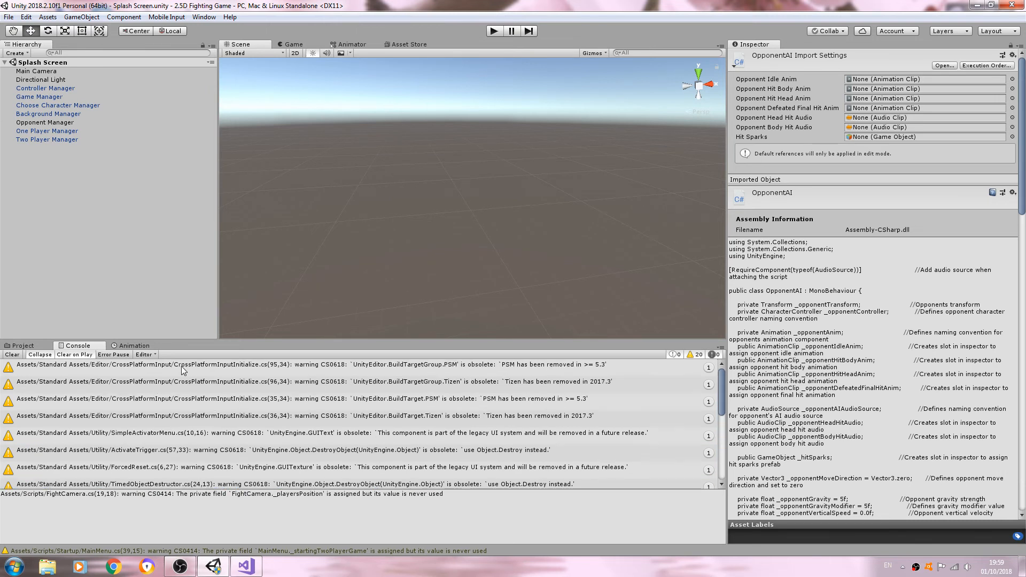
click(226, 381)
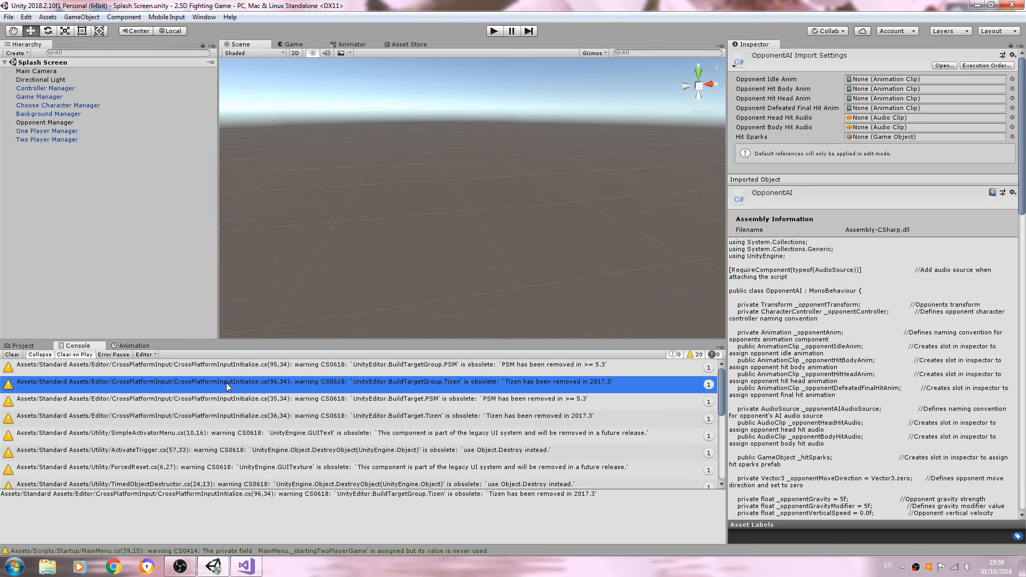
click(23, 346)
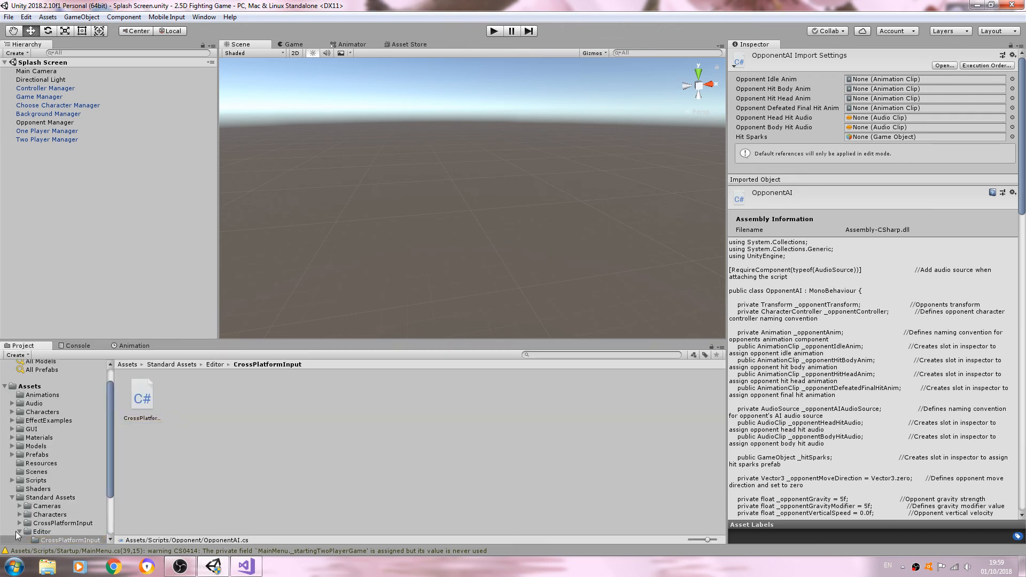
Browse the Standard Assets Editor, Scenes and Prefabs folders, ending in the Scripts folder
click(41, 531)
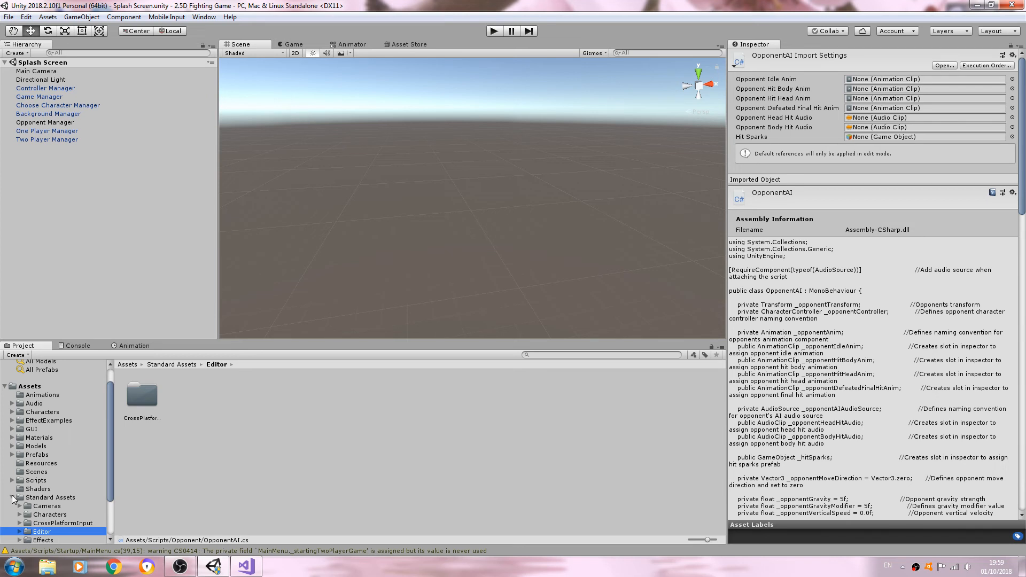
click(36, 492)
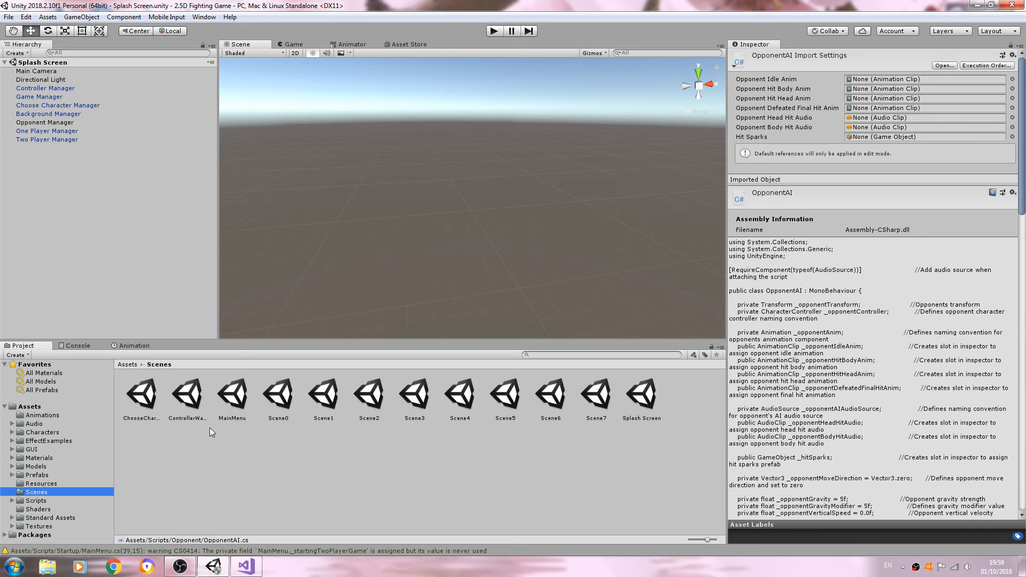
click(37, 474)
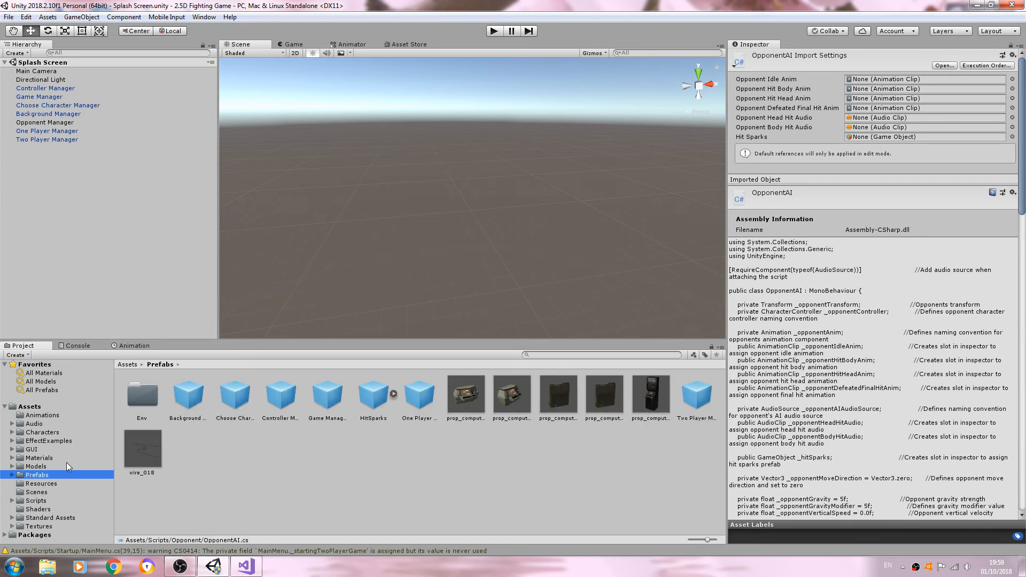
click(35, 500)
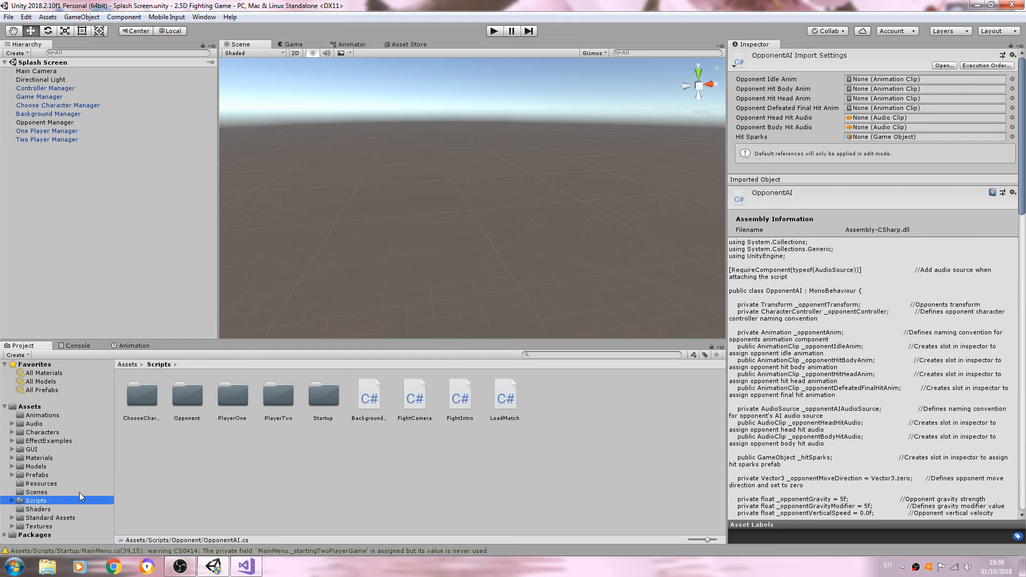
mouse_move(216, 443)
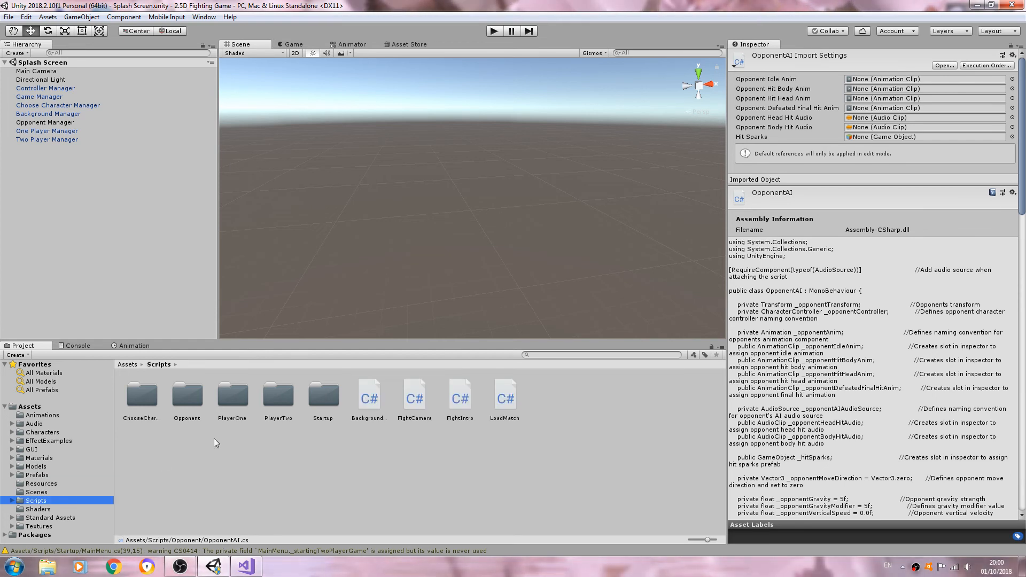